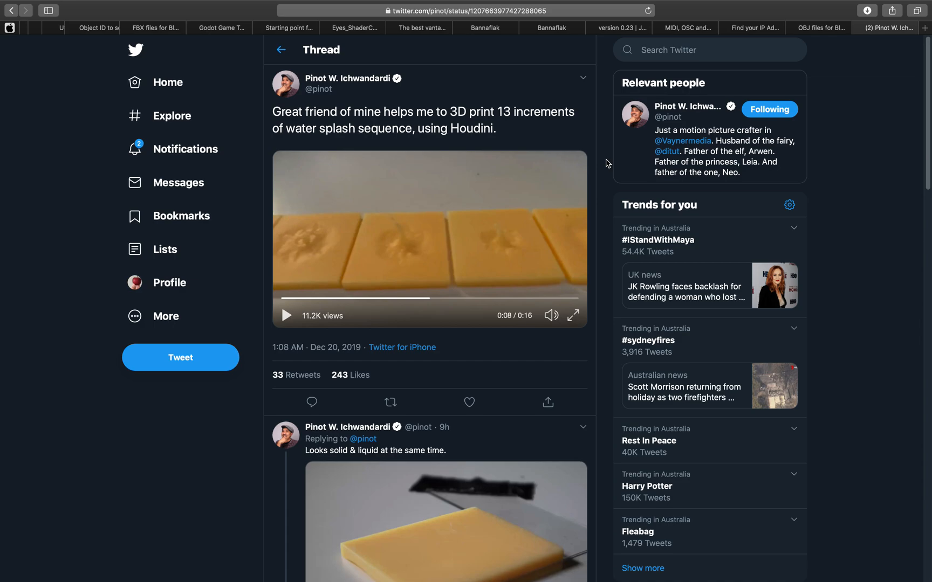
mouse_move(595, 229)
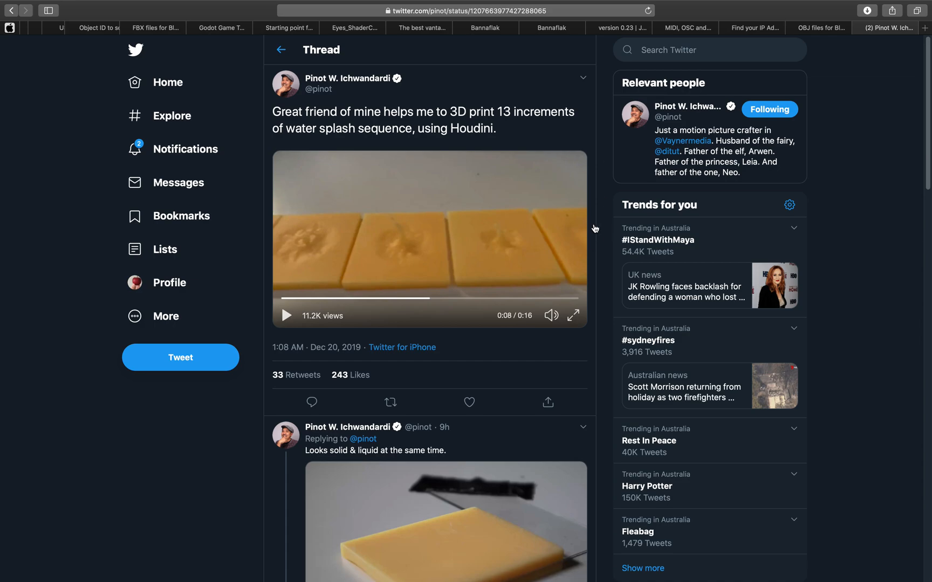
- Dismiss the Blender 2.82 start screen, reopen it once, and close it again
scroll(down, 3)
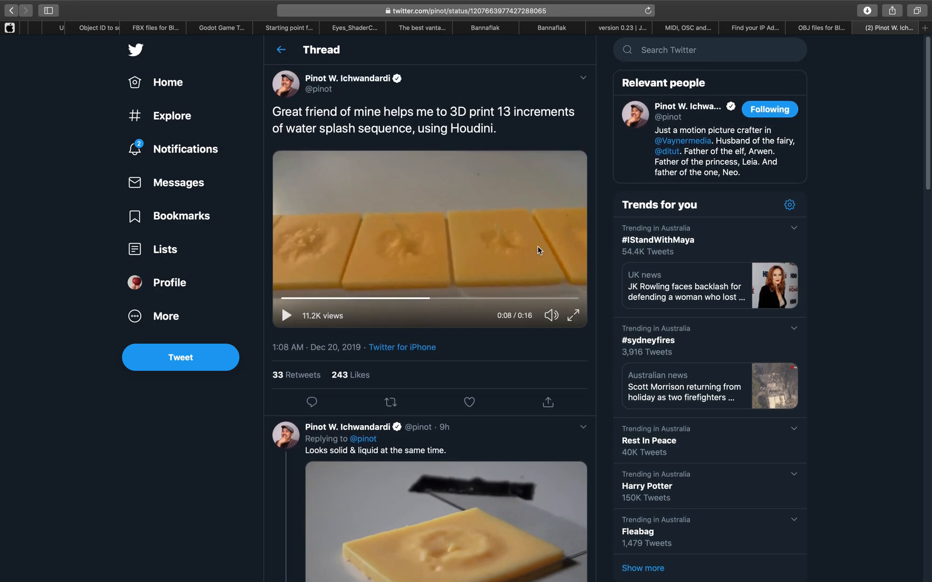
mouse_move(340, 94)
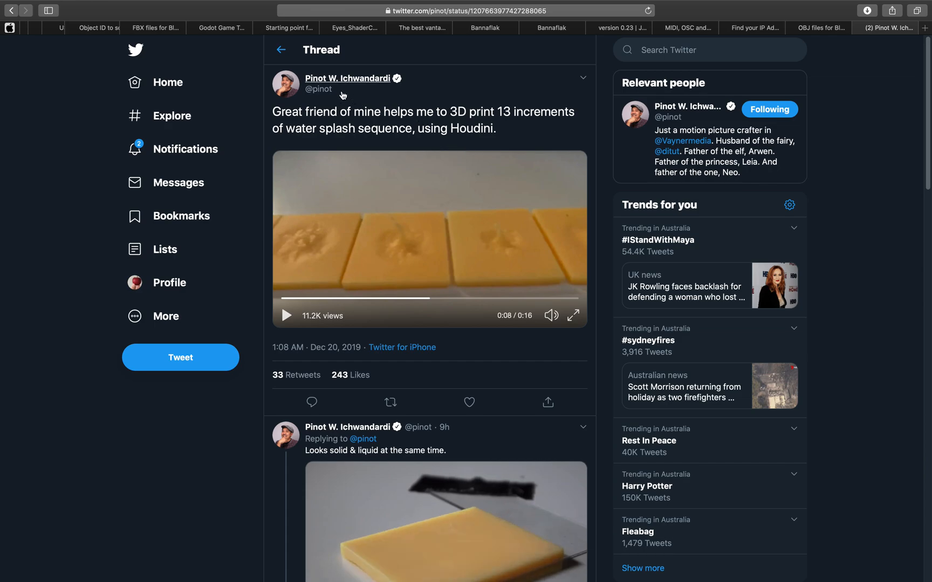
mouse_move(557, 174)
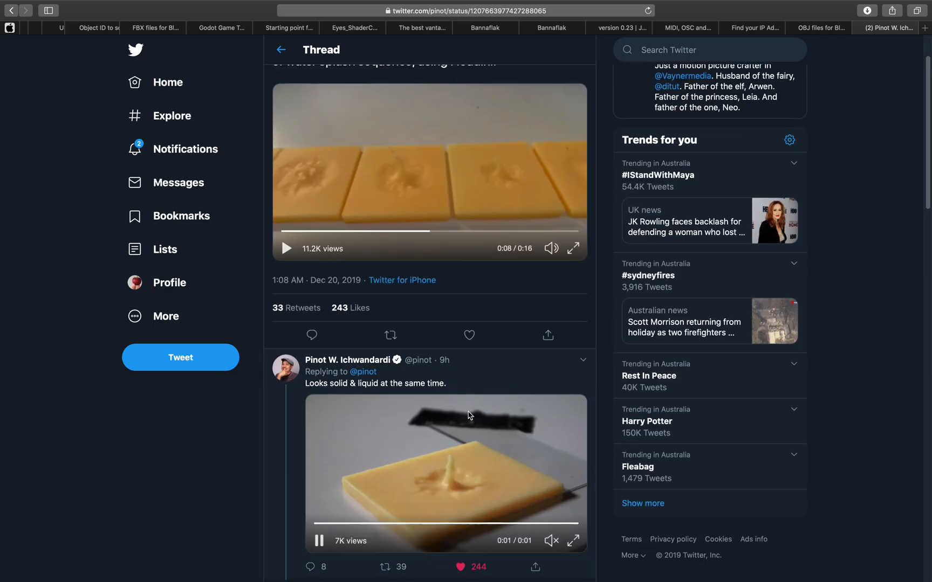
scroll(down, 3)
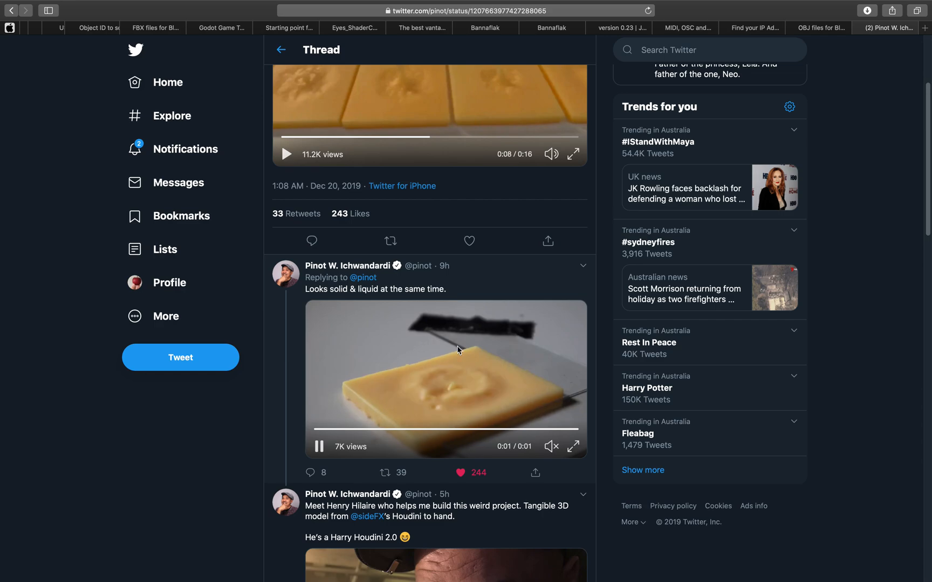
scroll(down, 3)
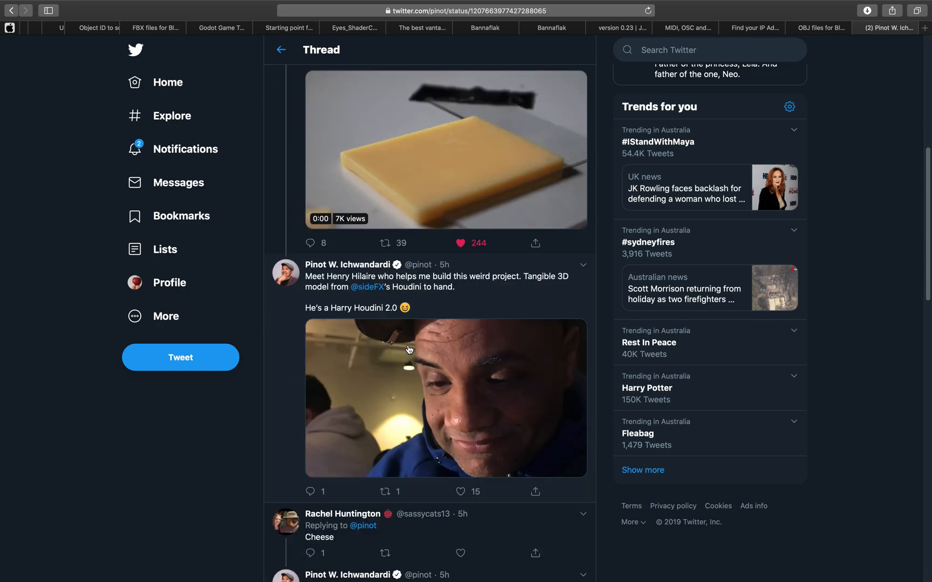
scroll(down, 3)
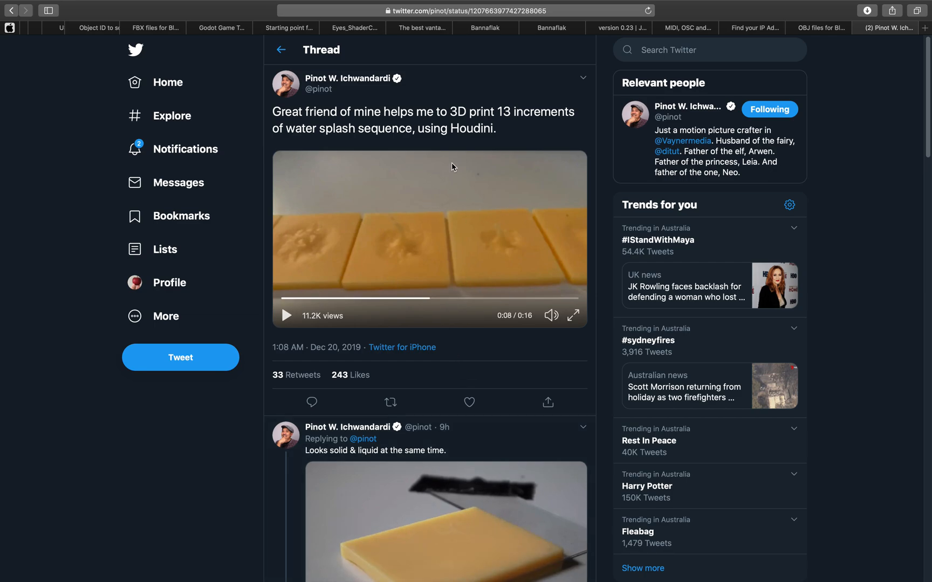
mouse_move(465, 157)
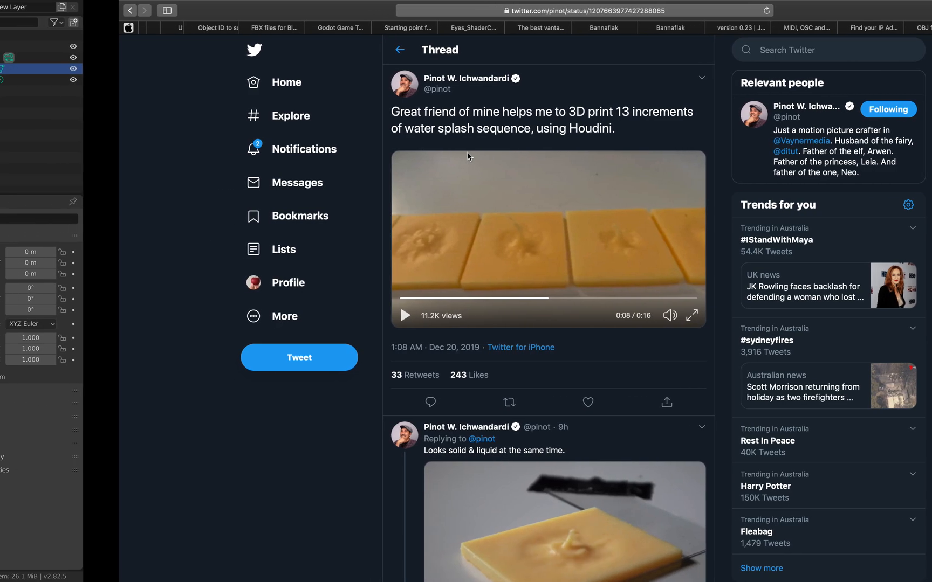
scroll(down, 3)
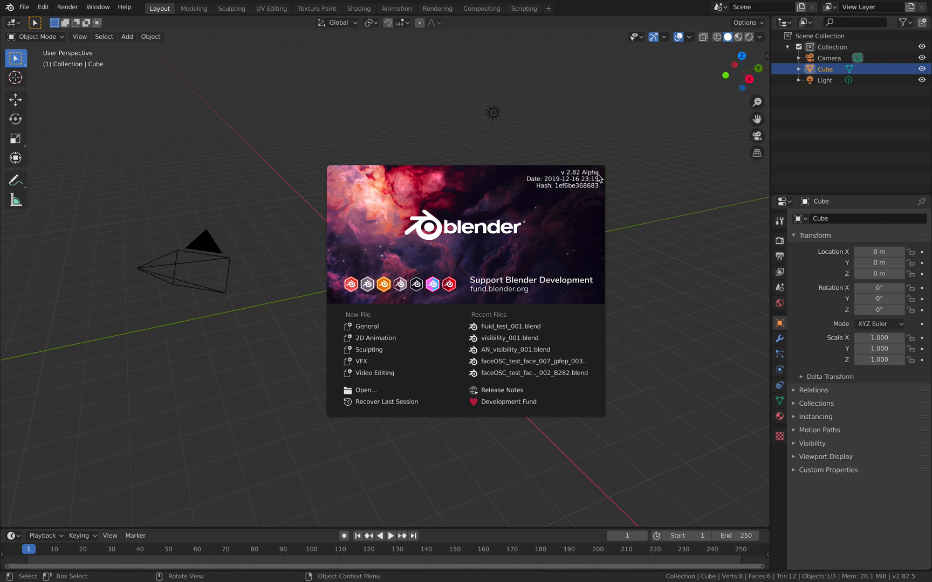
mouse_move(604, 177)
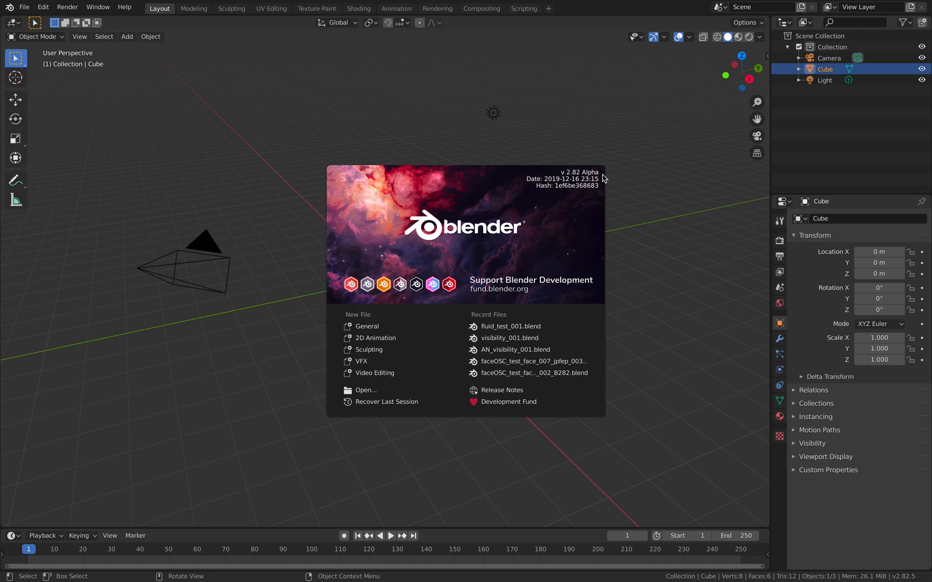
mouse_move(527, 158)
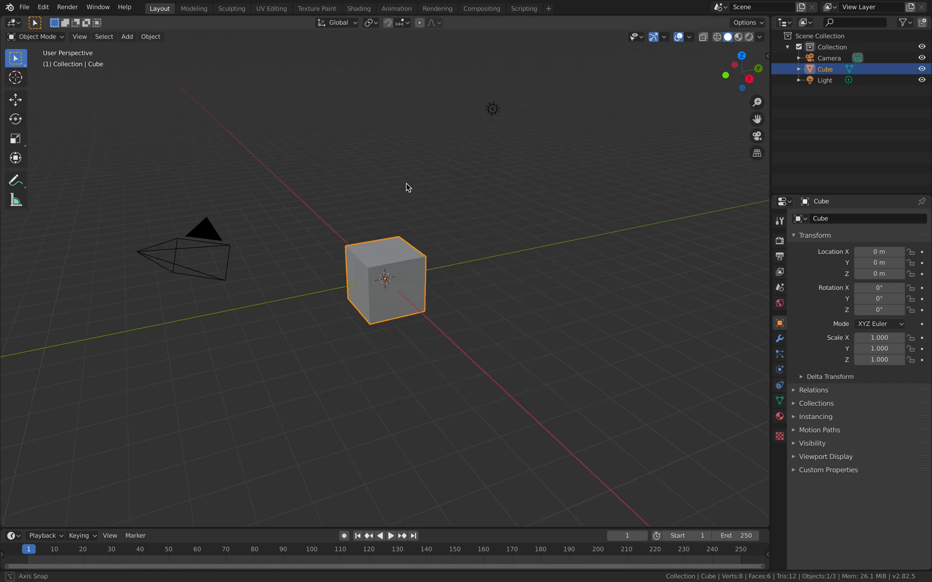
click(205, 229)
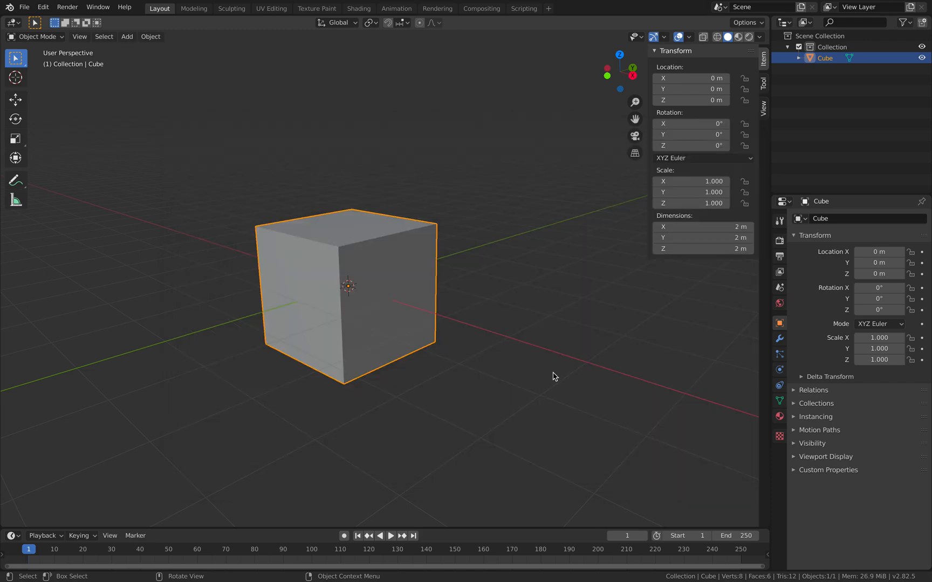
click(8, 7)
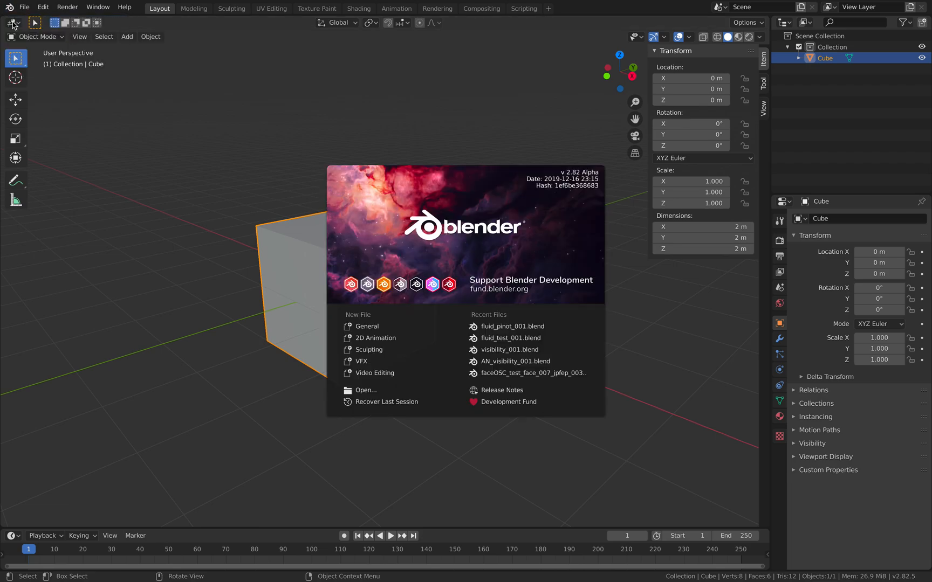
mouse_move(567, 174)
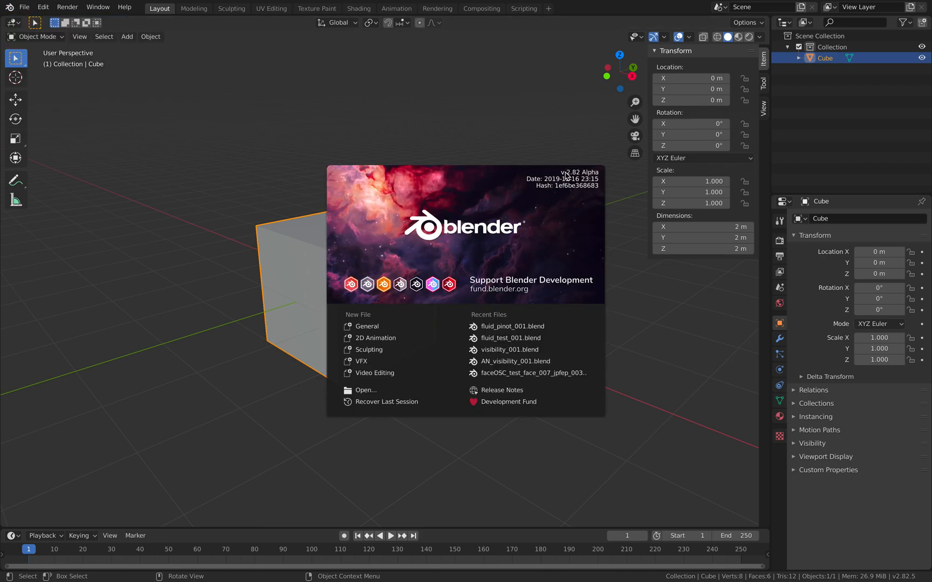
mouse_move(494, 205)
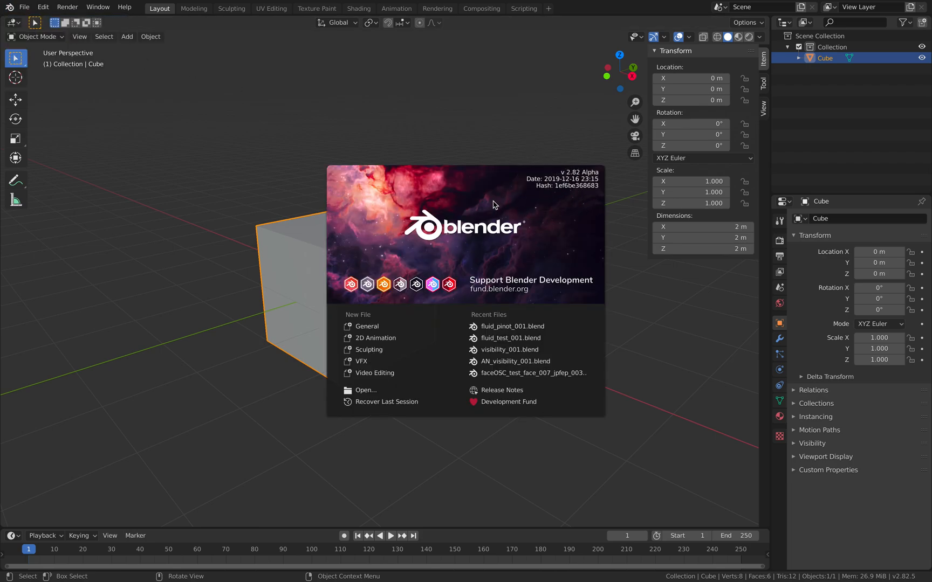
click(592, 295)
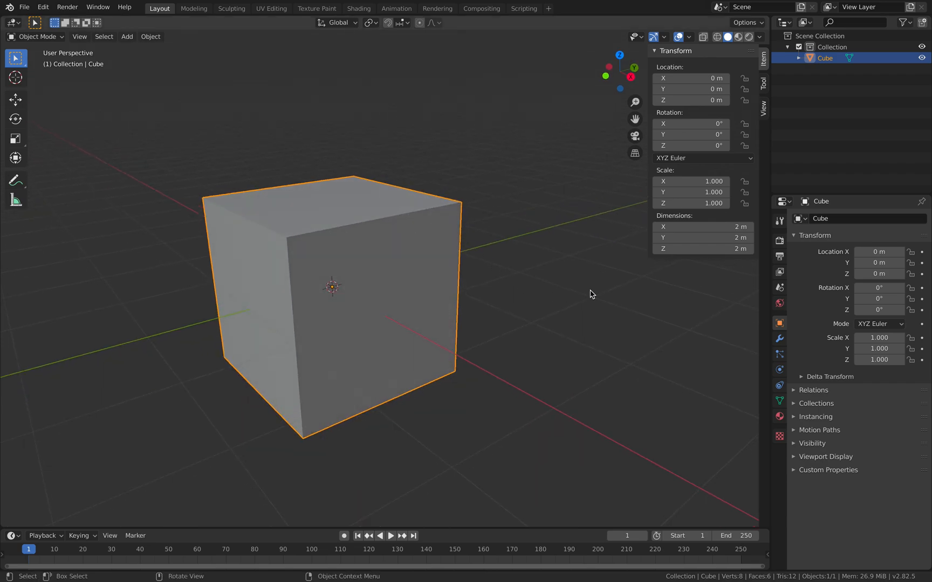
mouse_move(439, 250)
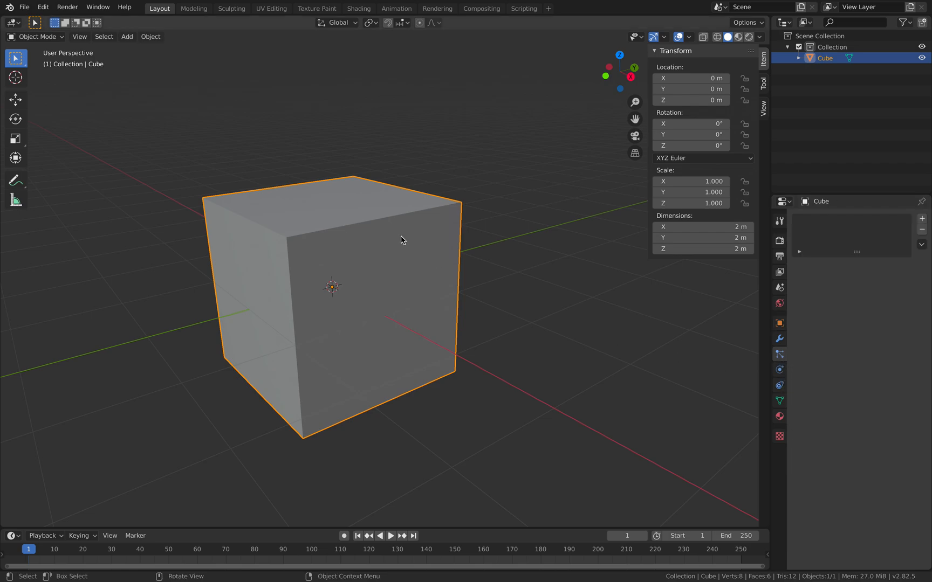
- Enable Fluid physics on the cube in the Physics tab with Type set to Domain
click(779, 370)
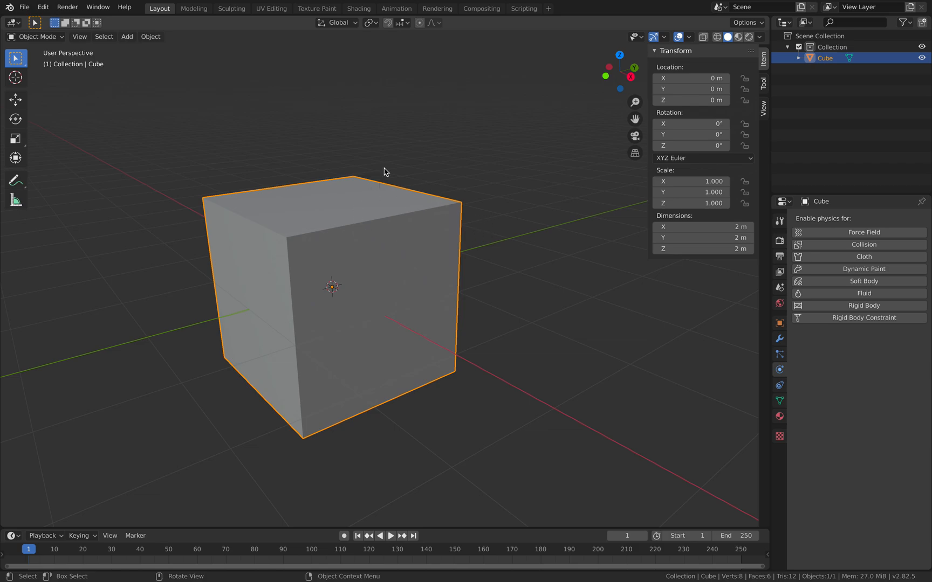
mouse_move(779, 370)
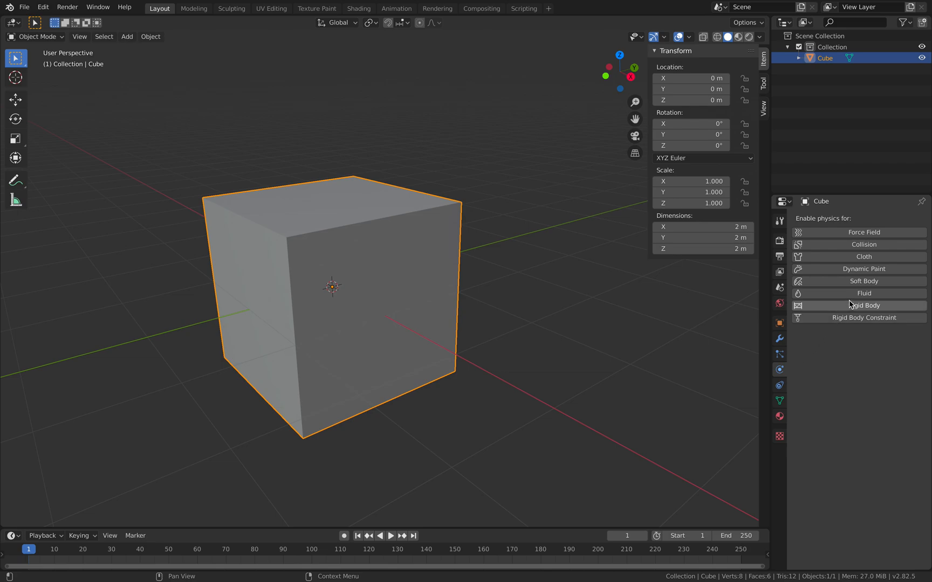
click(864, 294)
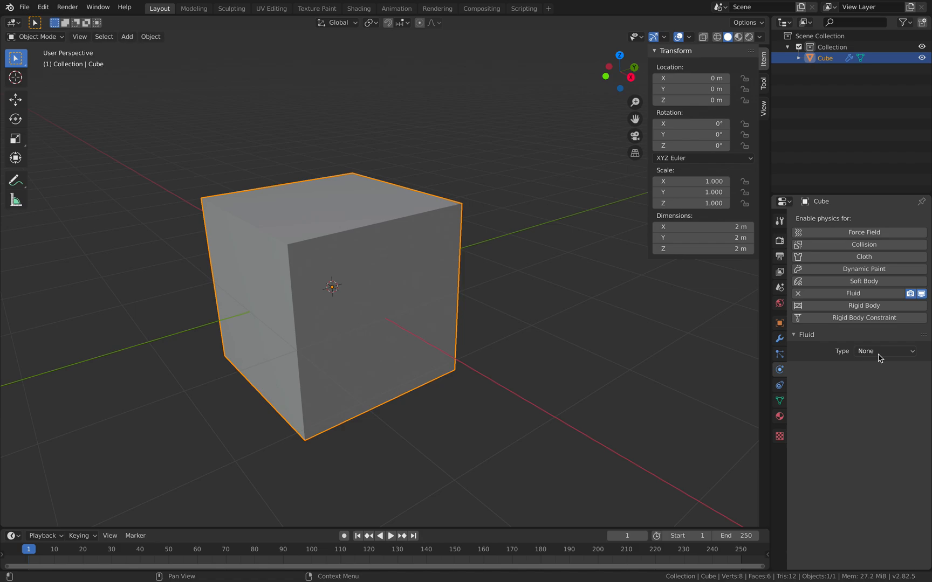
click(884, 351)
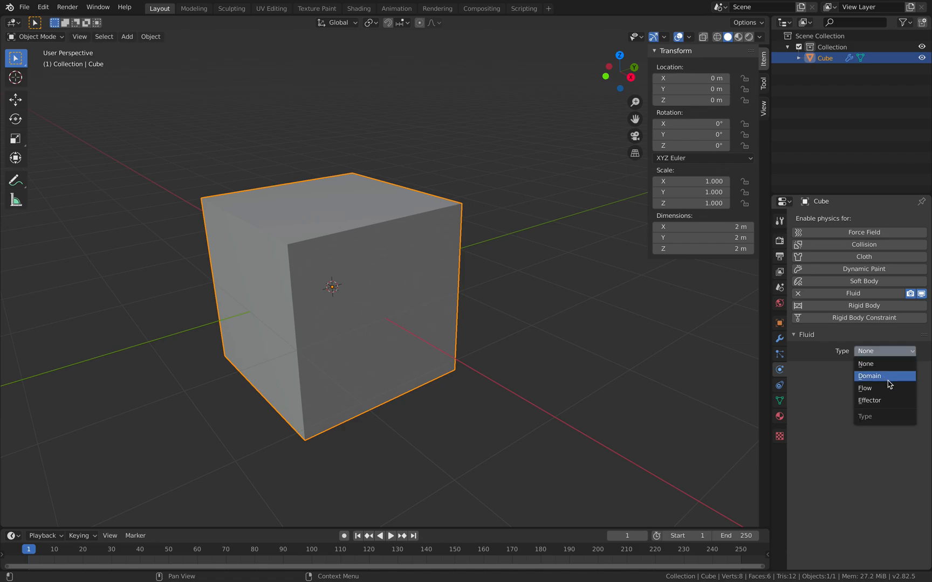
mouse_move(879, 400)
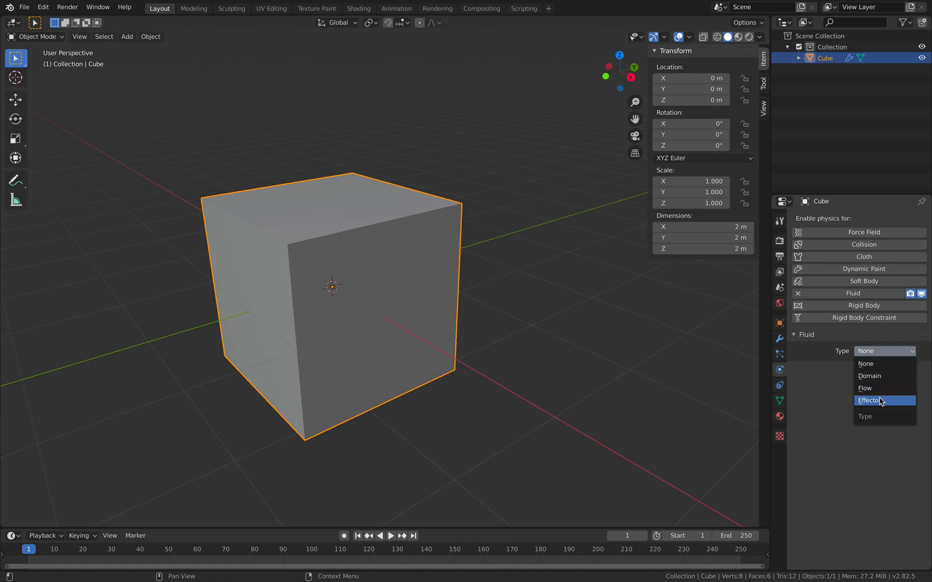
mouse_move(893, 389)
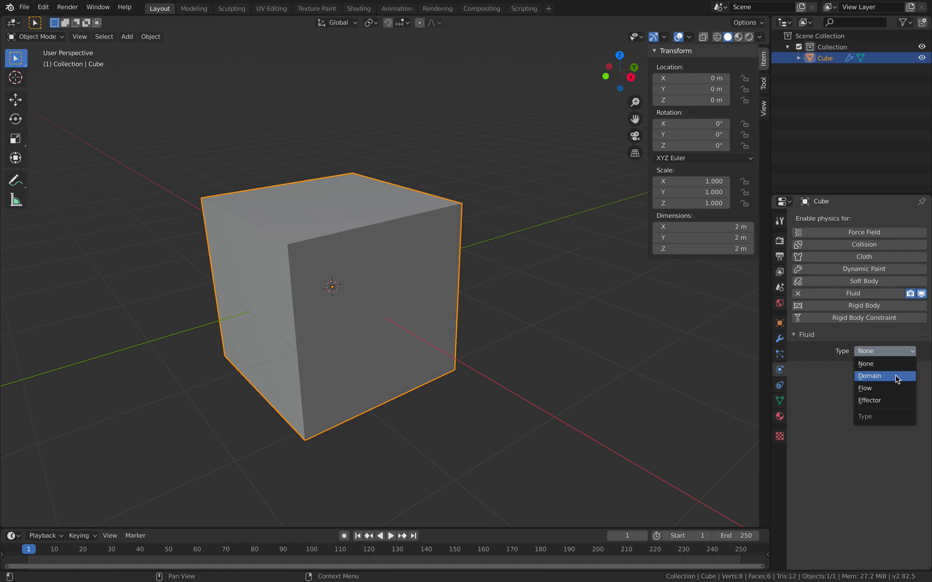
mouse_move(874, 377)
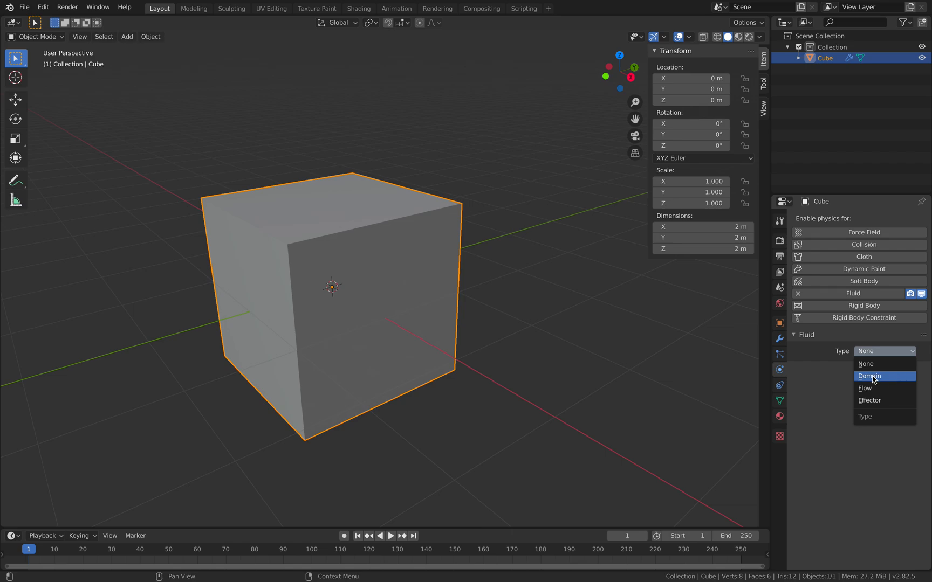
click(869, 376)
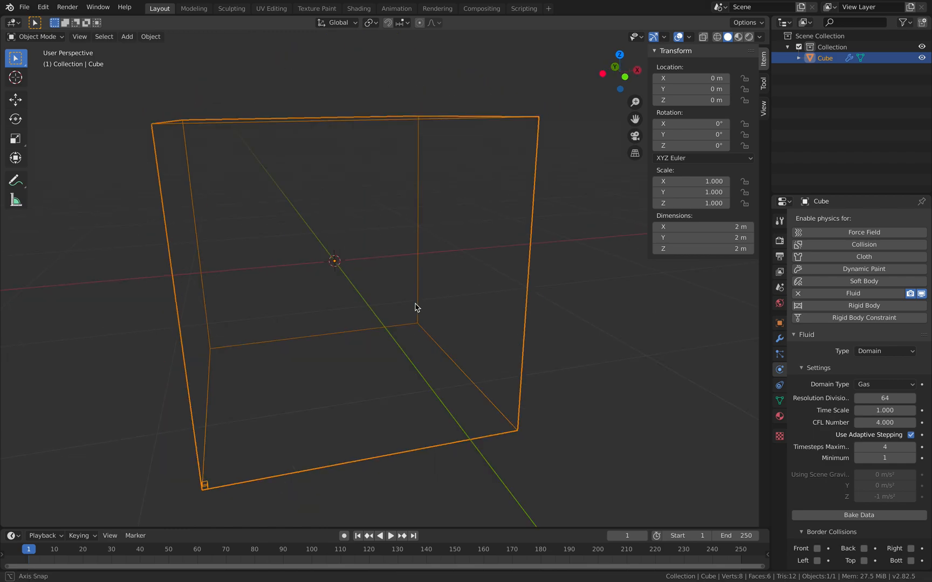
- Switch the cube's Domain Type from Gas to Liquid and scroll through its liquid settings
drag(416, 307, 429, 313)
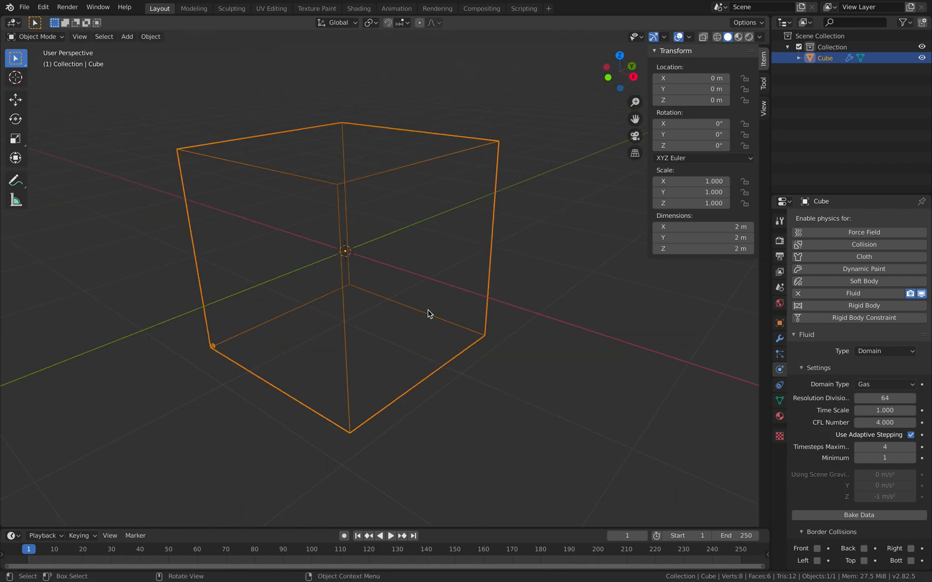
click(884, 385)
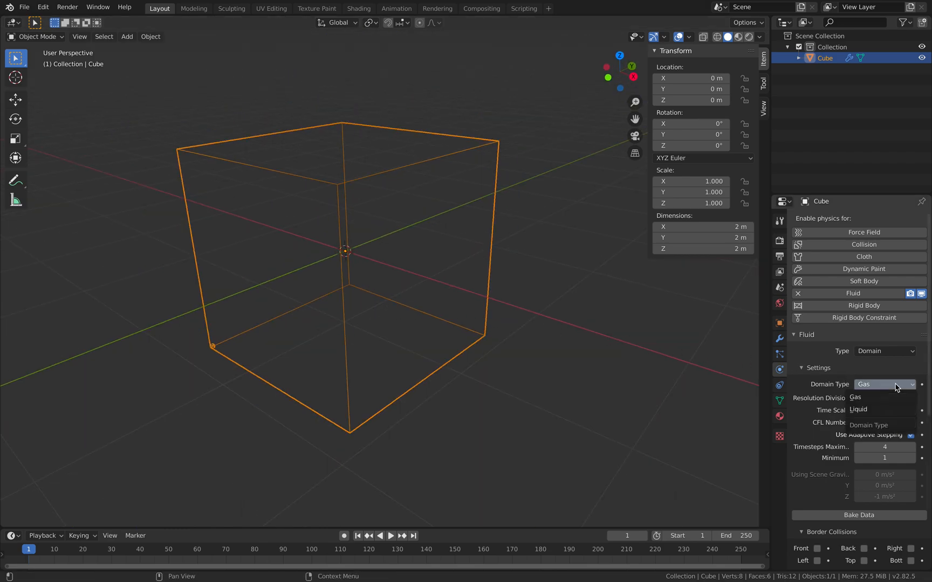
mouse_move(869, 402)
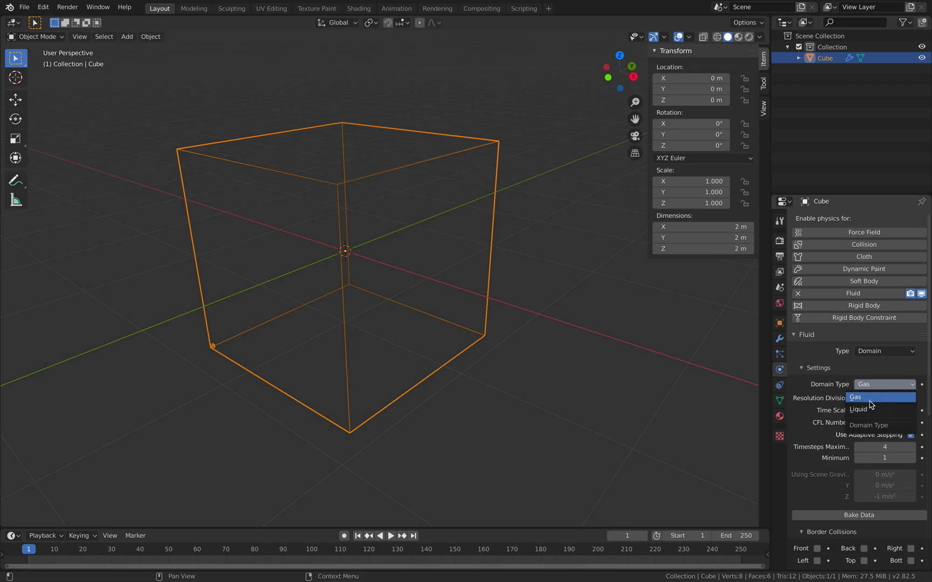
mouse_move(877, 409)
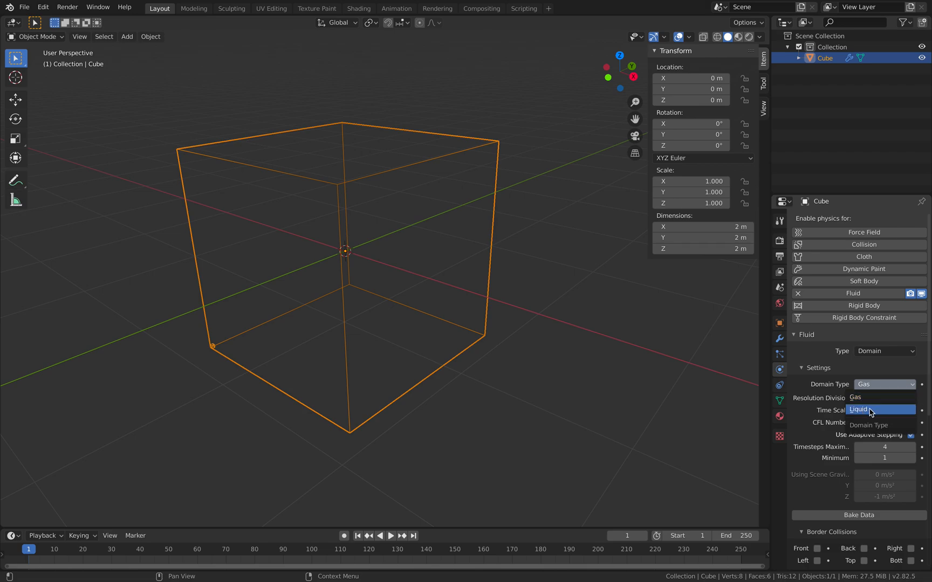
click(864, 409)
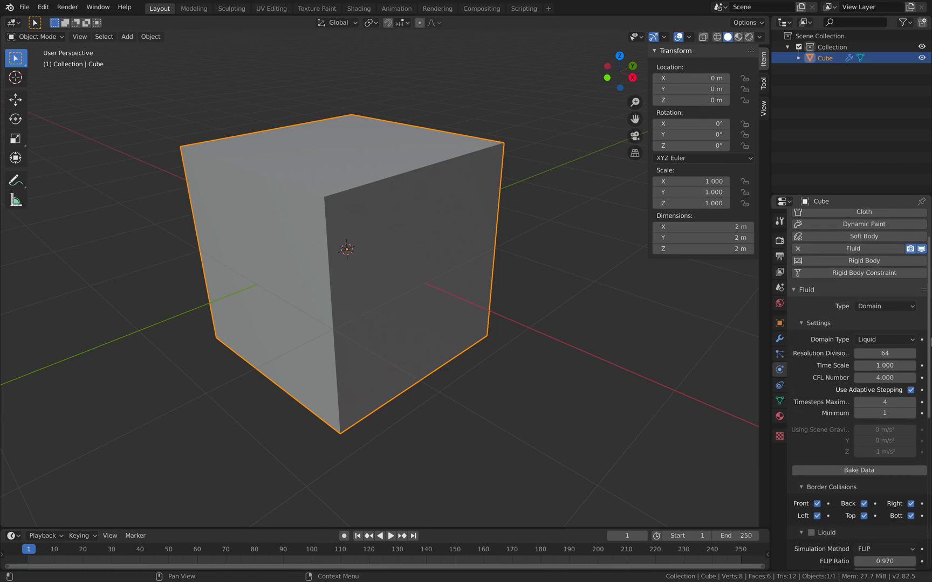
scroll(down, 3)
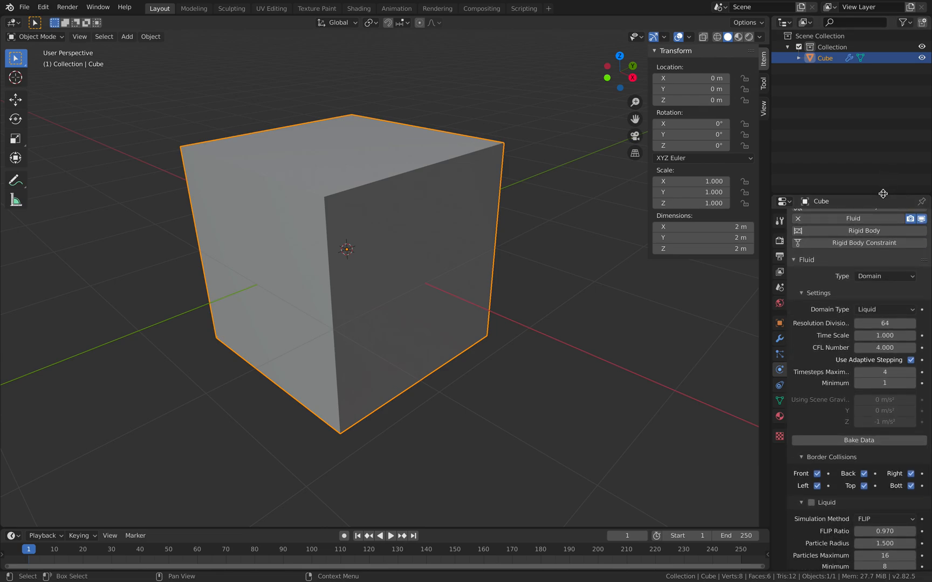
scroll(down, 3)
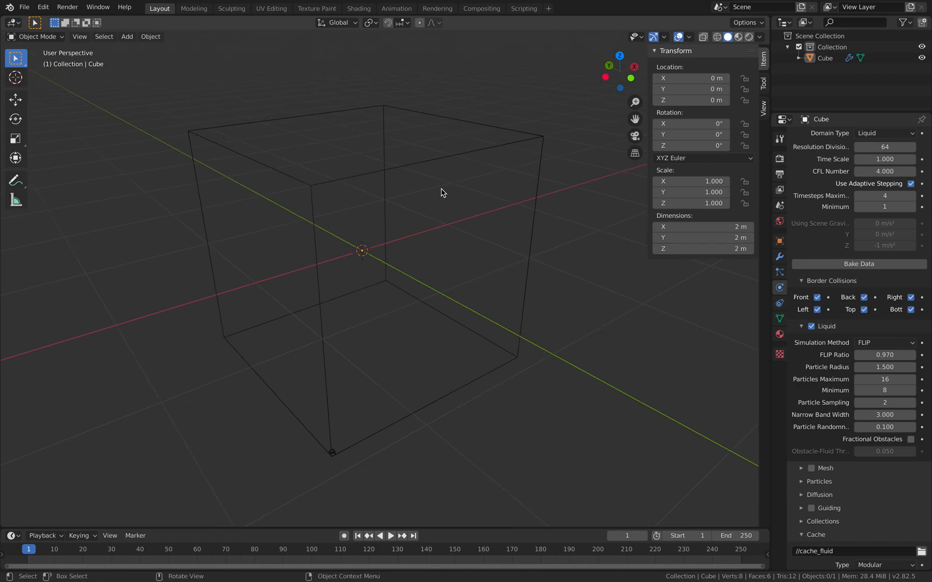
- Add an Ico Sphere mesh inside the domain cube
click(126, 36)
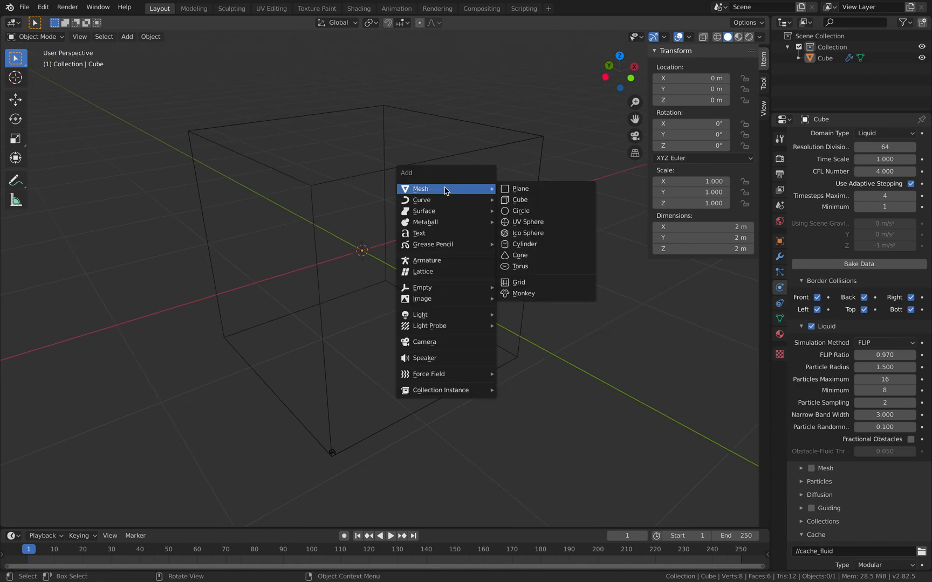
mouse_move(520, 266)
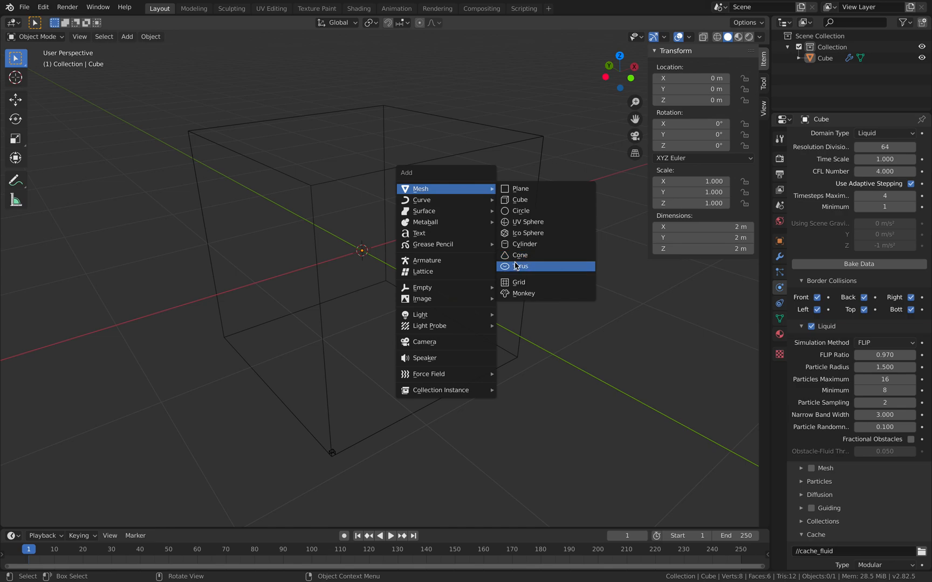
mouse_move(531, 233)
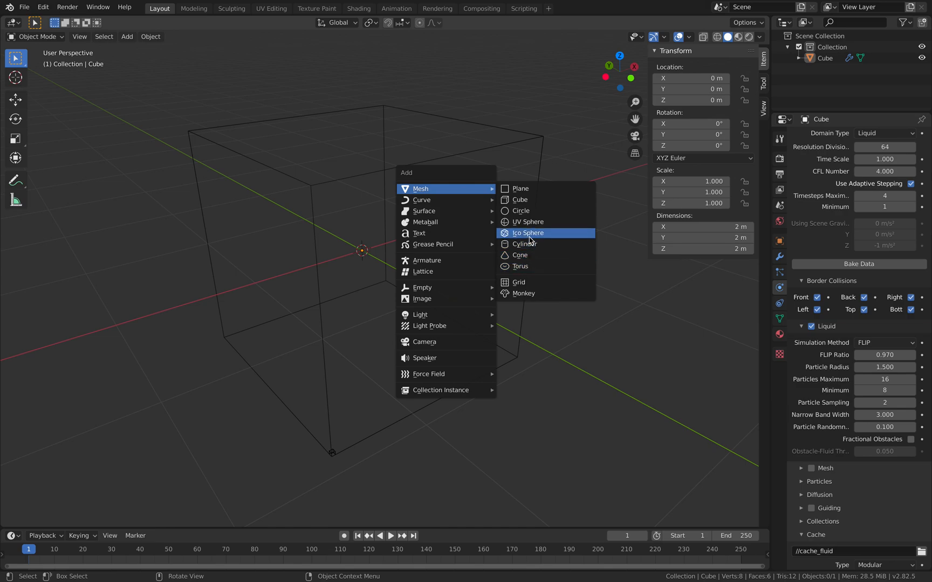
click(528, 233)
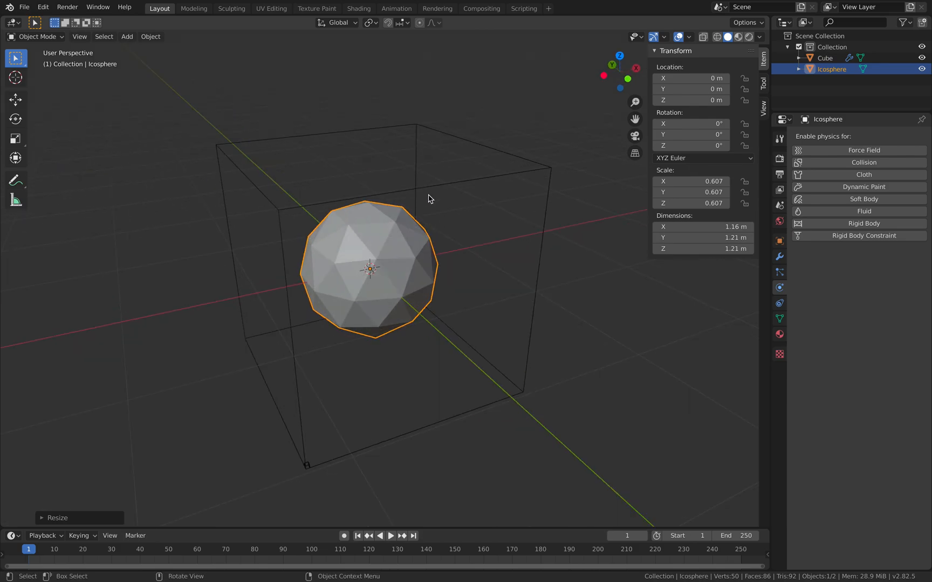
mouse_move(459, 262)
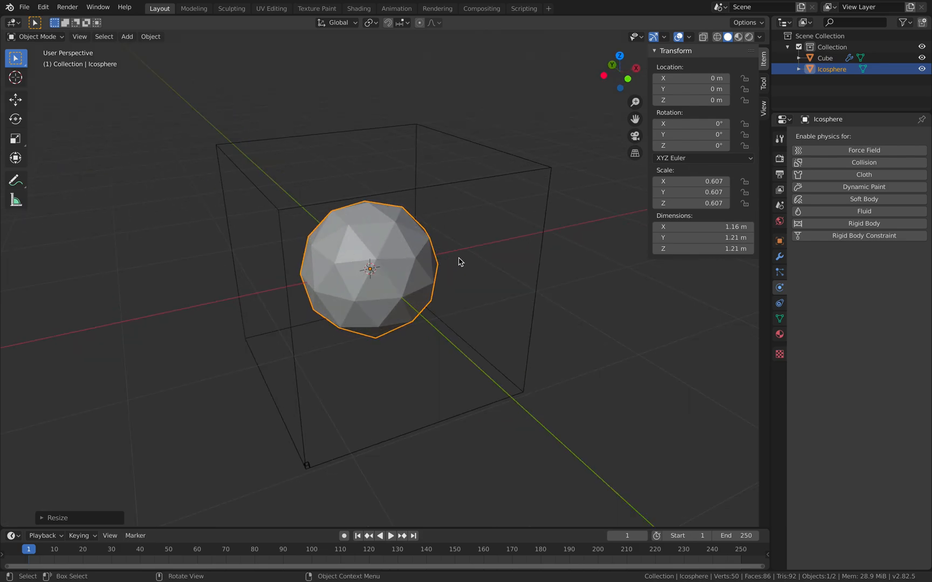
- Give the icosphere Fluid physics as a Flow object with Liquid flow type and Geometry behavior
drag(460, 263, 550, 254)
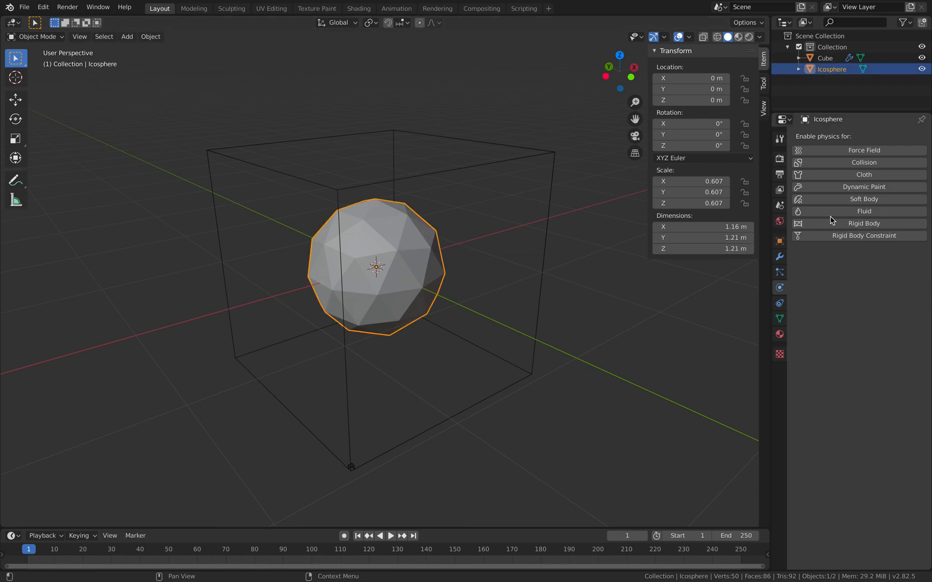
mouse_move(864, 199)
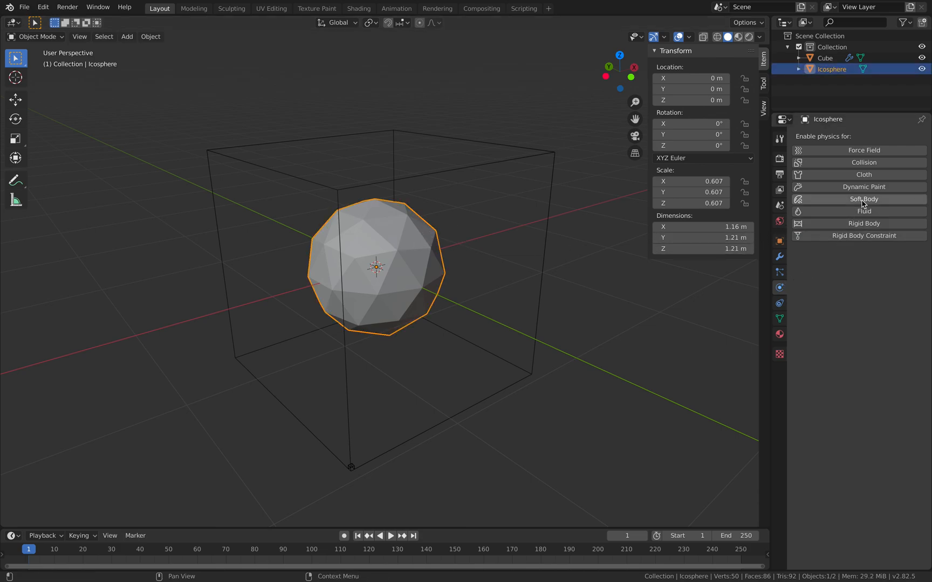
click(863, 211)
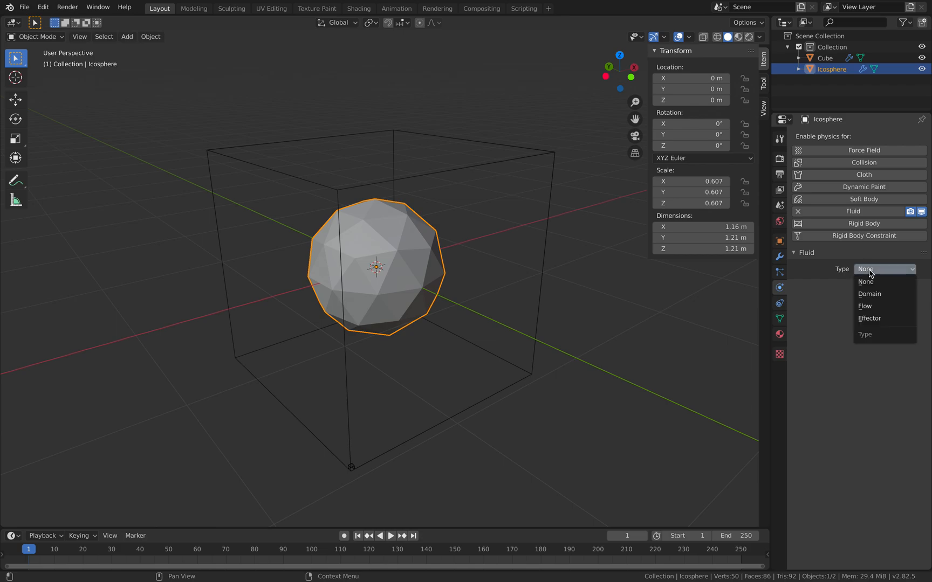
mouse_move(874, 306)
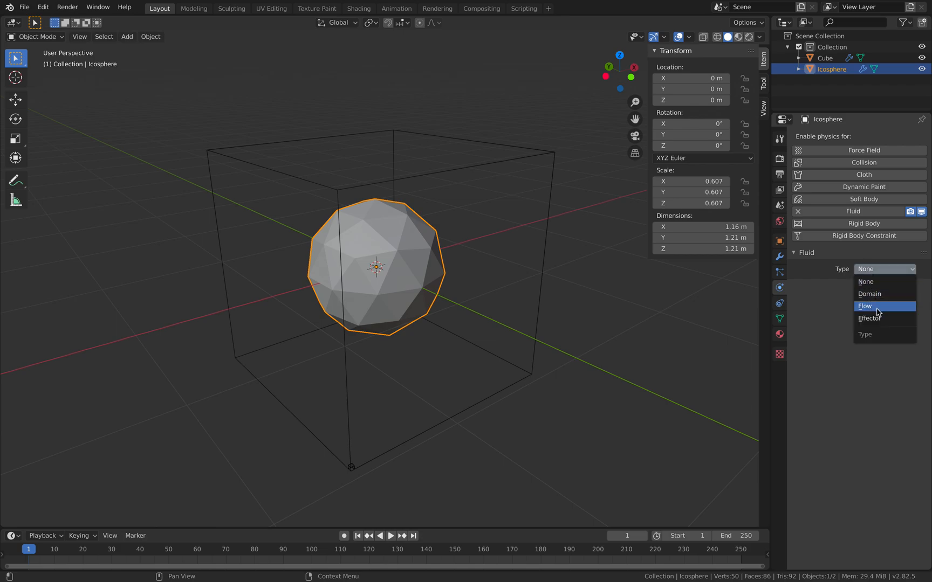
mouse_move(882, 309)
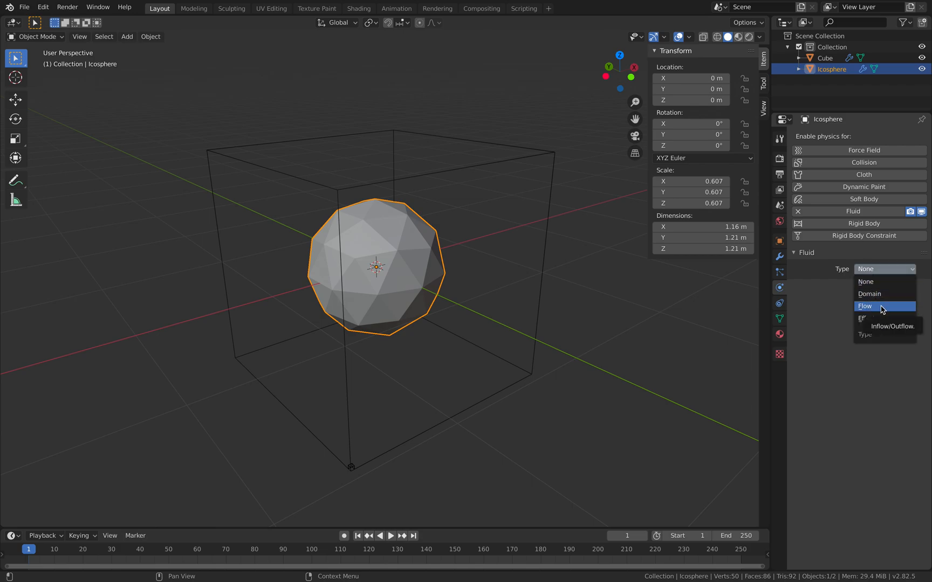
click(864, 307)
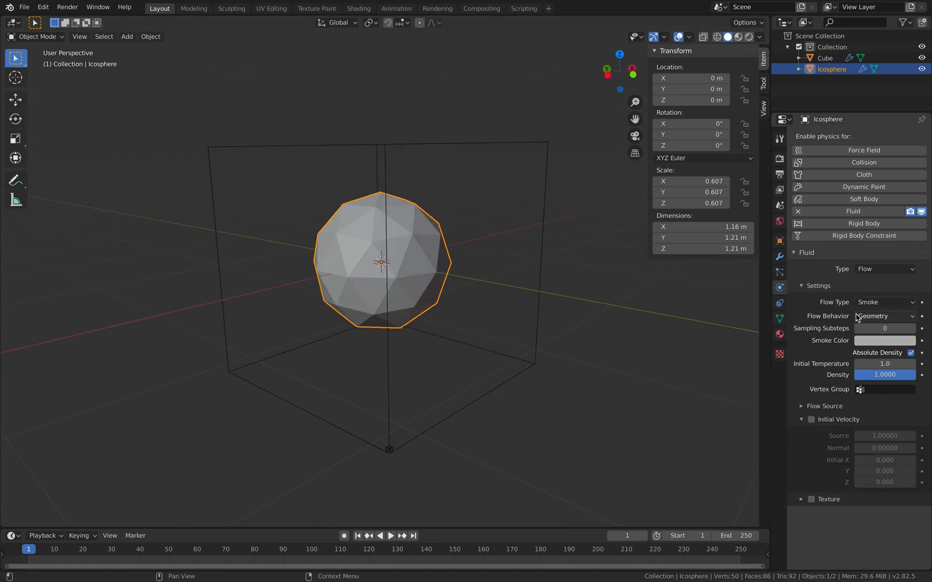
click(884, 302)
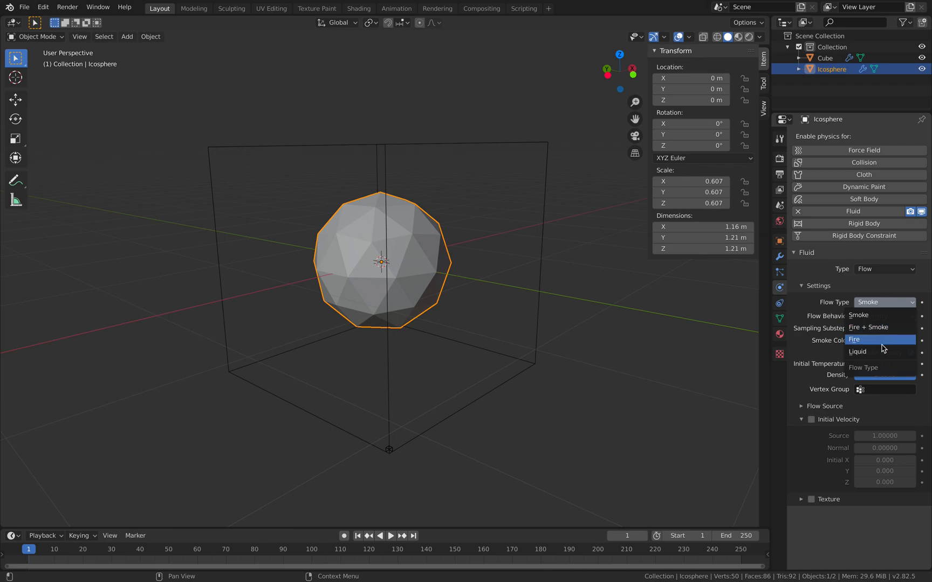
click(857, 352)
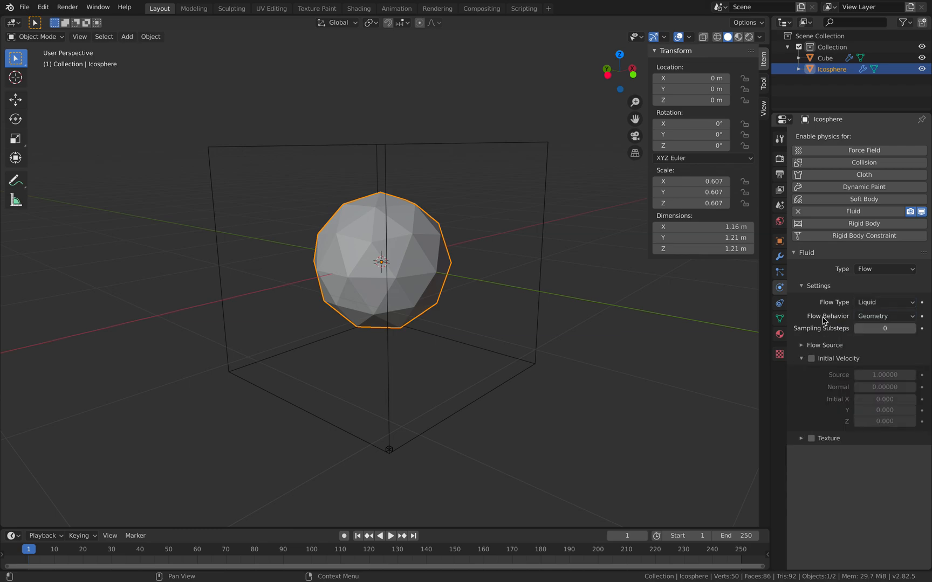
click(885, 316)
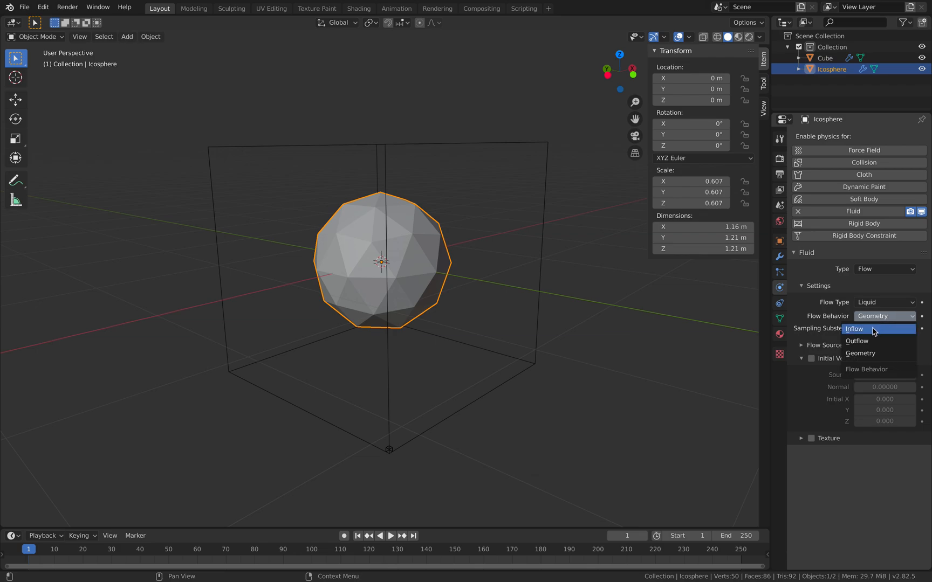
mouse_move(874, 354)
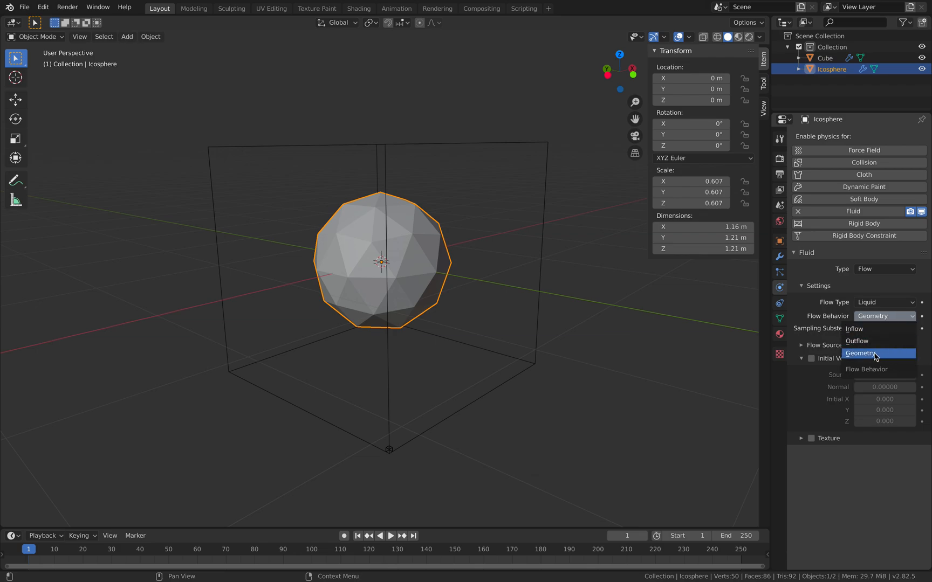
click(861, 353)
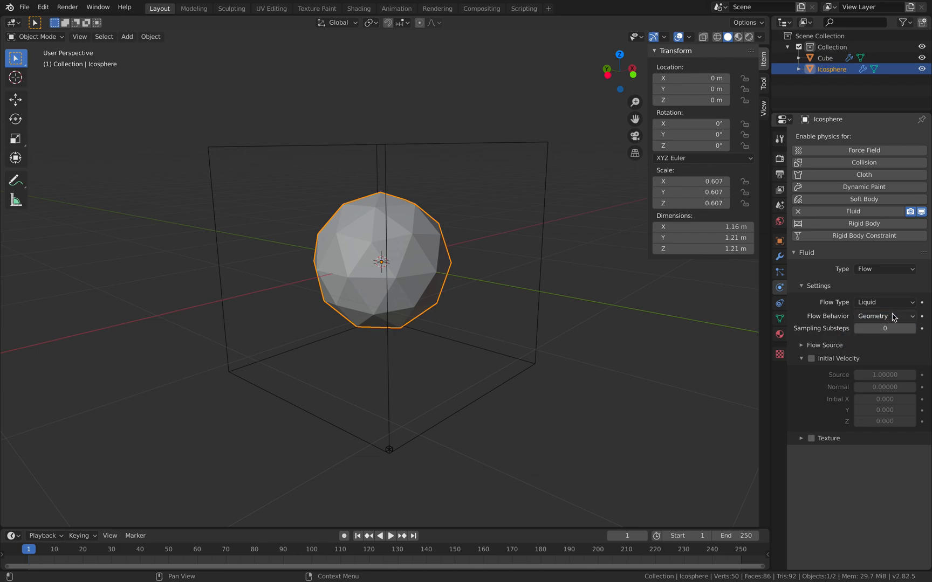
mouse_move(887, 321)
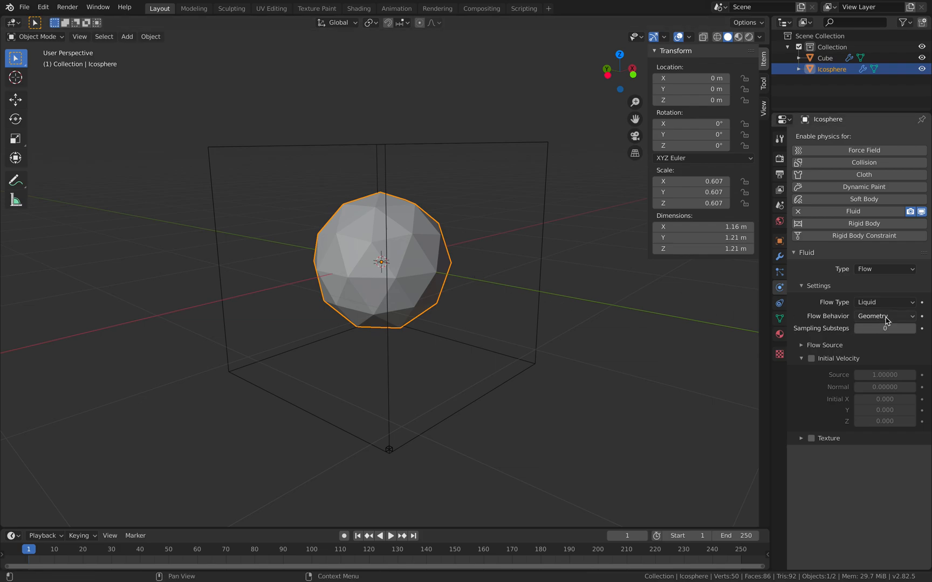
mouse_move(426, 222)
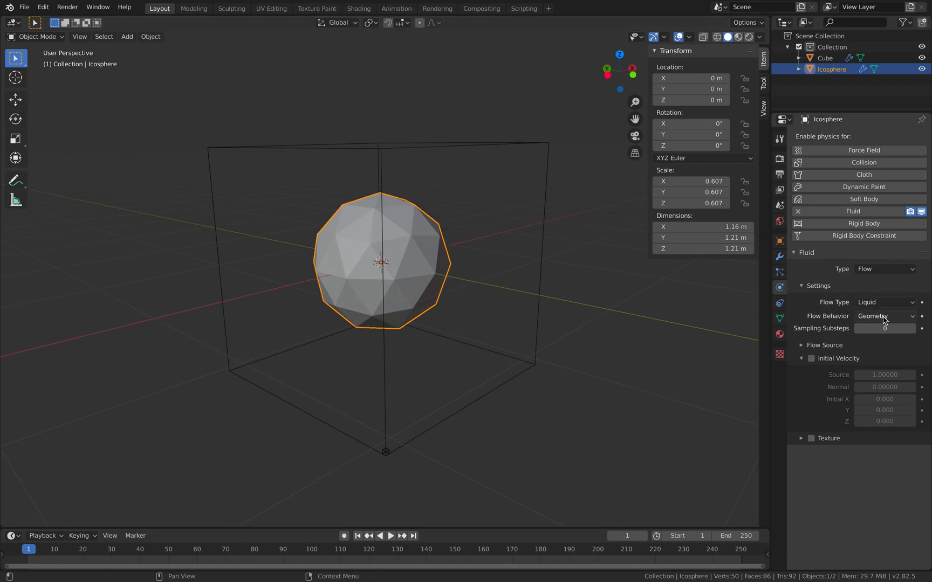
click(885, 316)
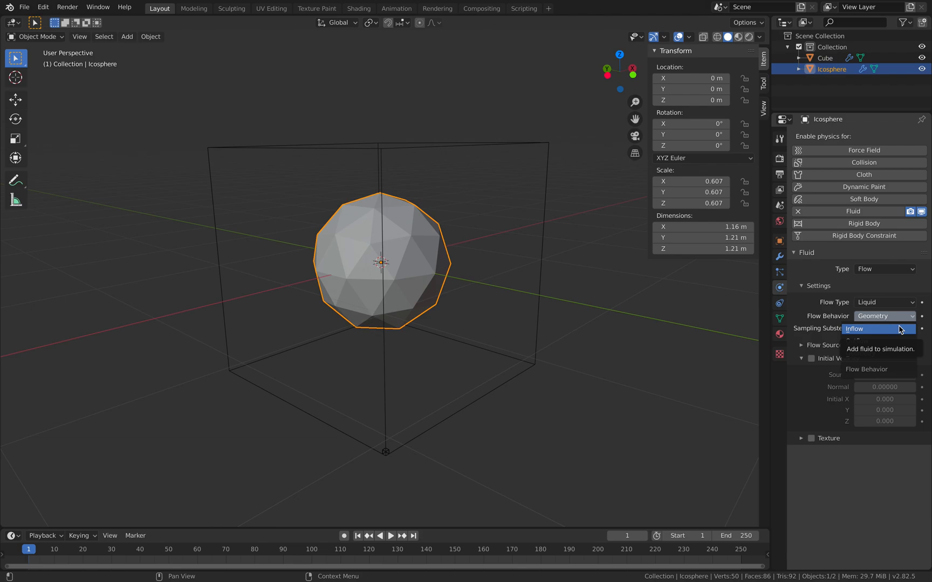
mouse_move(875, 341)
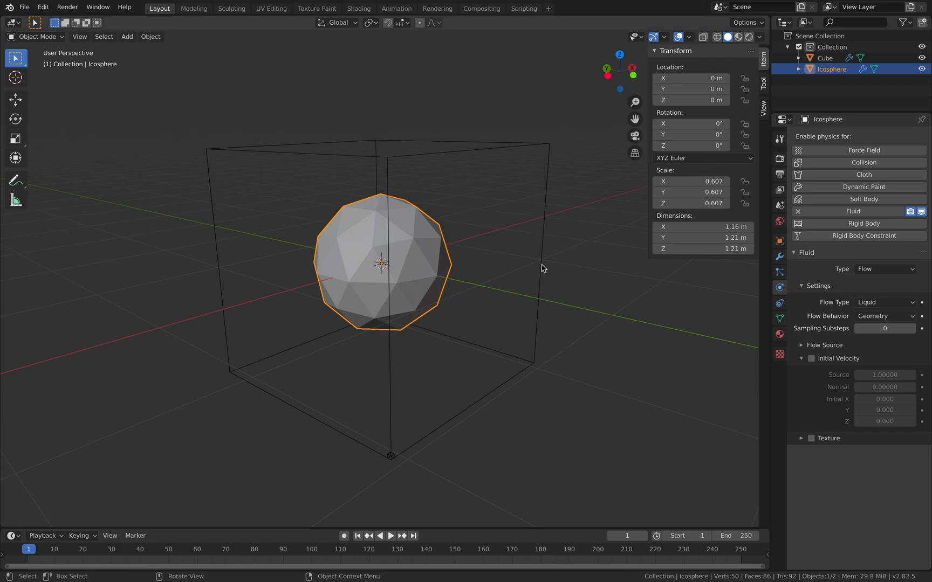
- Select the domain cube, review its cache ending at frame 50, and save fluid_pinot_001.blend
click(824, 58)
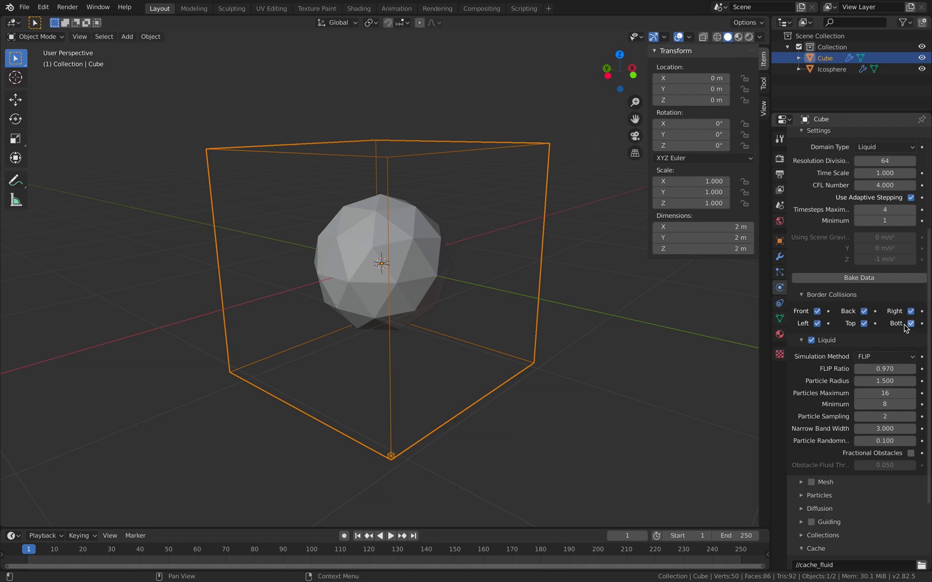
scroll(down, 3)
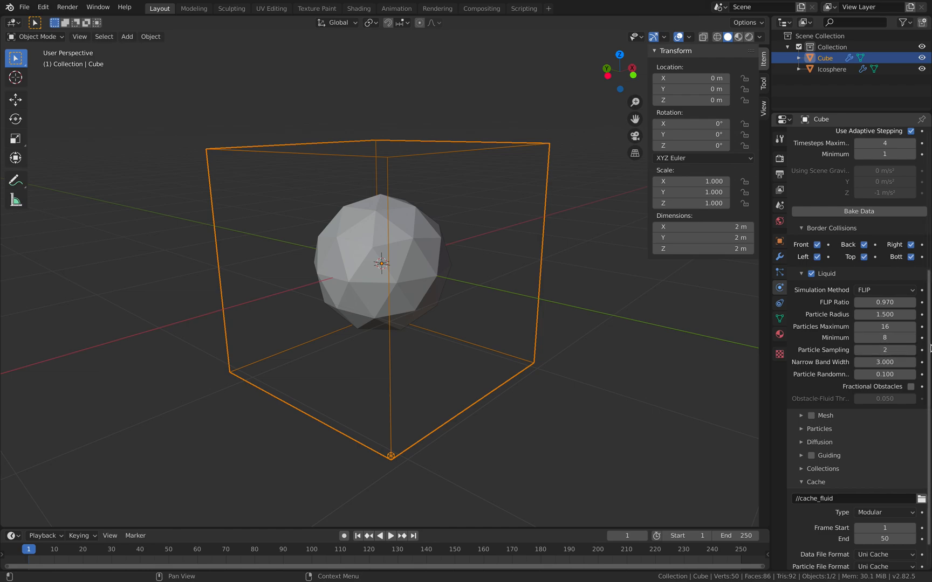
scroll(down, 3)
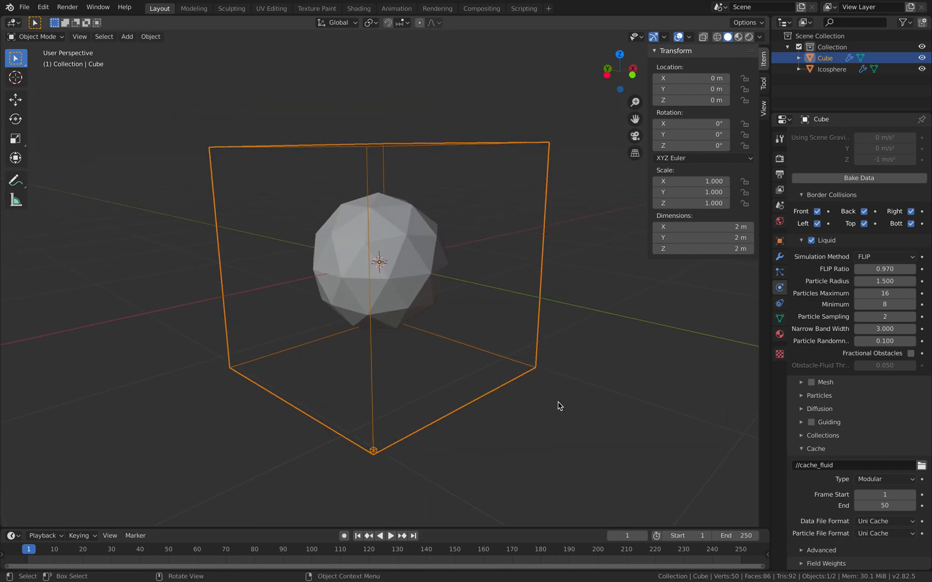
click(24, 7)
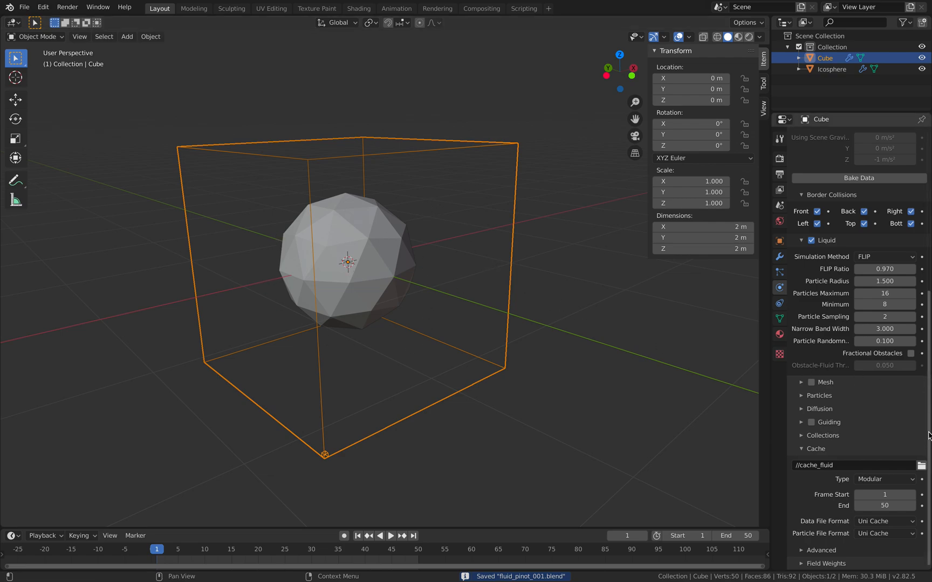
- Start Bake Data on the domain cube's liquid simulation
click(859, 178)
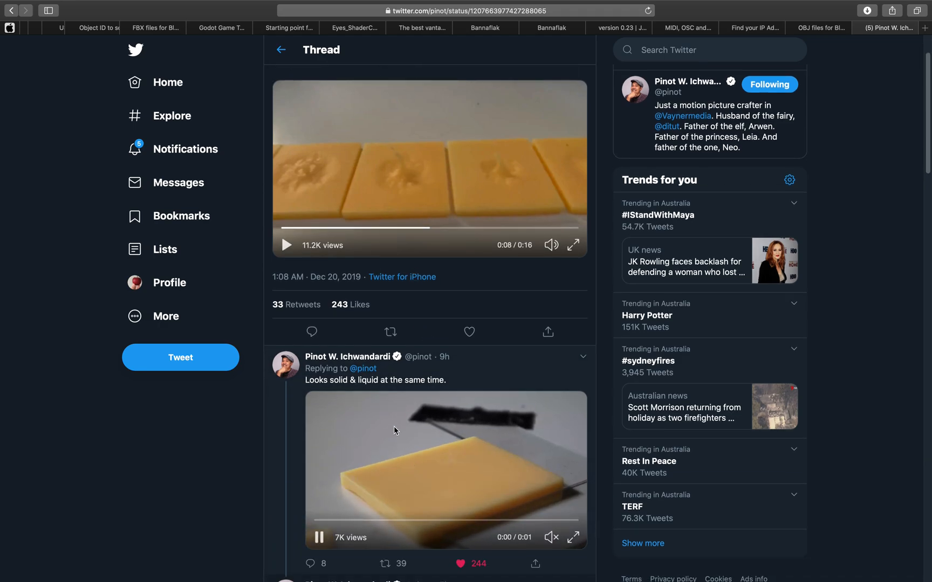
- Scroll the splash-printing Twitter thread, then return to Blender's bake at frame 35 of 50
scroll(down, 3)
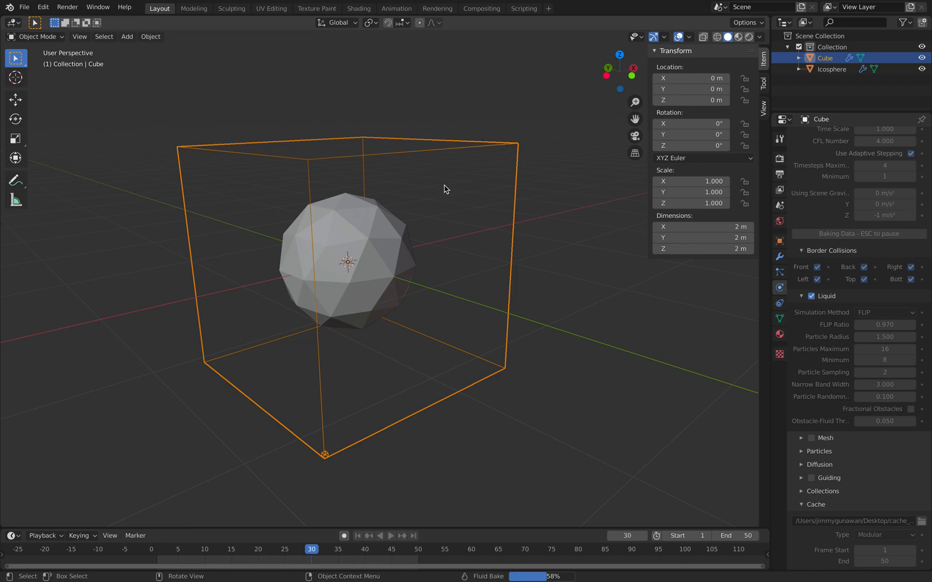
mouse_move(470, 208)
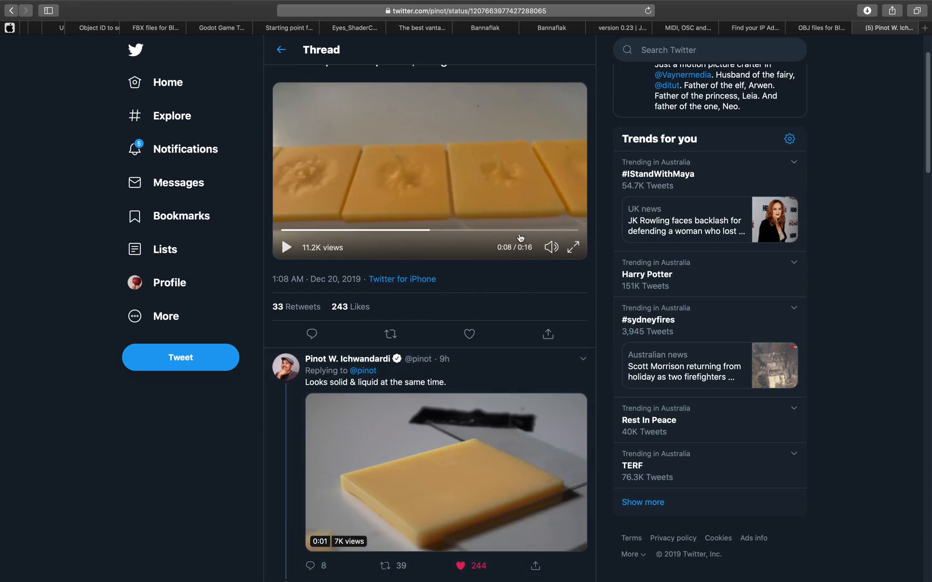
click(438, 465)
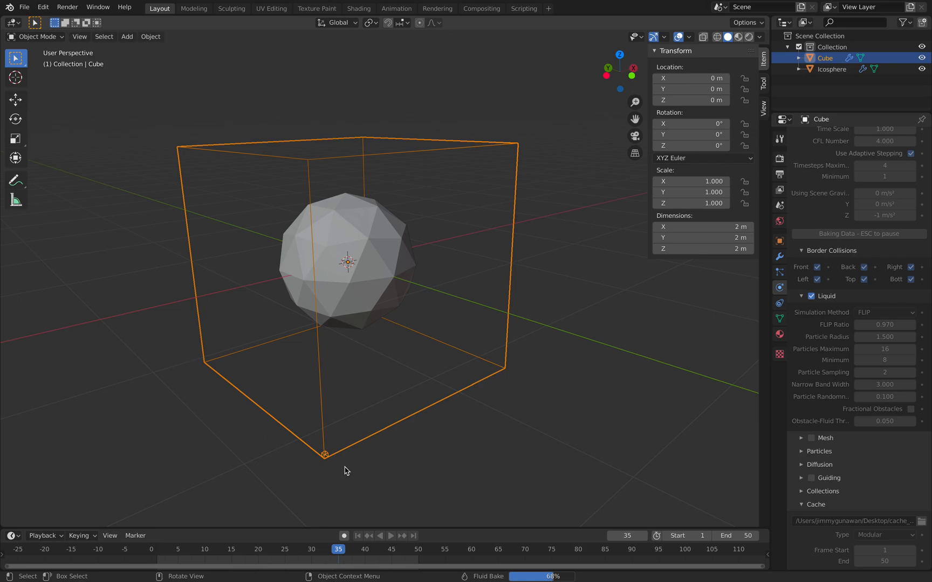
mouse_move(346, 89)
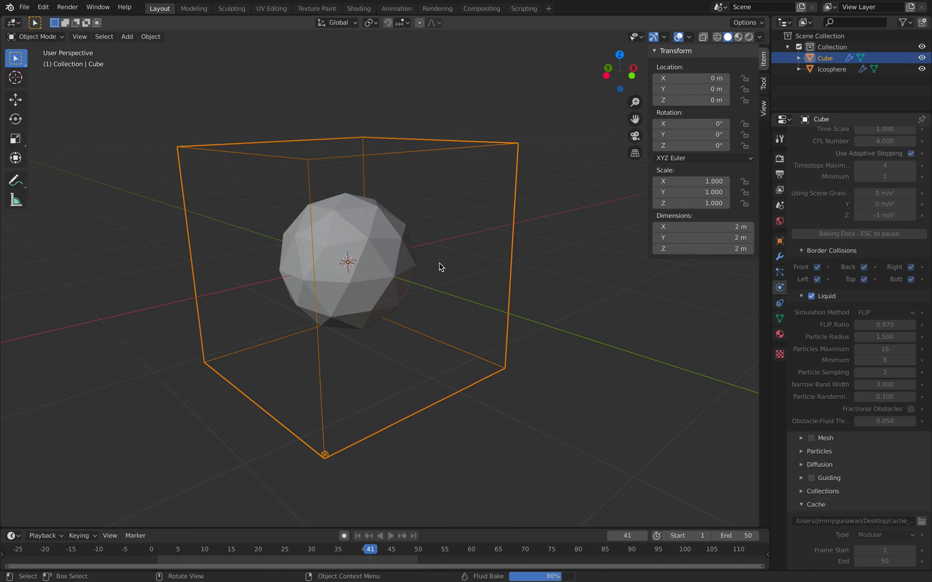
mouse_move(438, 270)
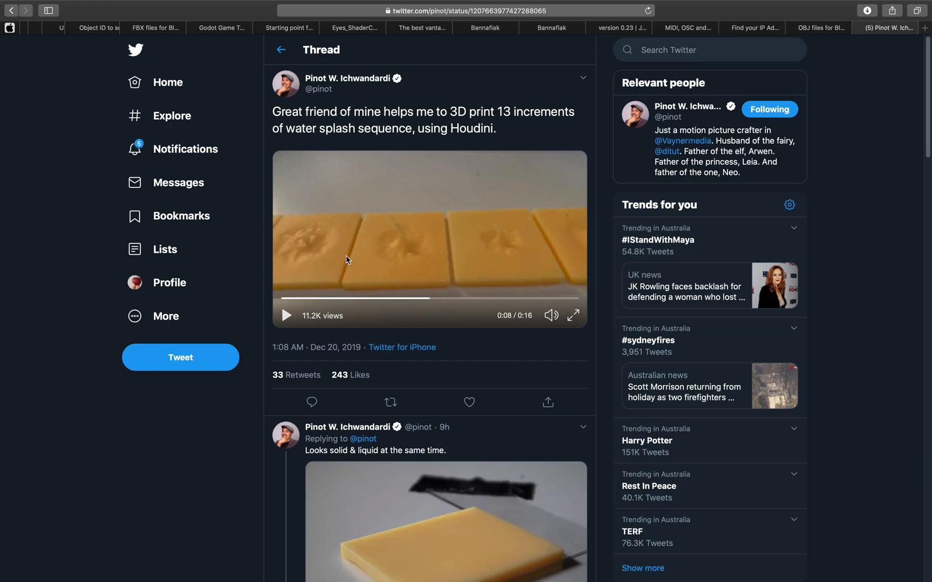
- Scroll further through the splash-printing tweet thread
scroll(down, 3)
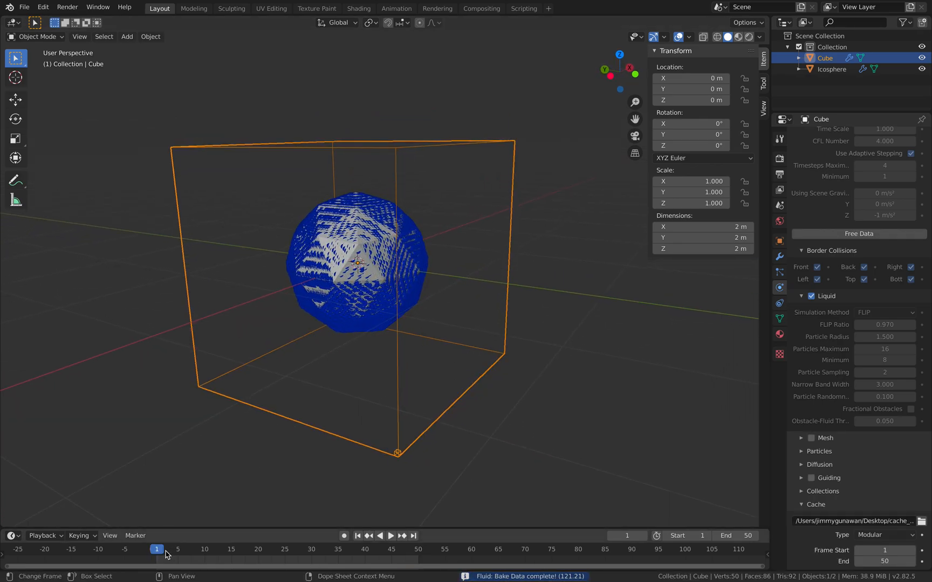
- Play the baked liquid simulation, restart it from the beginning, and jump to frame 20
click(389, 536)
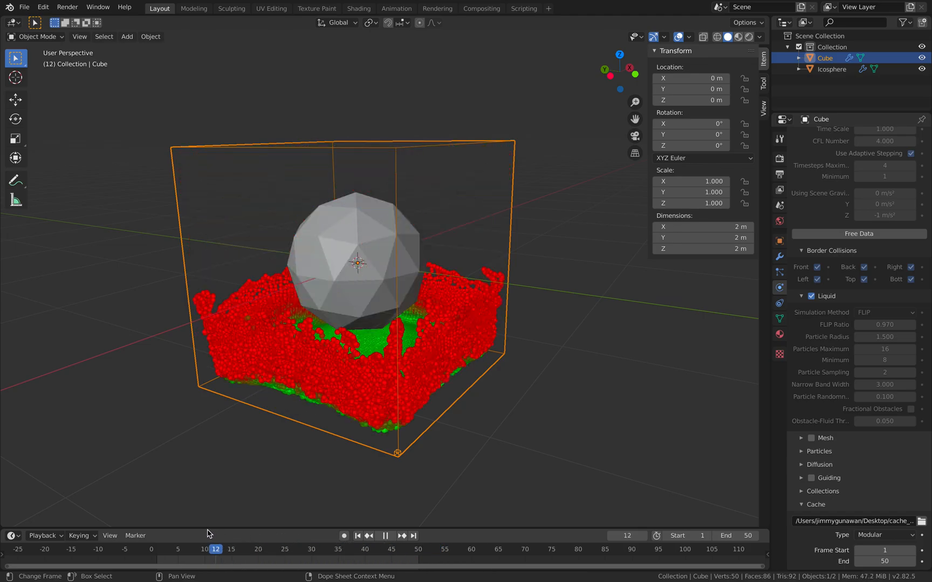
click(200, 550)
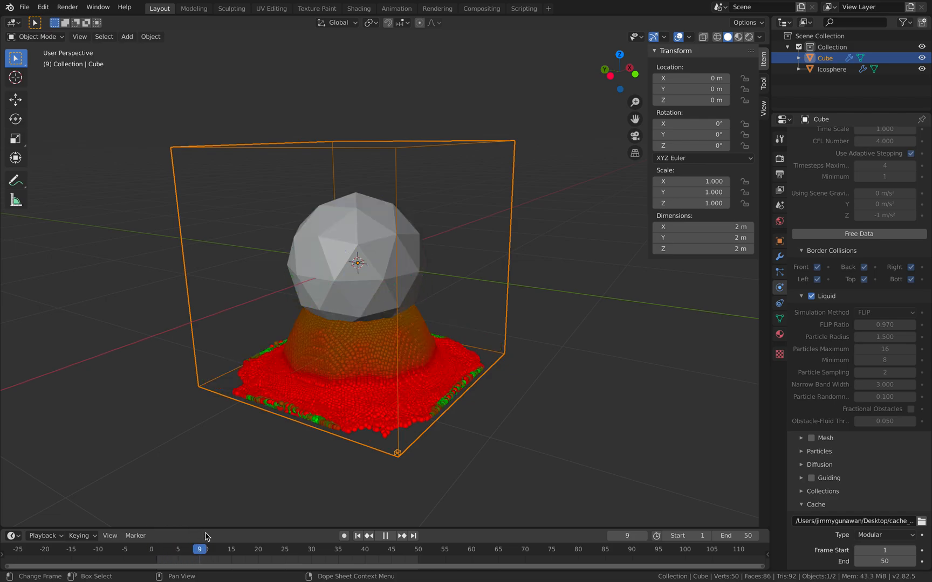
click(194, 550)
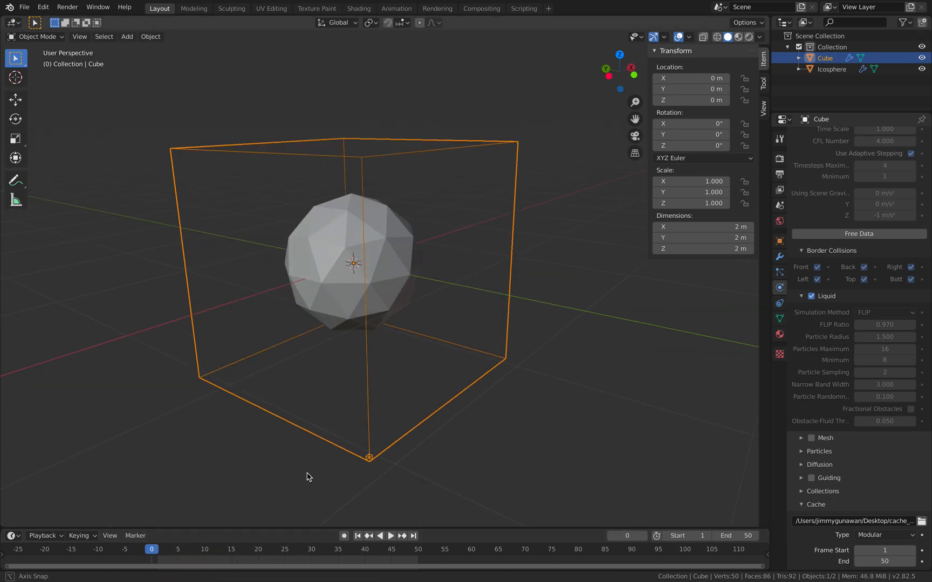
click(200, 549)
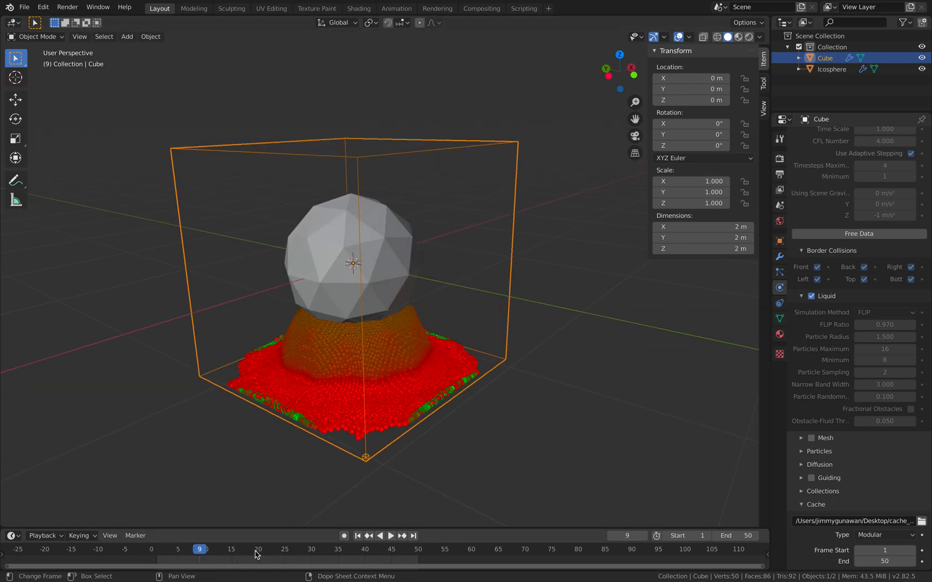
click(259, 551)
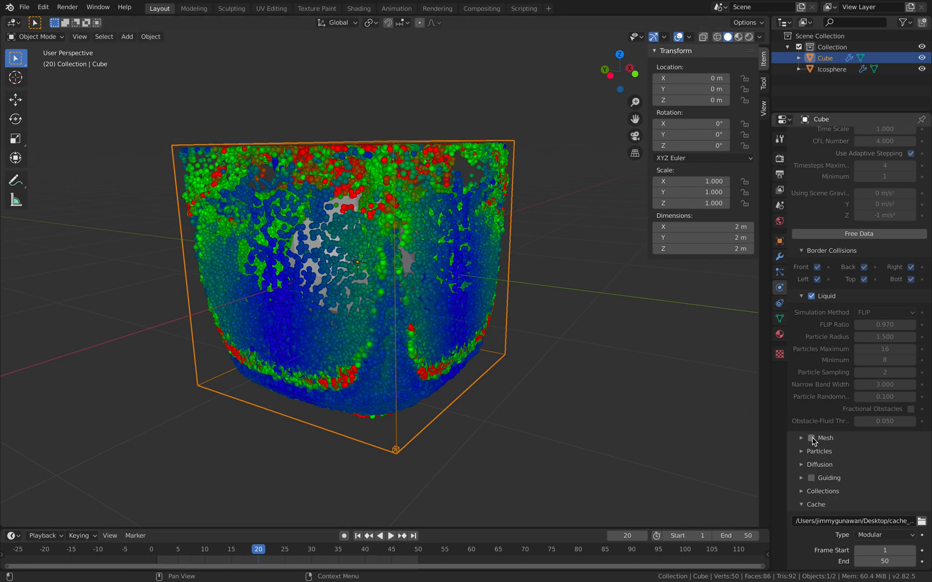
- Enable Mesh in the Fluid panel, bake the liquid surface mesh, then jump to an early frame
click(811, 438)
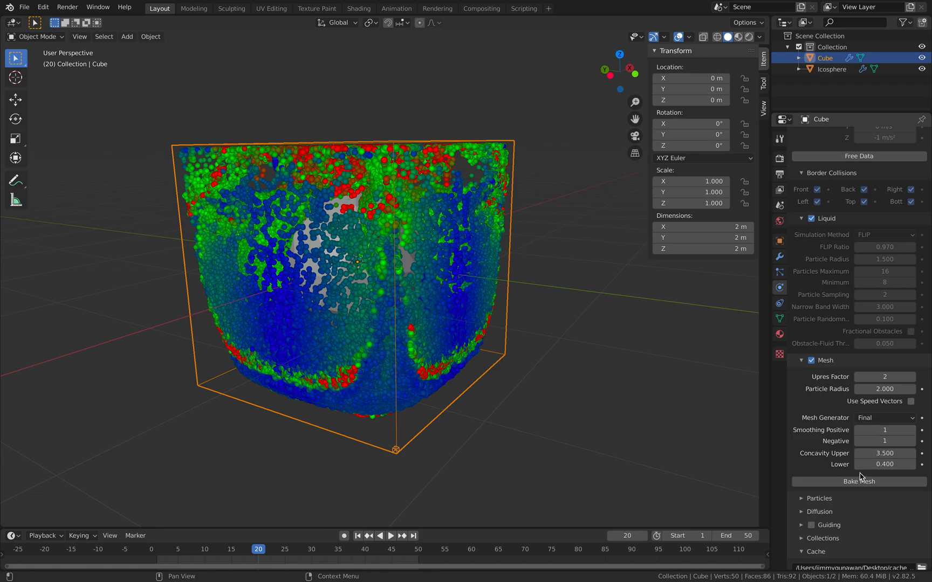
click(859, 482)
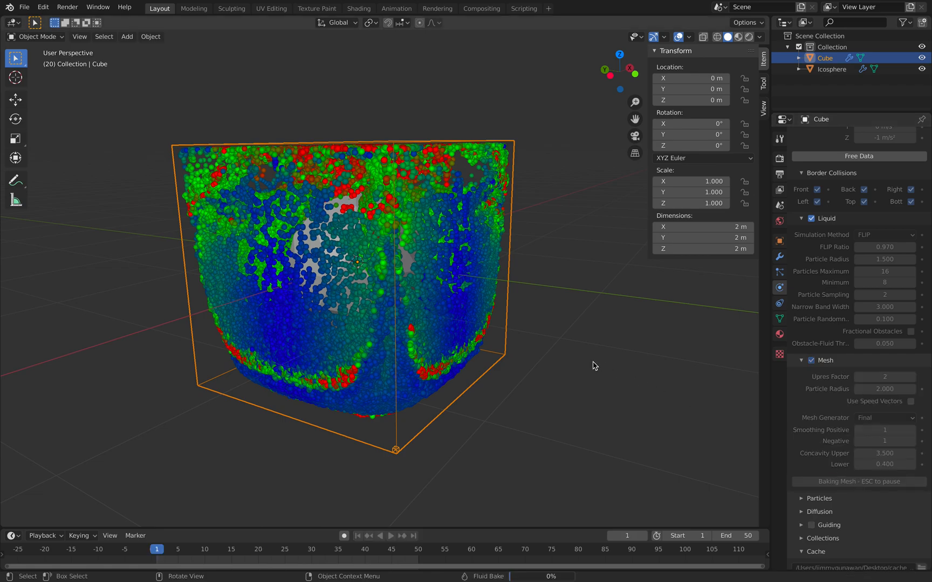
click(388, 536)
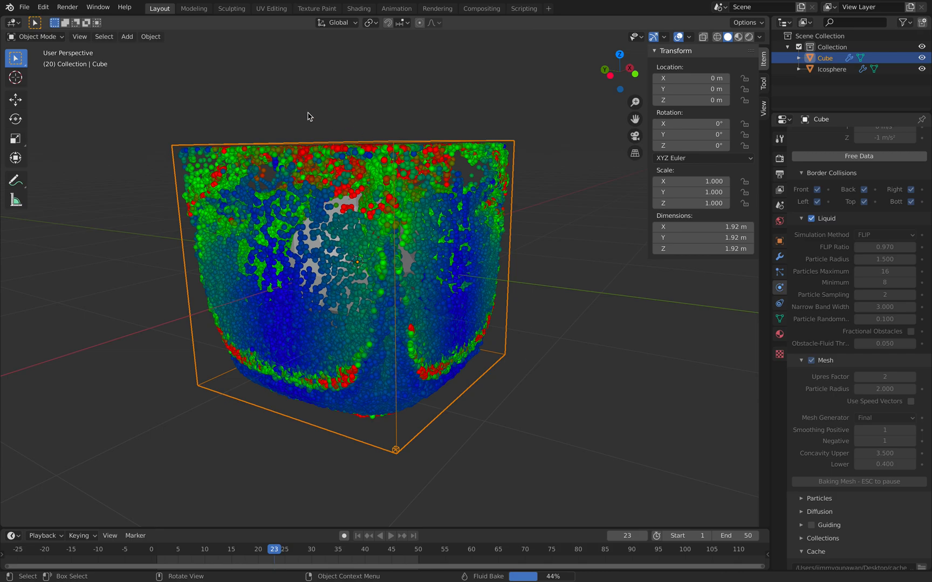
mouse_move(396, 265)
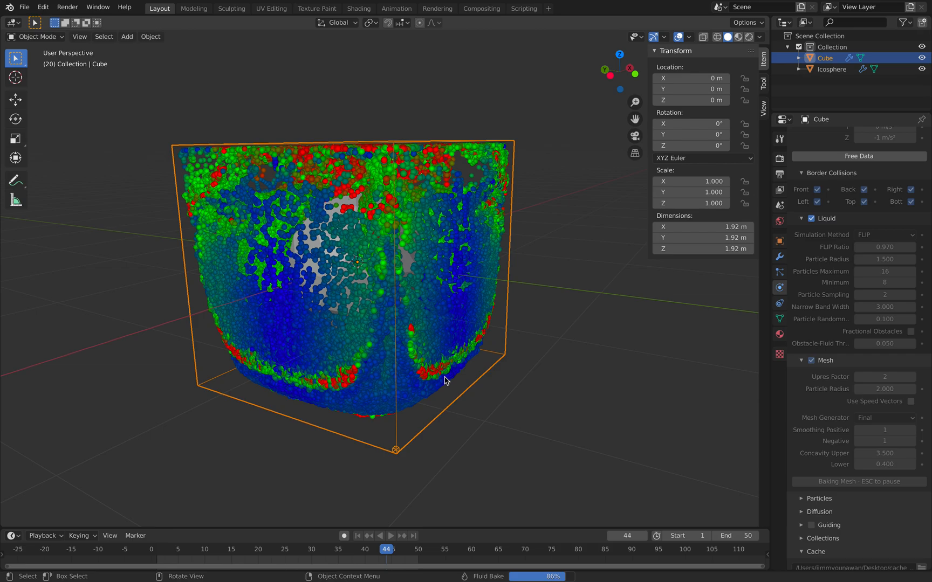
mouse_move(273, 518)
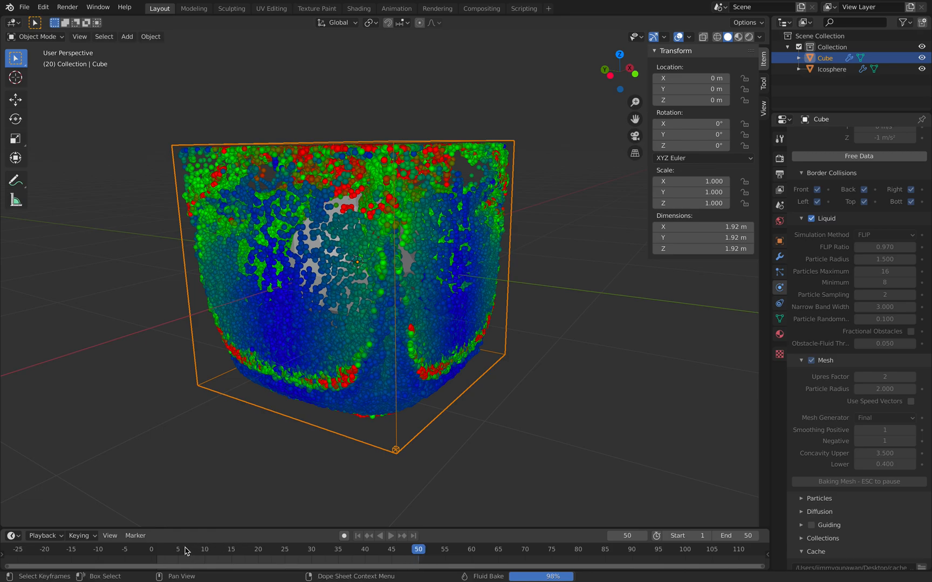
click(175, 549)
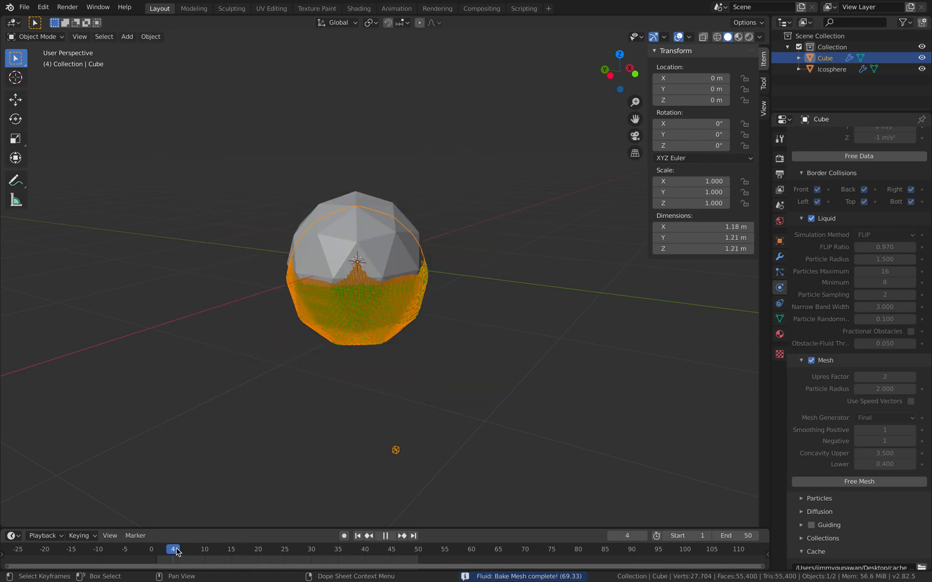
- Scrub the baked splash through later frames, frame 40 and the final frame, then back early
click(255, 550)
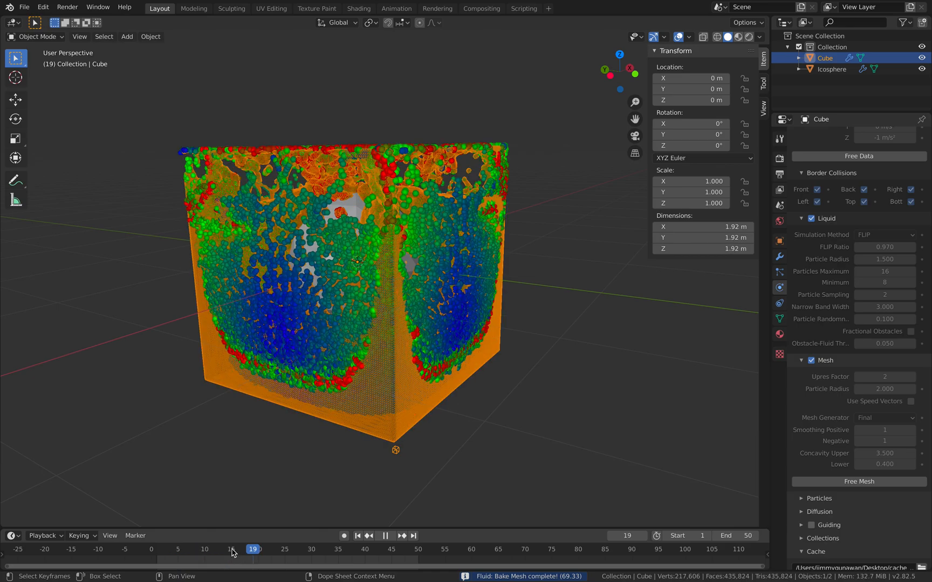
click(232, 549)
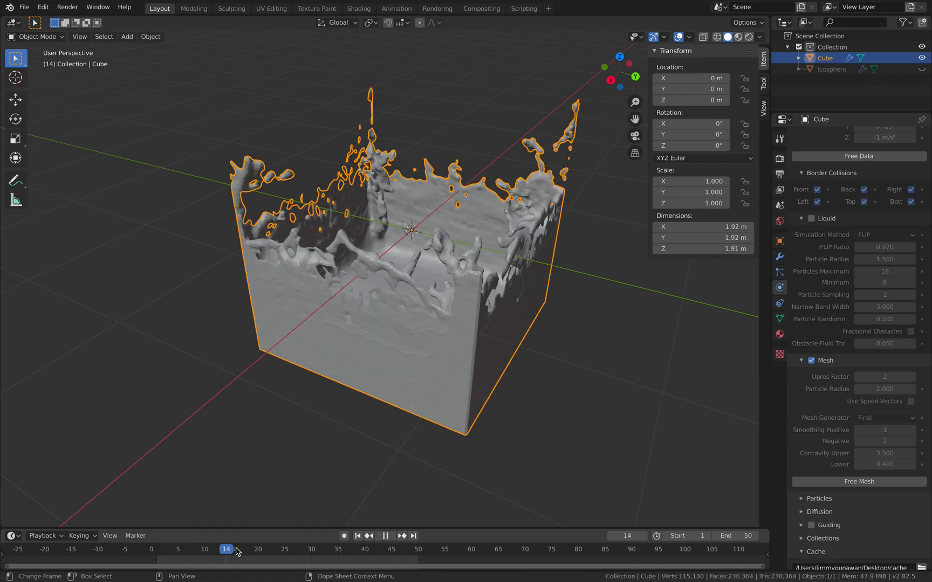
click(285, 549)
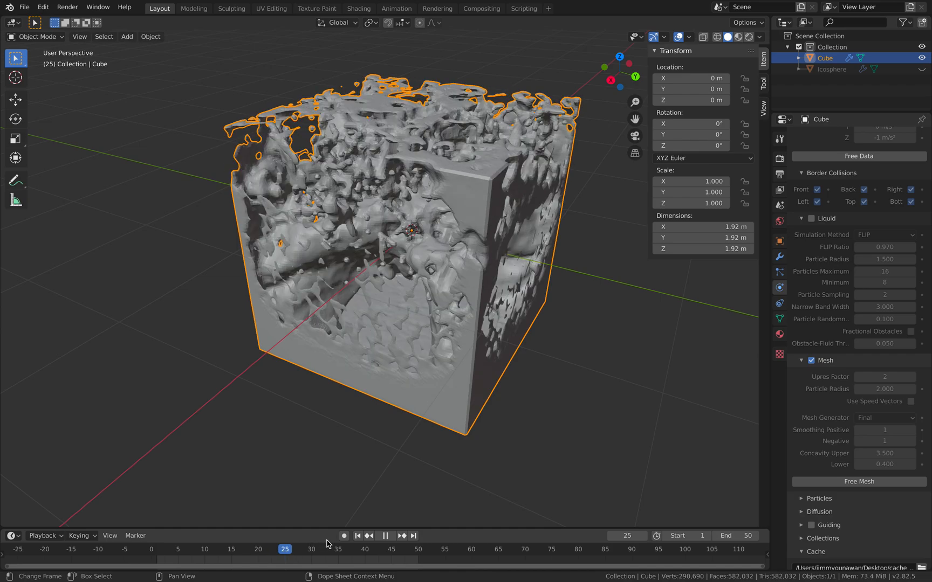
click(366, 550)
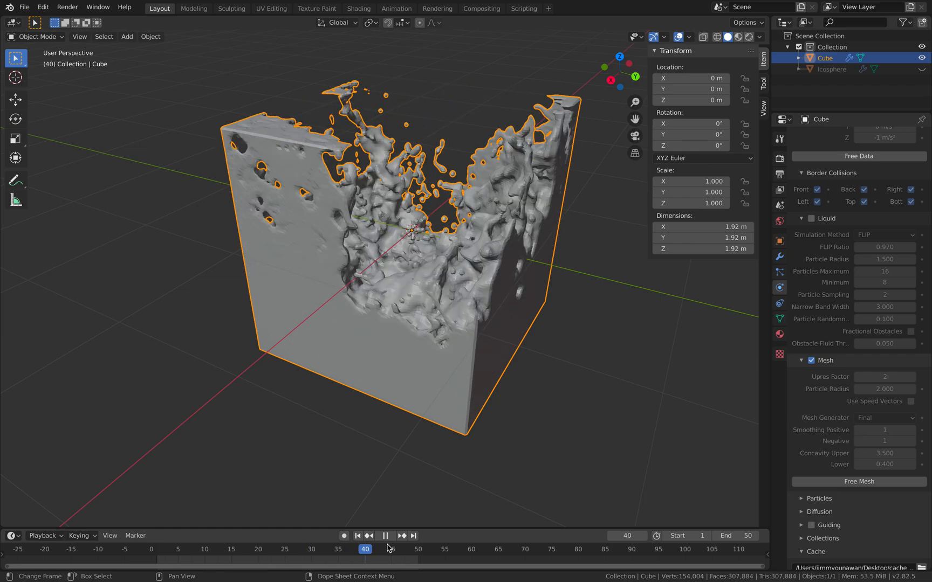
click(418, 549)
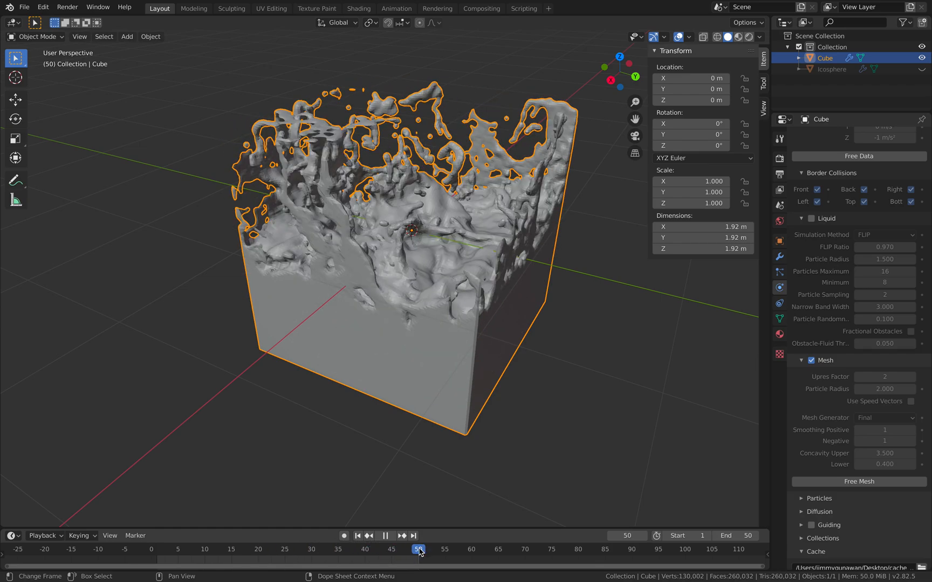
click(183, 549)
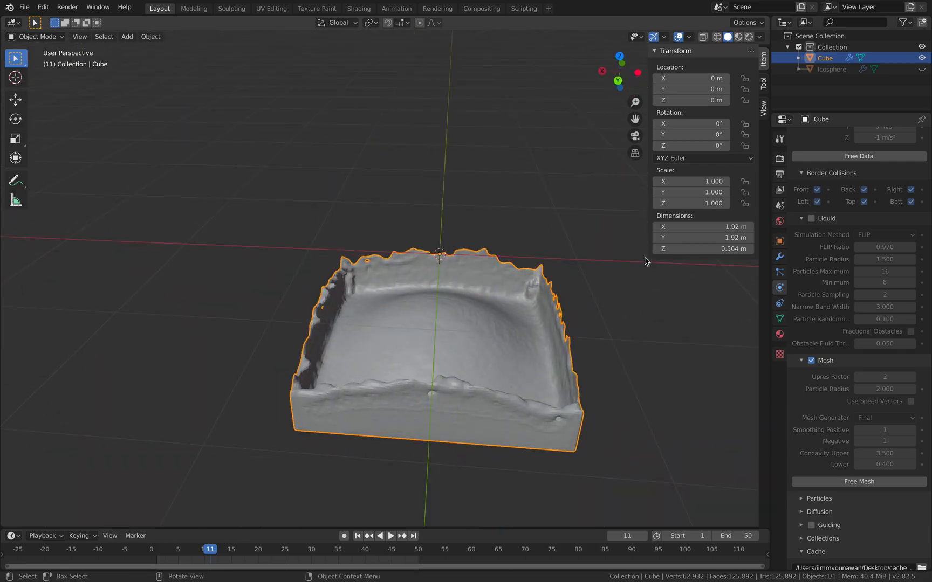
- Orbit around the liquid mesh, revisit frames 10 and 15, and stop playback
drag(646, 262, 490, 305)
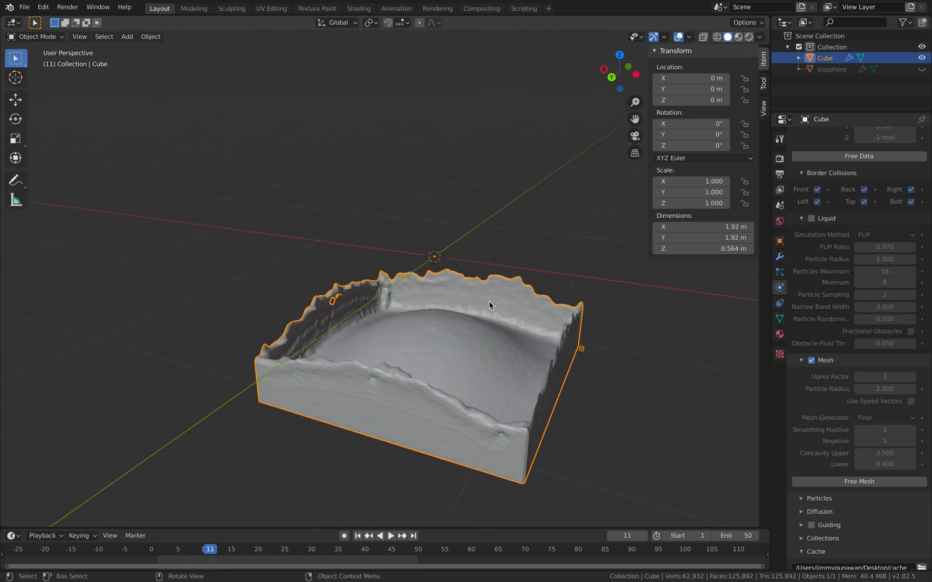
drag(490, 306, 250, 522)
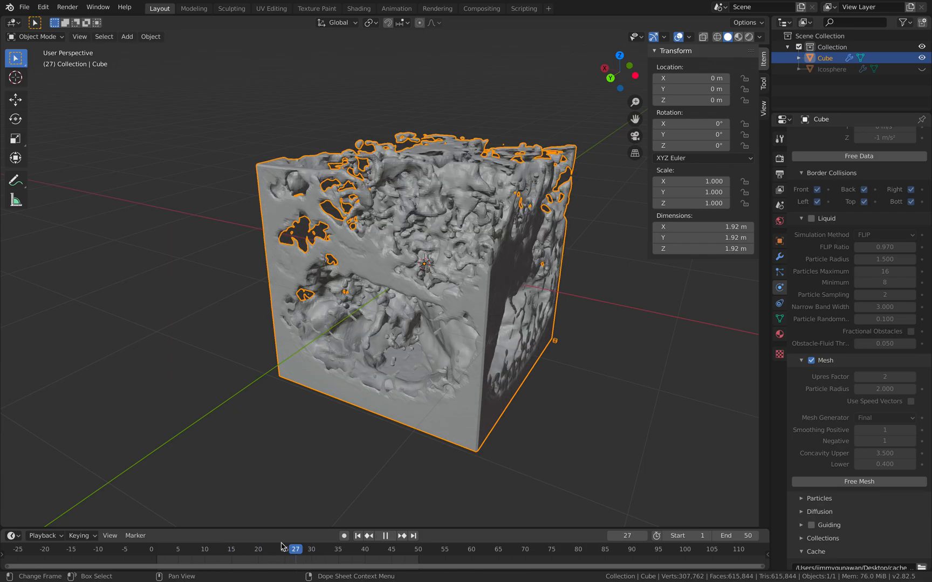
click(206, 549)
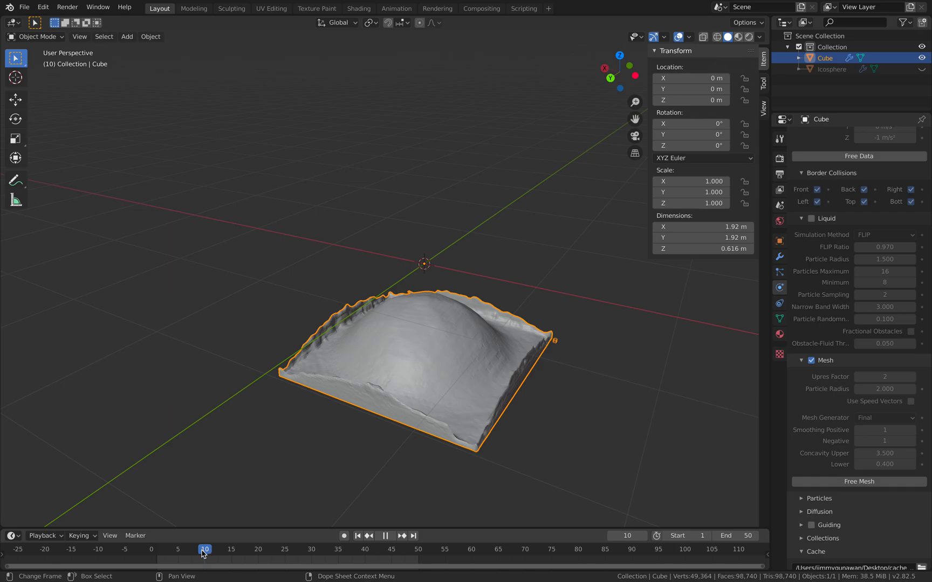
click(230, 549)
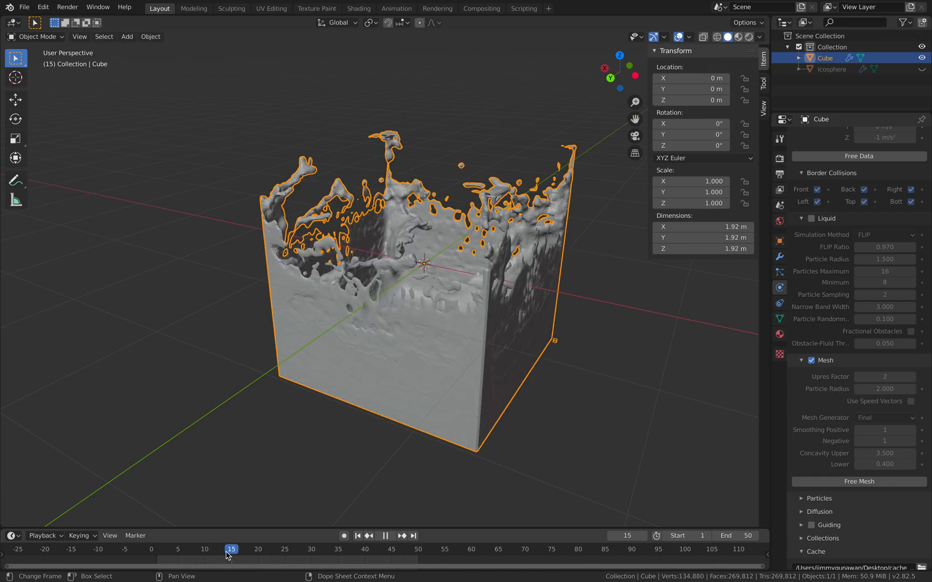
click(189, 564)
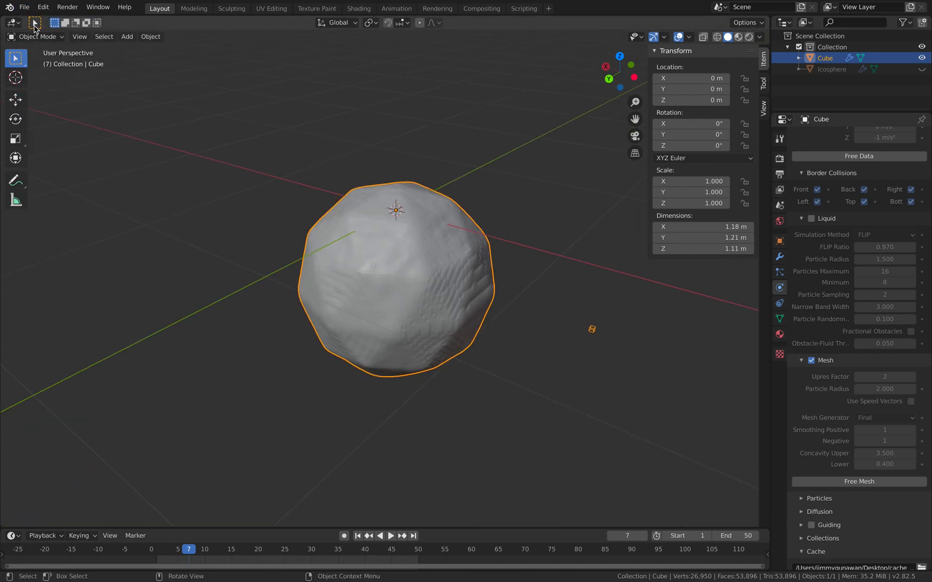
click(22, 7)
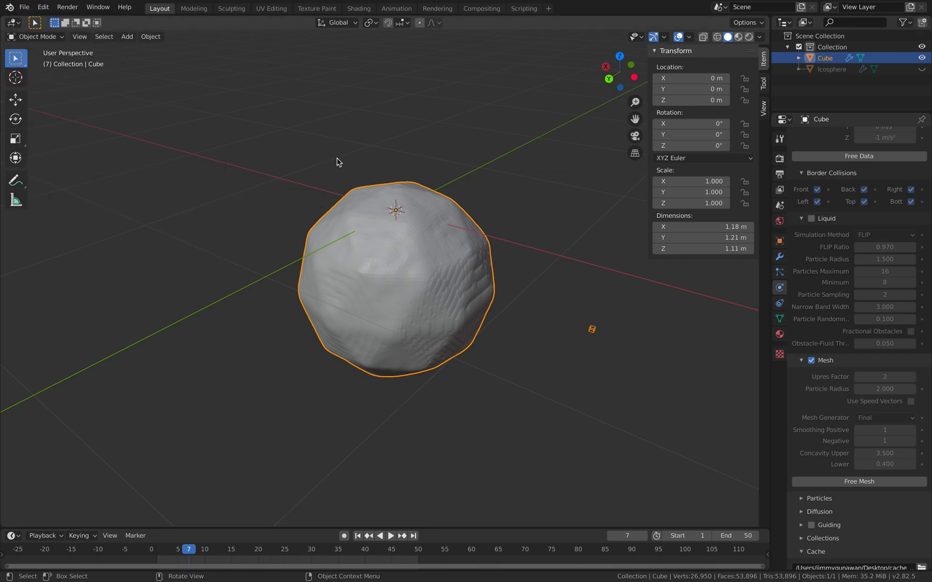
- Start a new General scene and import the Alembic liquid scene from the Desktop
click(23, 7)
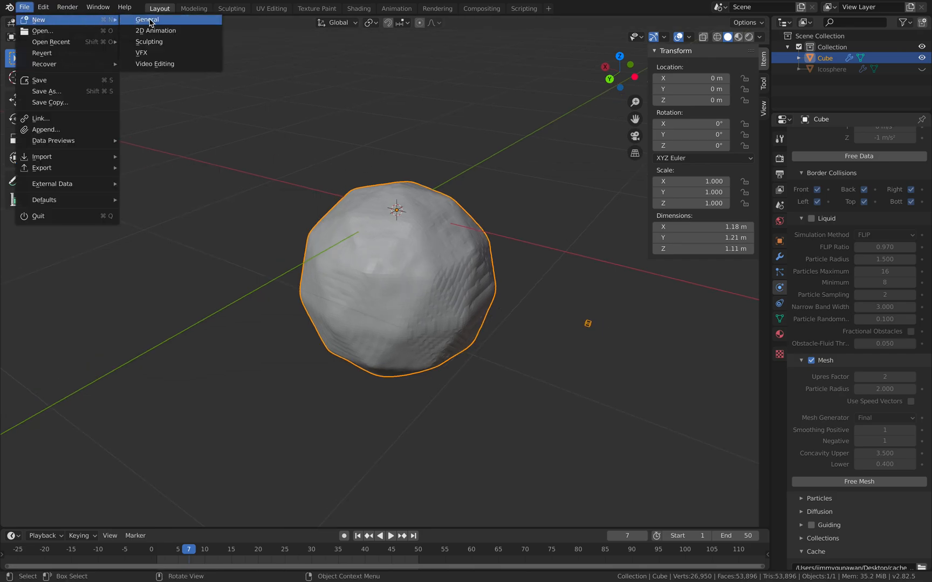
click(146, 19)
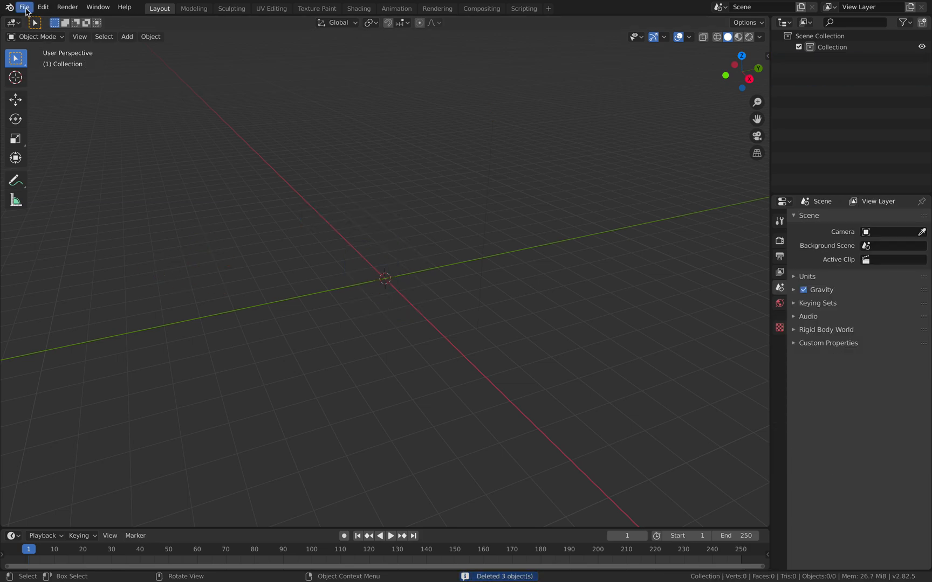
click(28, 7)
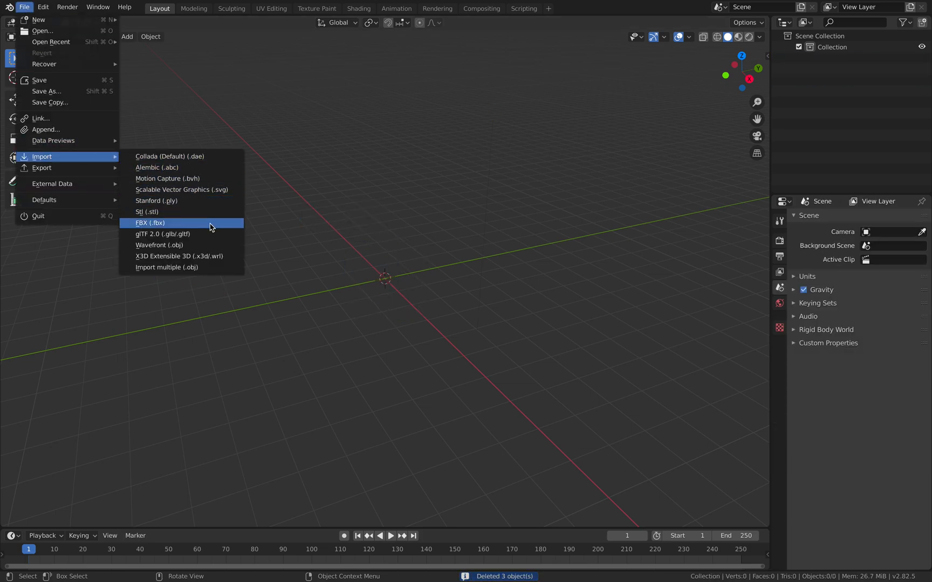
mouse_move(215, 240)
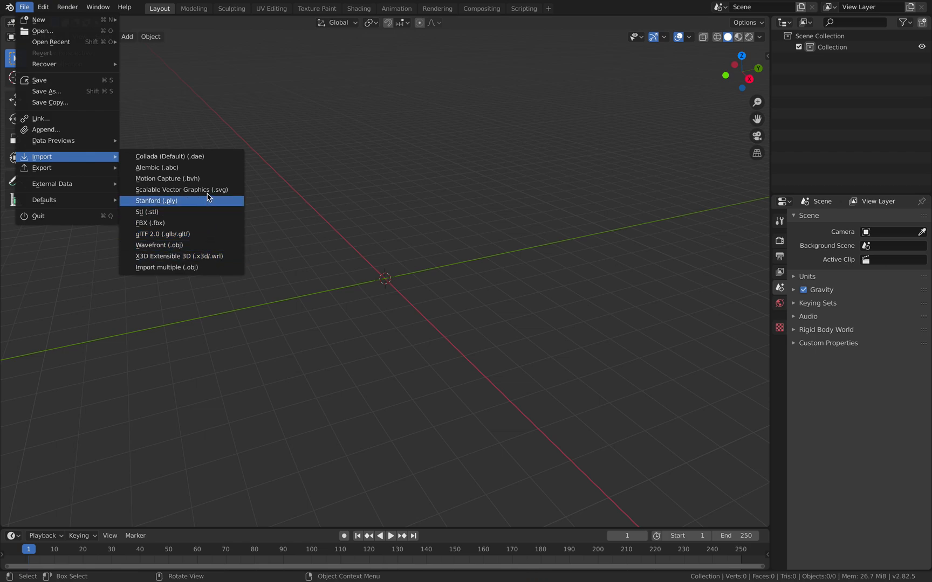
click(157, 168)
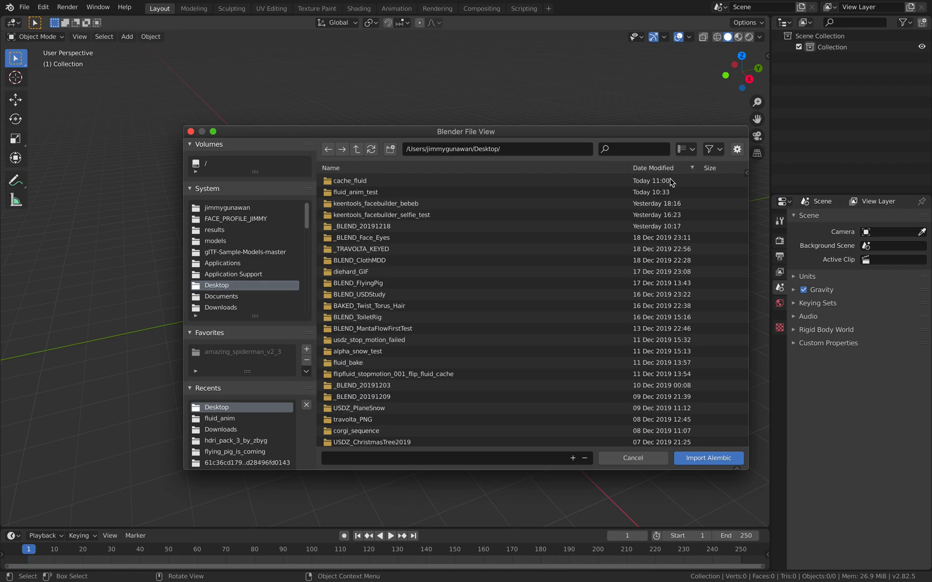
scroll(down, 3)
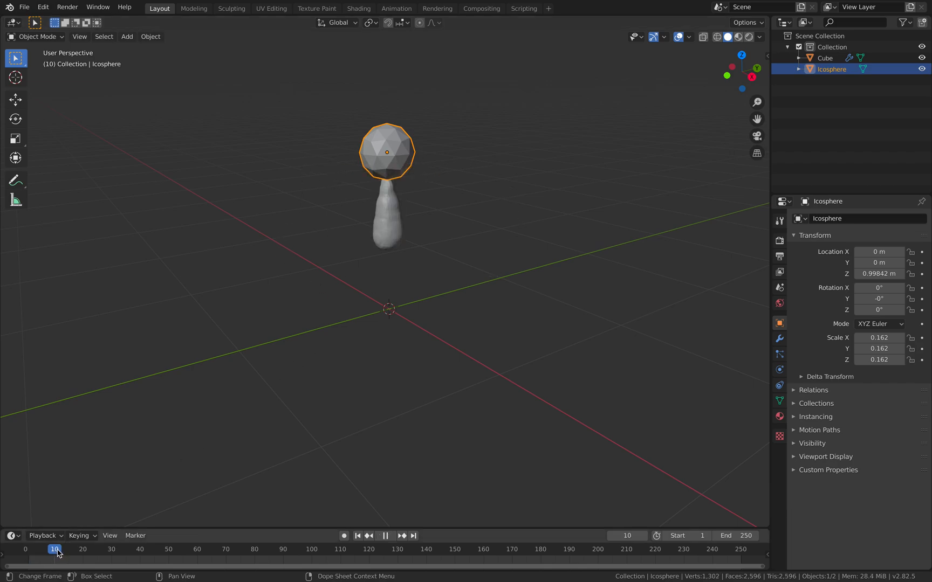
- Delete the Icosphere and Cube after previewing playback, with the End frame set to 50
click(39, 549)
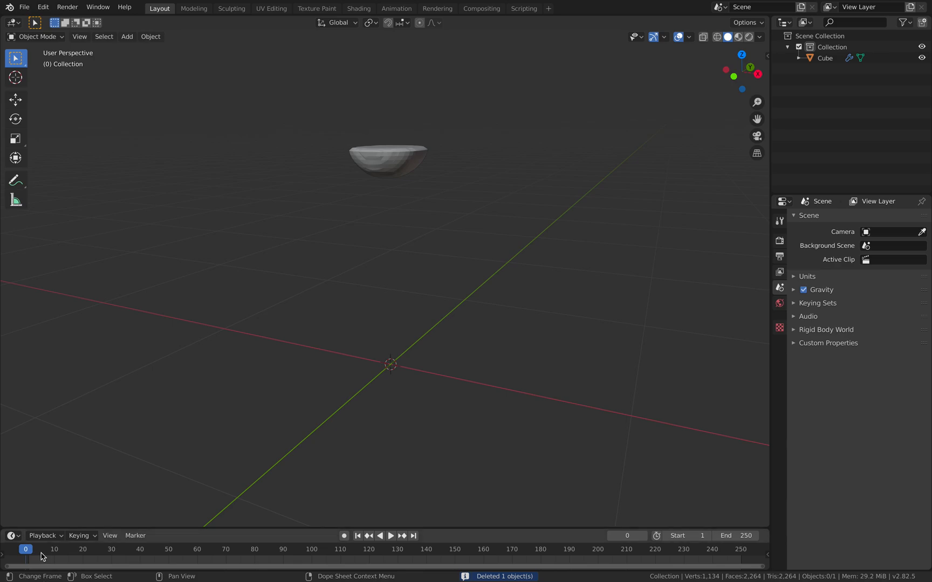
click(392, 536)
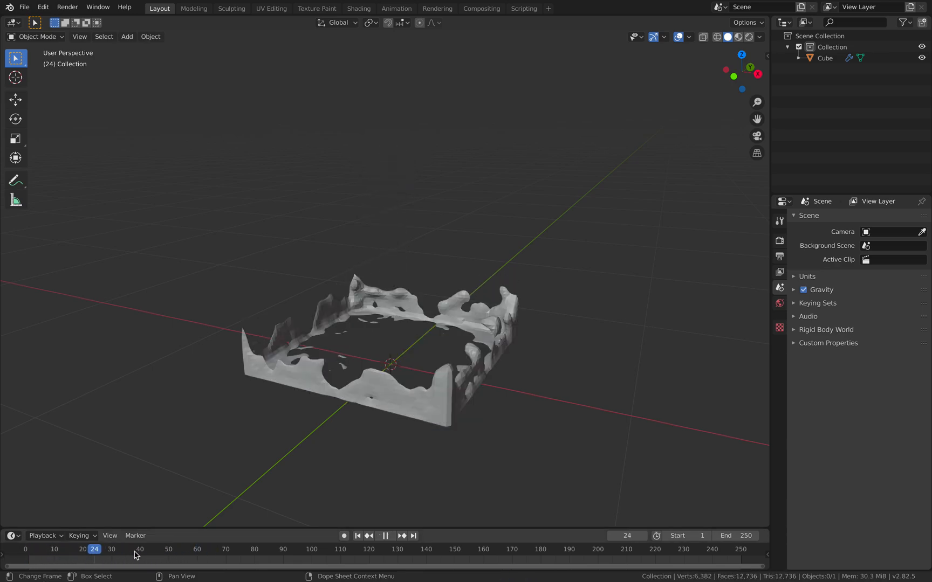
click(356, 536)
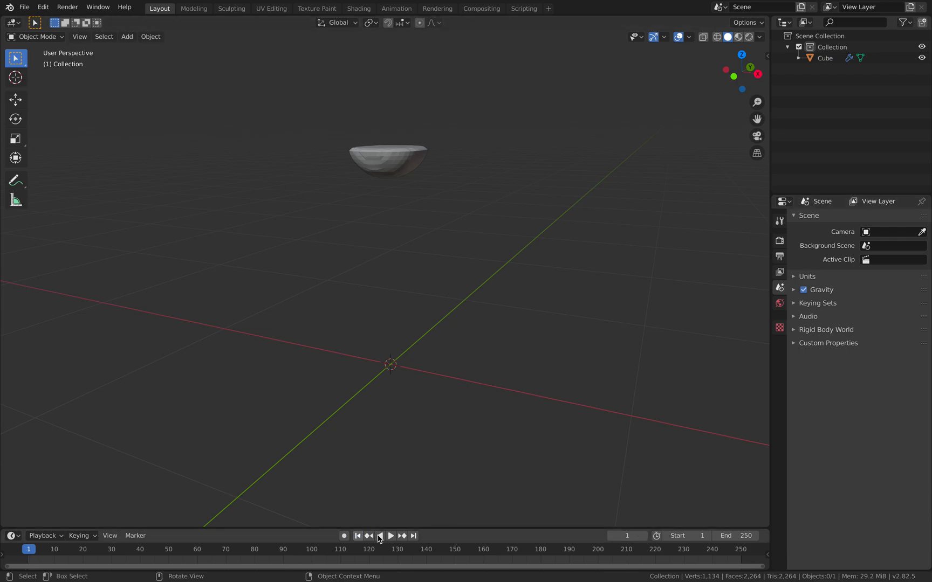
click(385, 536)
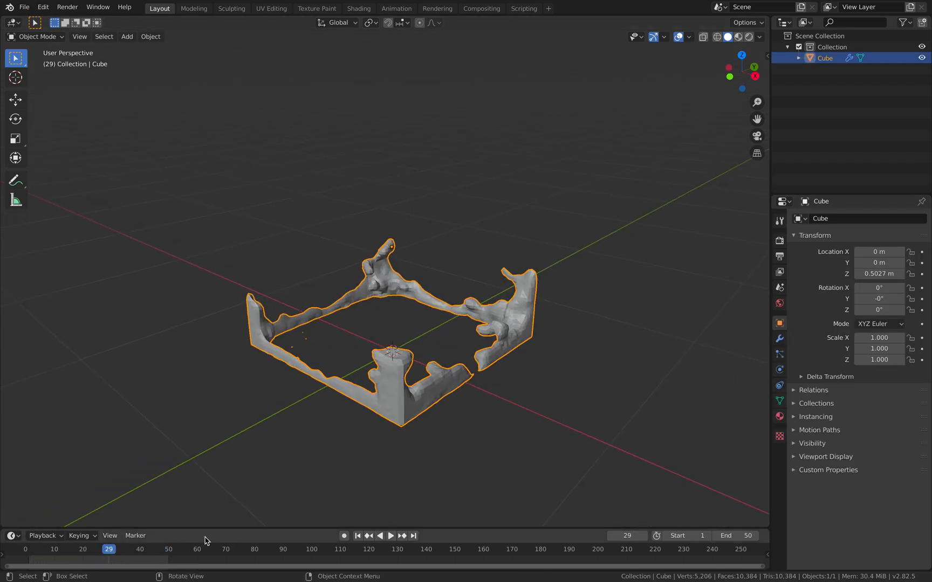
click(82, 551)
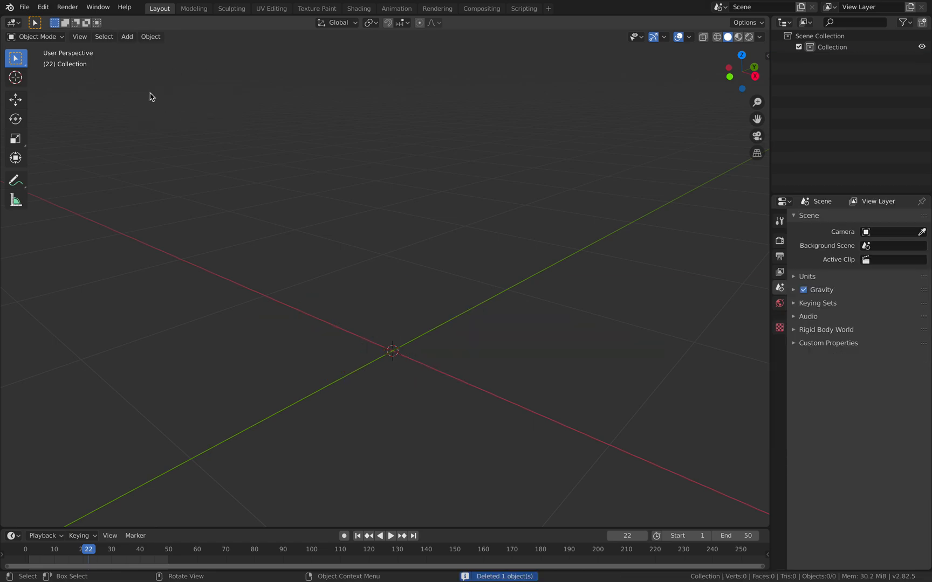
- Browse the File > Import format list, including Wavefront (.obj), without importing
click(23, 7)
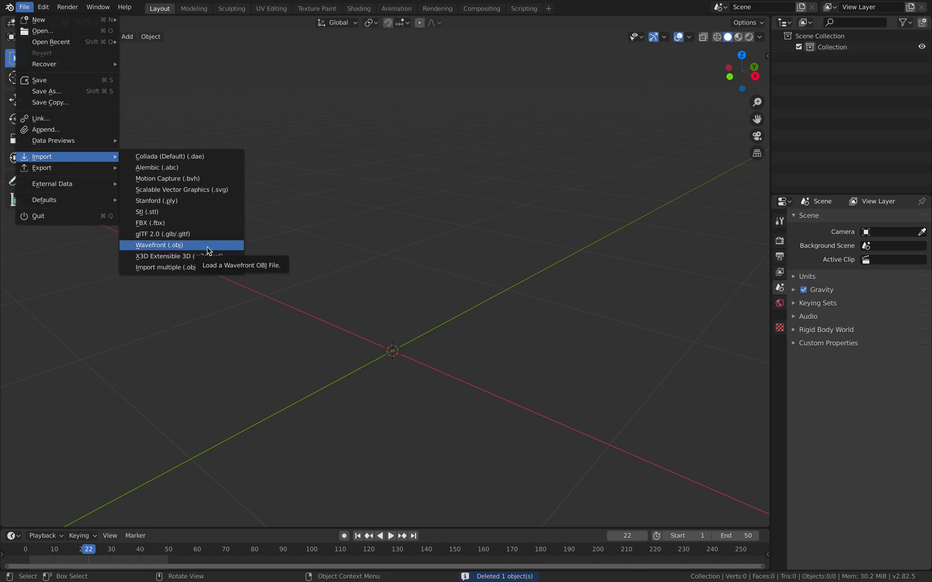
mouse_move(195, 269)
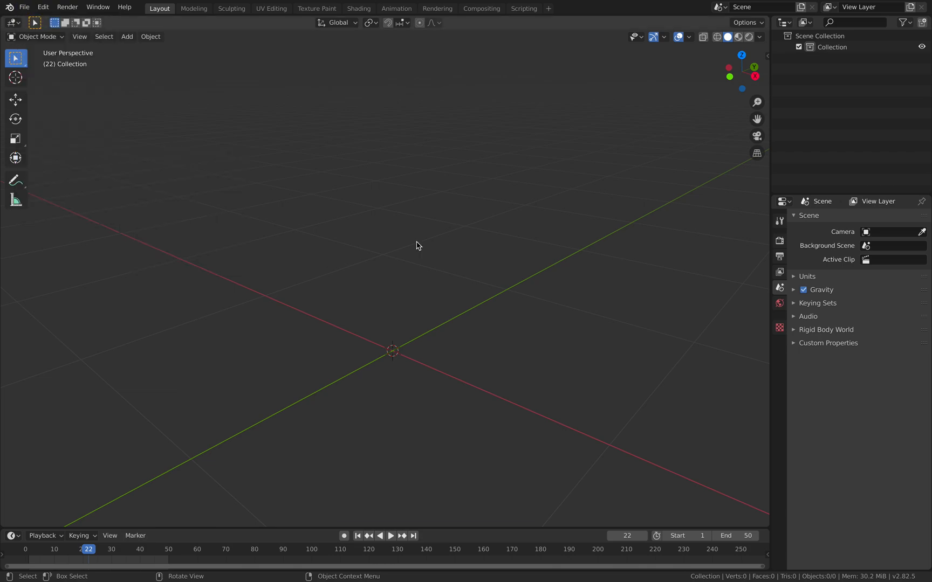
mouse_move(363, 204)
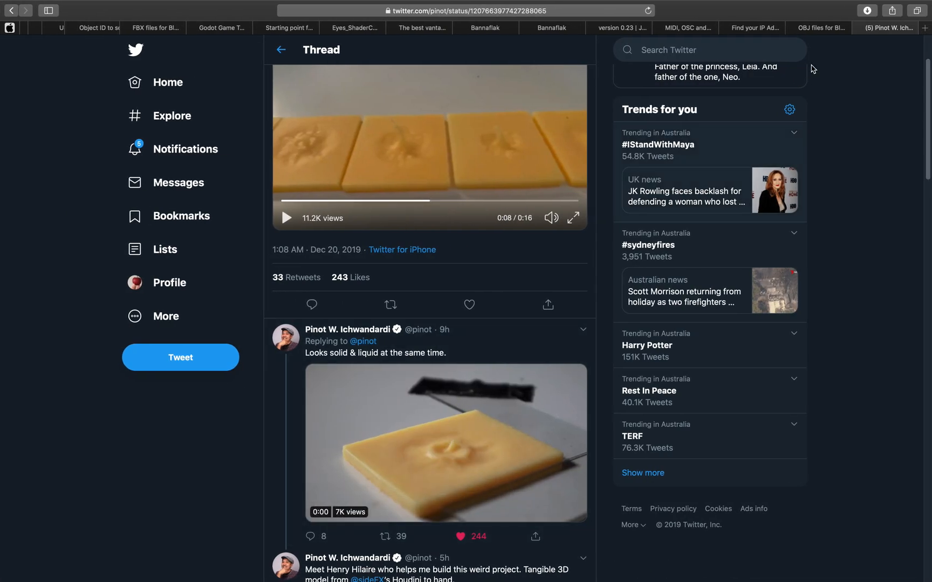
- Read the 'OBJ files for Bl…' post down to the io_import_multiple_objs.py links
click(820, 28)
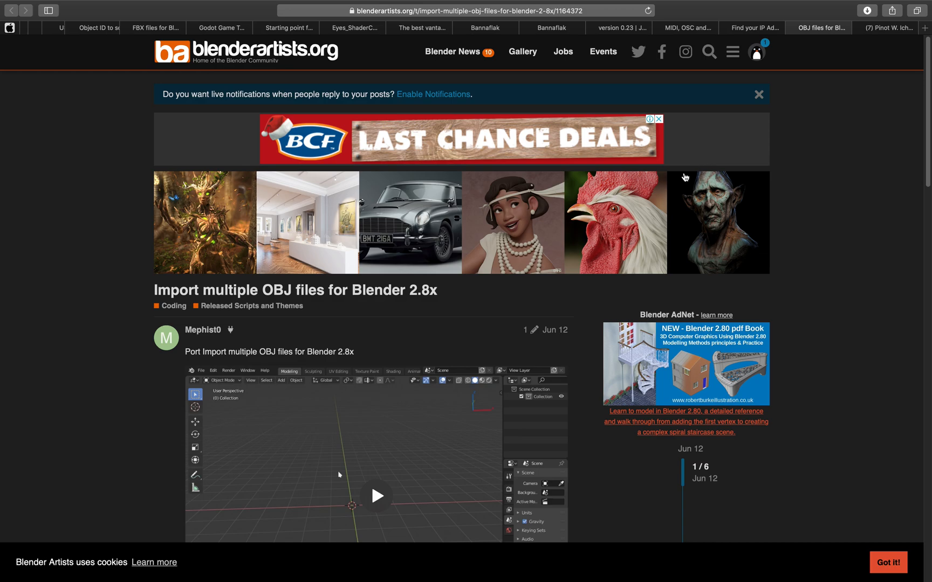
scroll(down, 3)
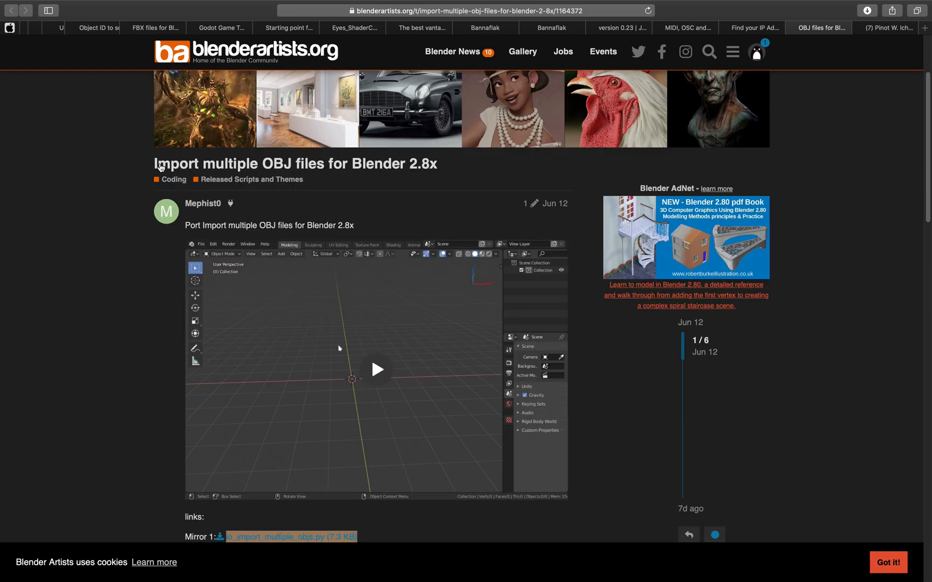
mouse_move(398, 165)
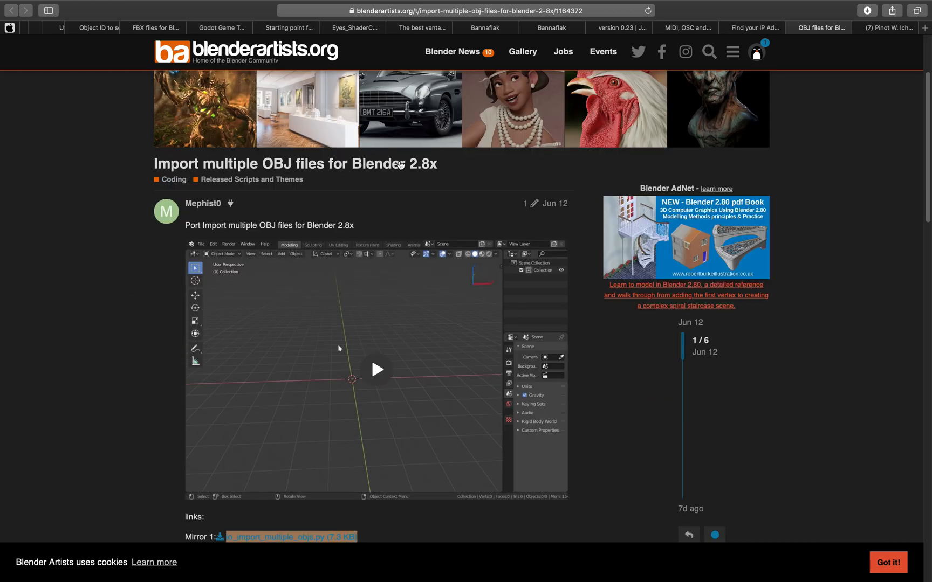
scroll(down, 3)
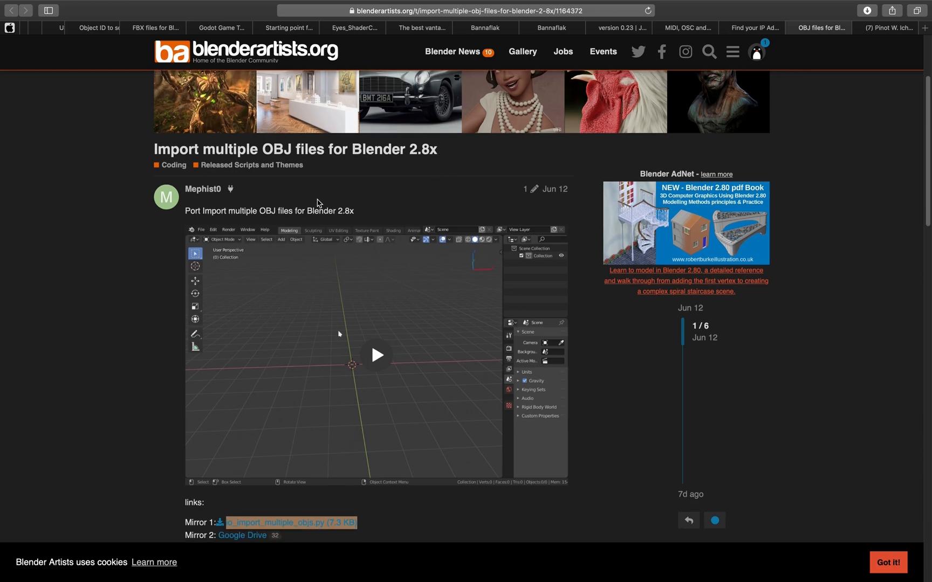
scroll(down, 3)
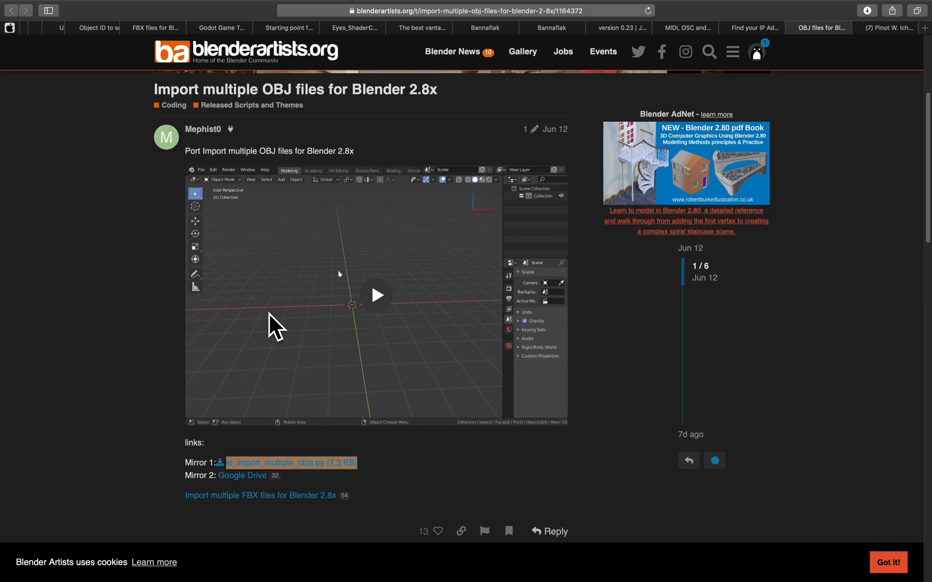
scroll(down, 3)
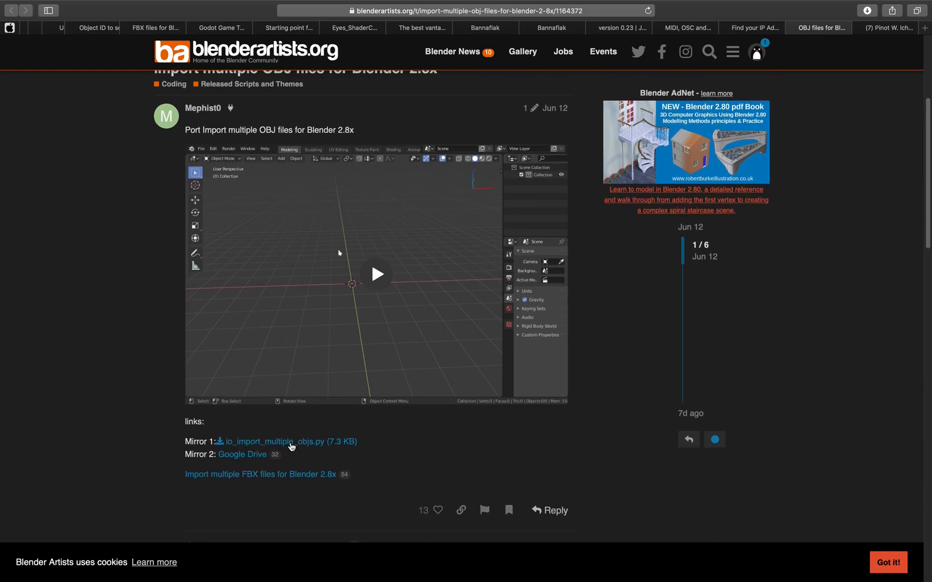
mouse_move(395, 436)
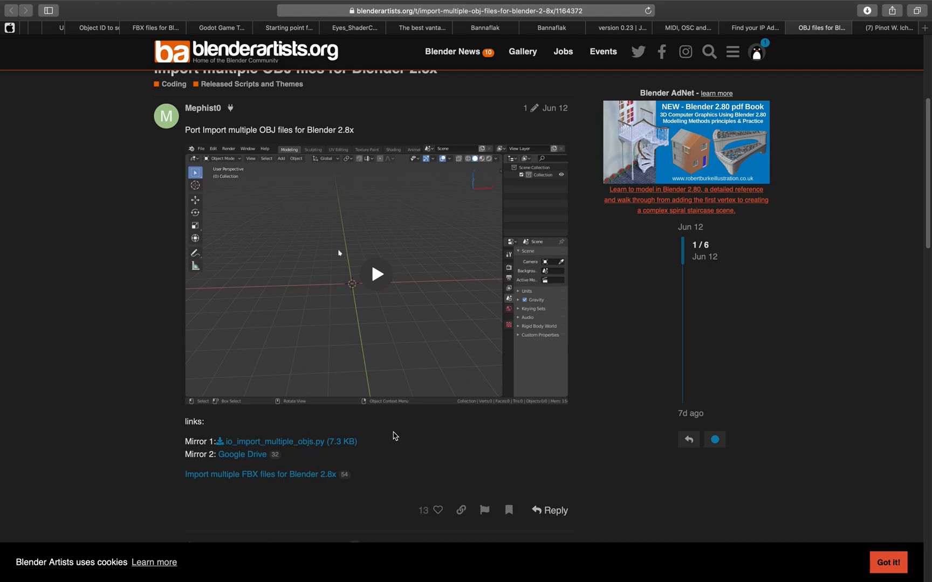
click(377, 274)
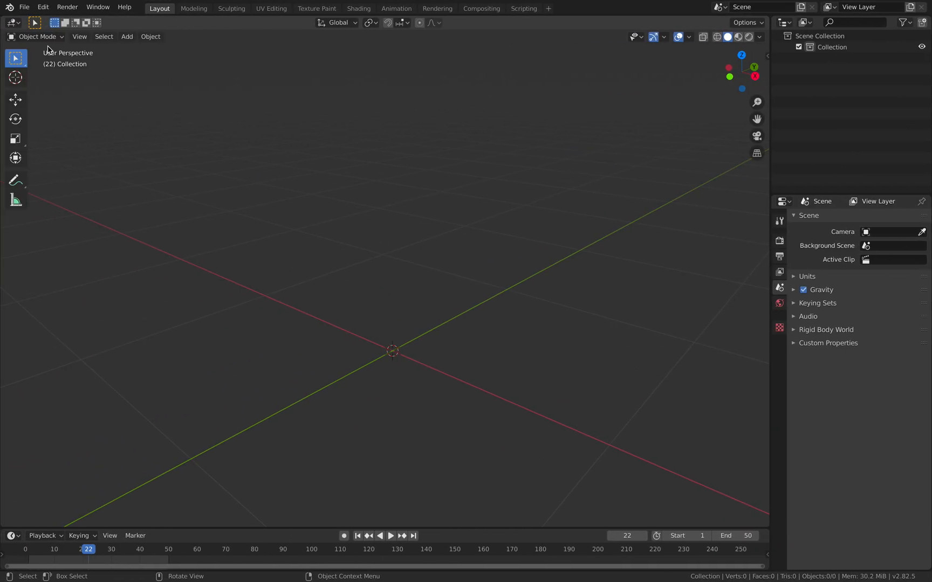
- Import every name-sorted untitled_0000xx.obj file from fluid_anim_test with Import multiple OBJ's
click(22, 7)
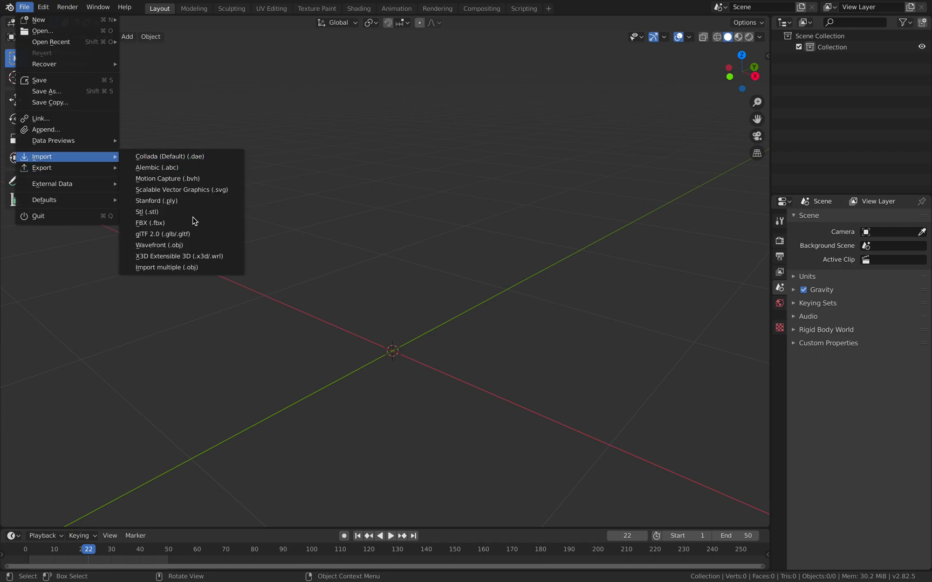
click(166, 267)
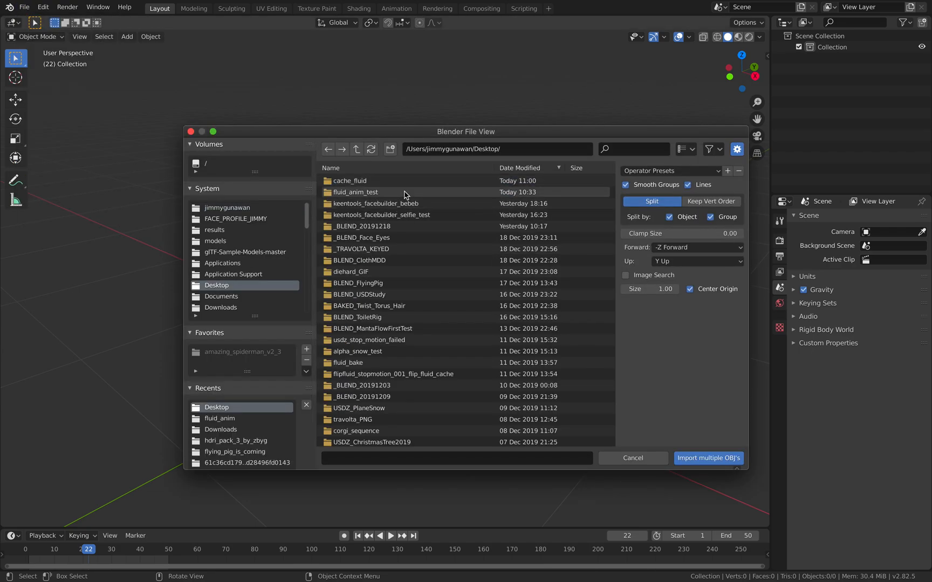
double_click(355, 192)
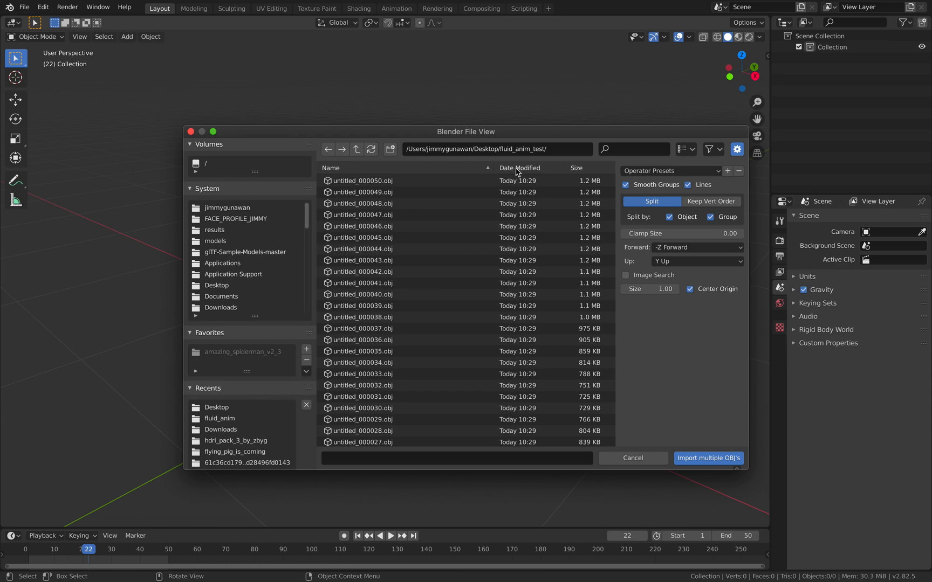
click(519, 167)
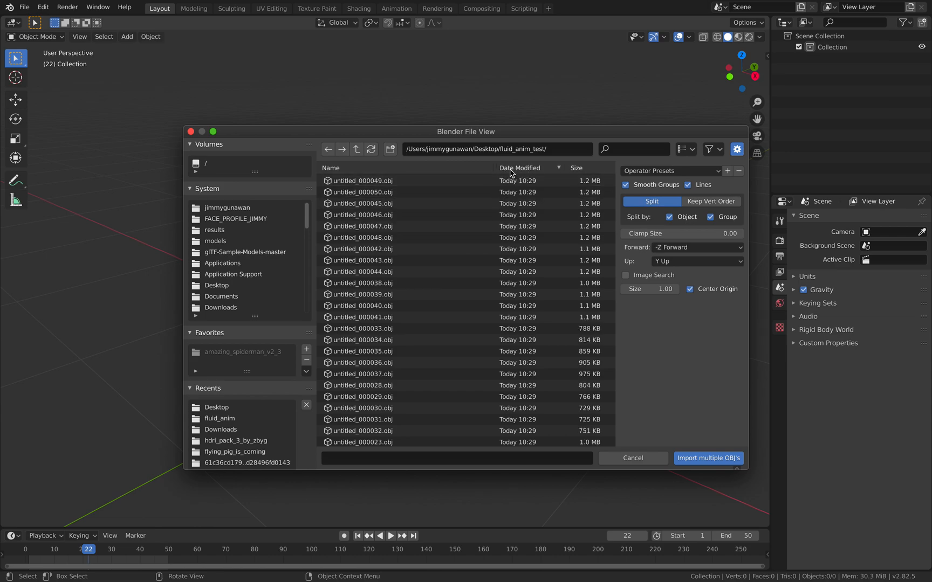
click(334, 168)
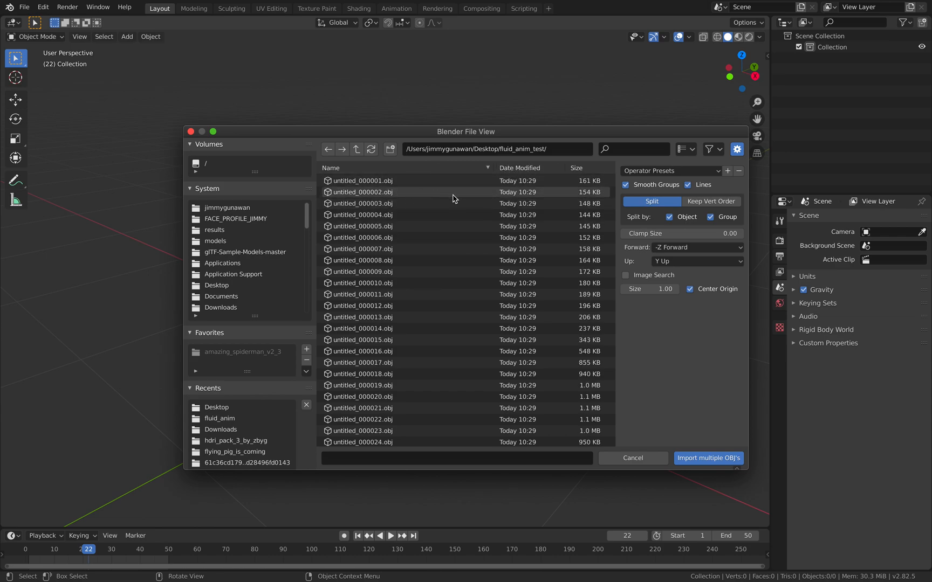
click(362, 180)
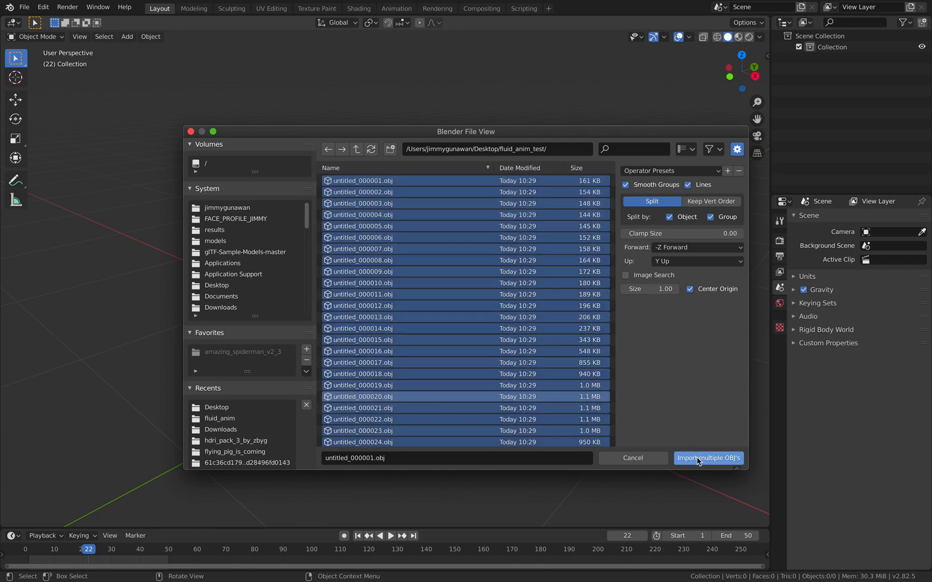
click(708, 458)
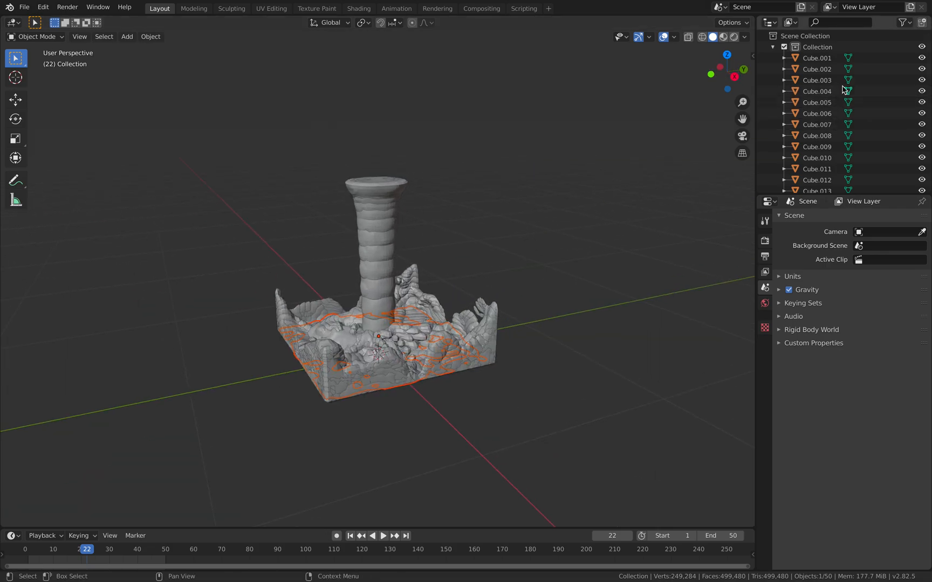
- Select Cube.011 and save as imported_liquid_demo_001.blend on the Desktop
click(817, 91)
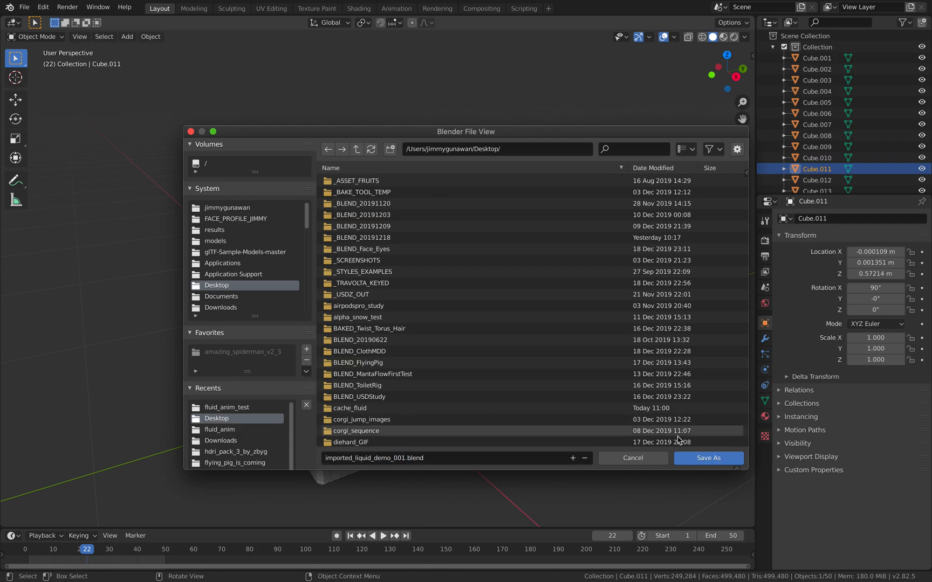
click(633, 458)
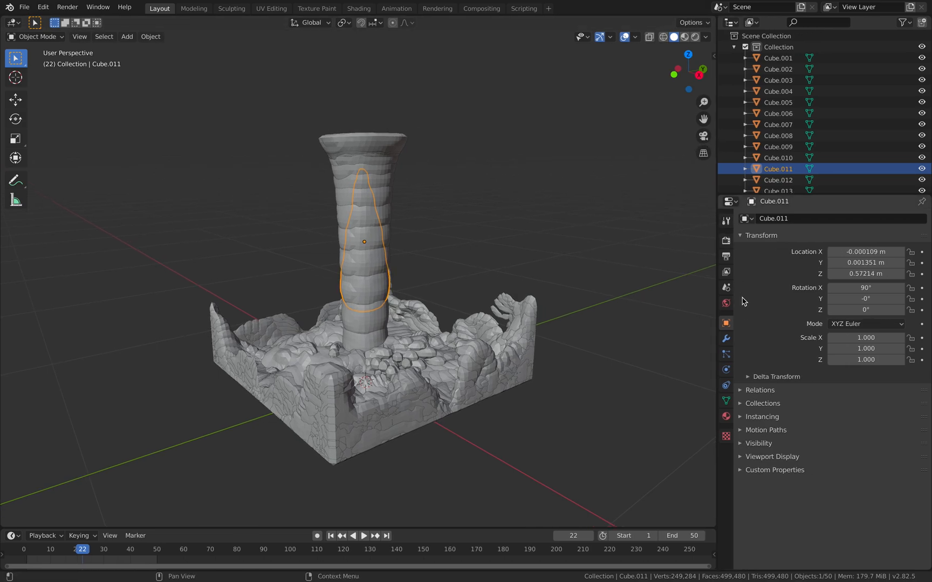
- Expand Cube.003's Visibility options and toggle Show in Viewports off and back on
click(758, 443)
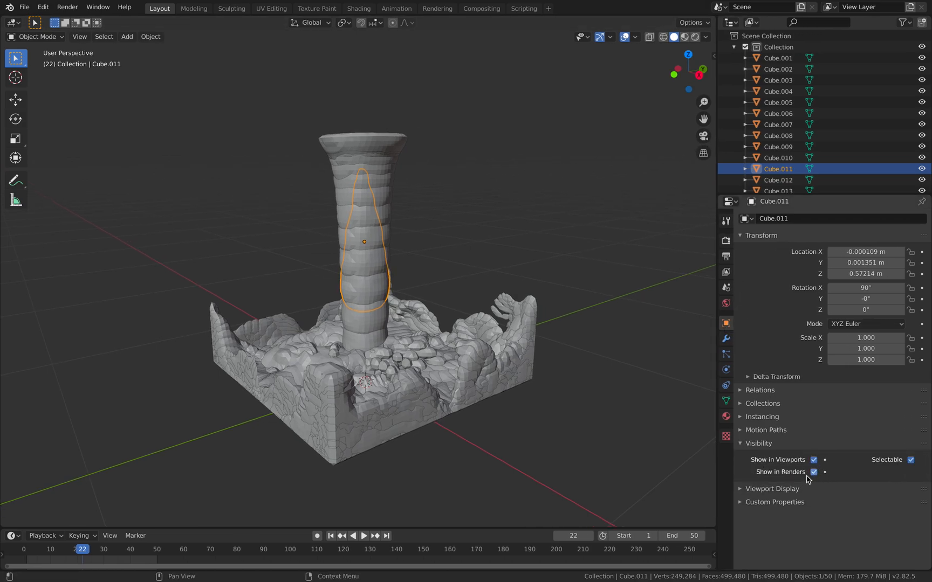
click(758, 443)
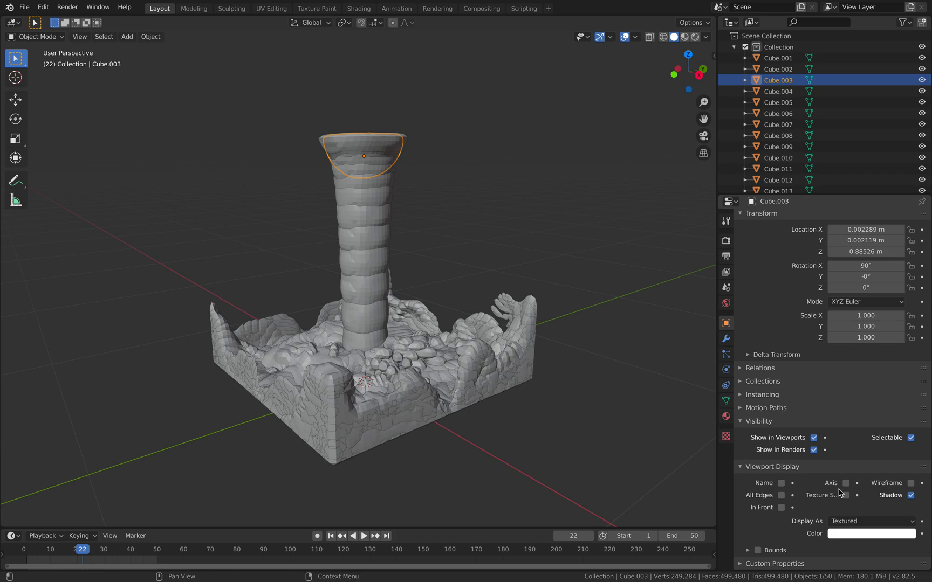
click(814, 438)
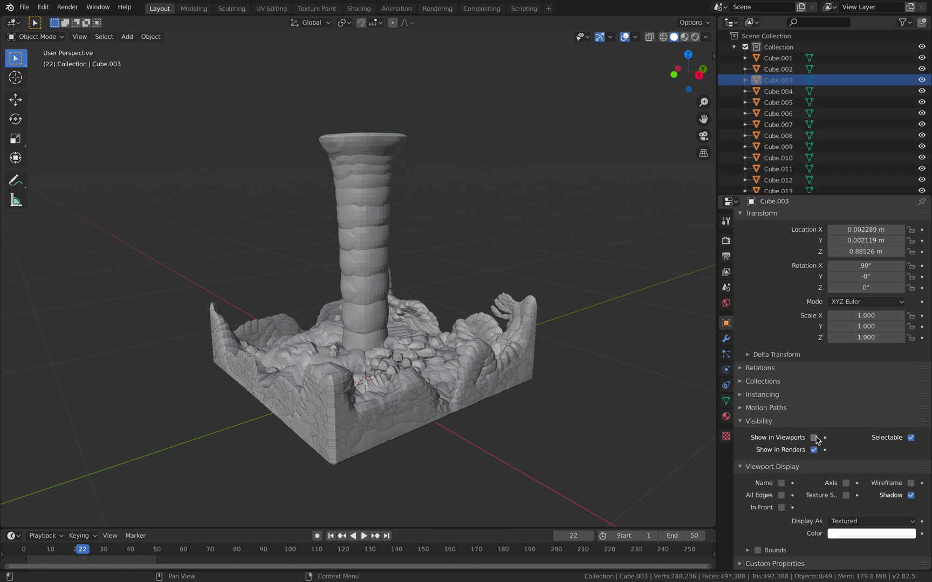
click(814, 438)
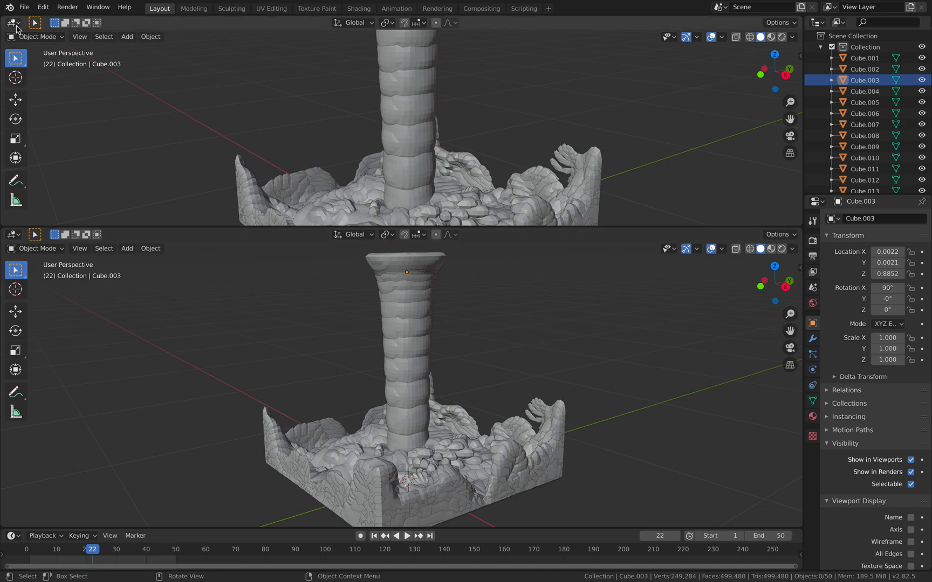
- Switch the upper area to Sverchok Nodes and add an Object ID Selector node
click(11, 22)
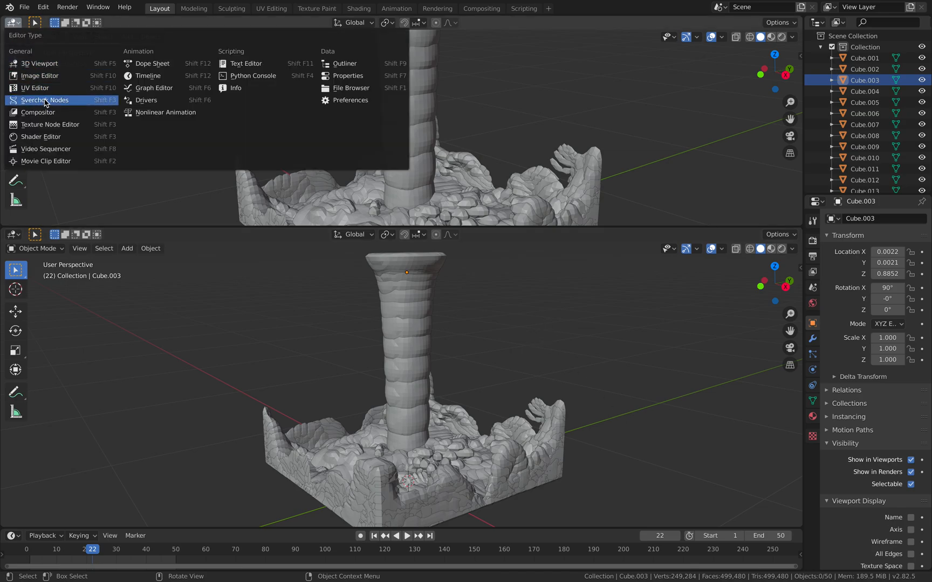
click(44, 99)
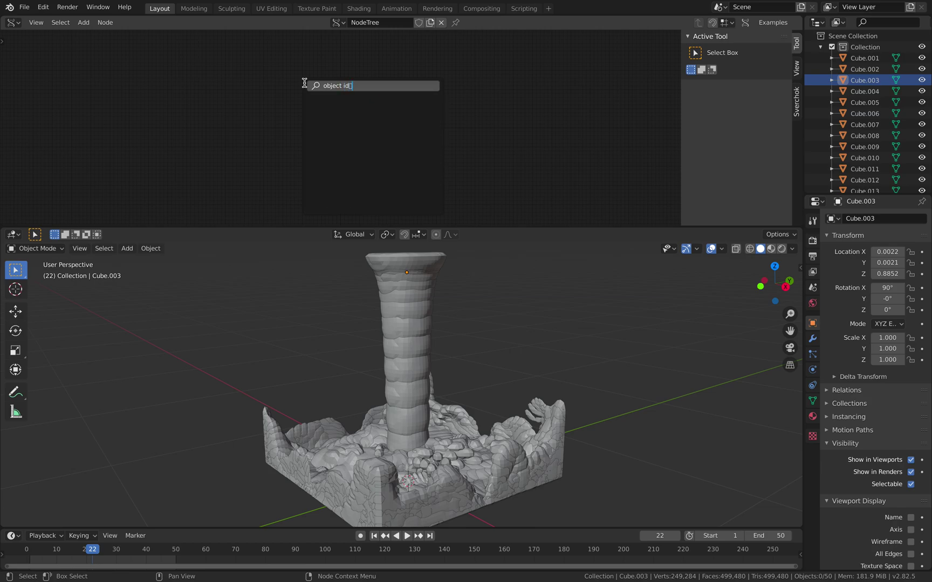
text(object id)
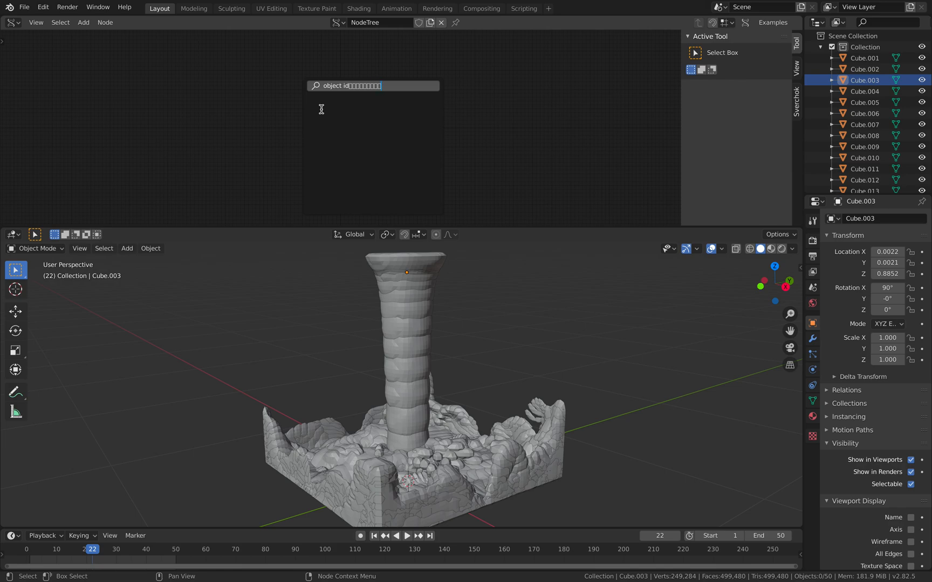
key(BackSpace)
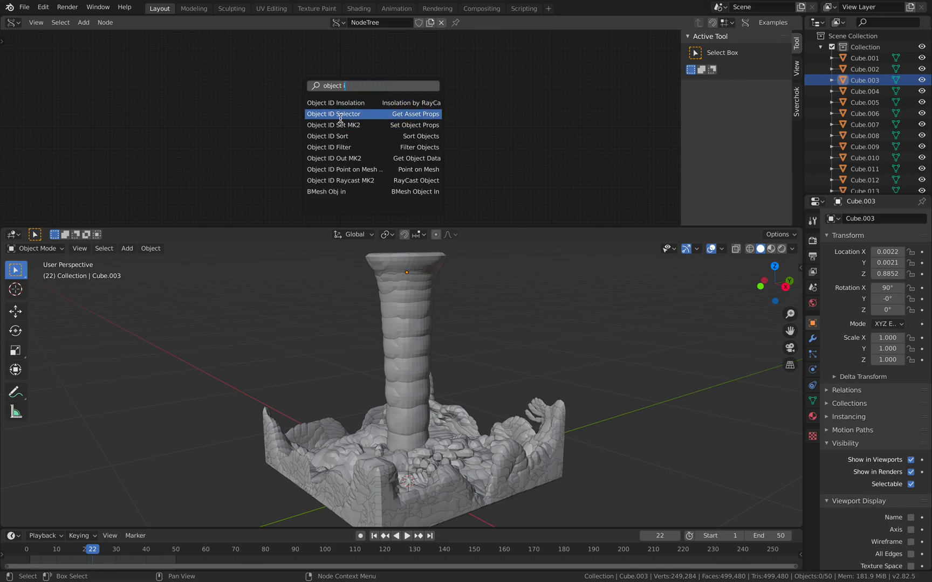
click(334, 114)
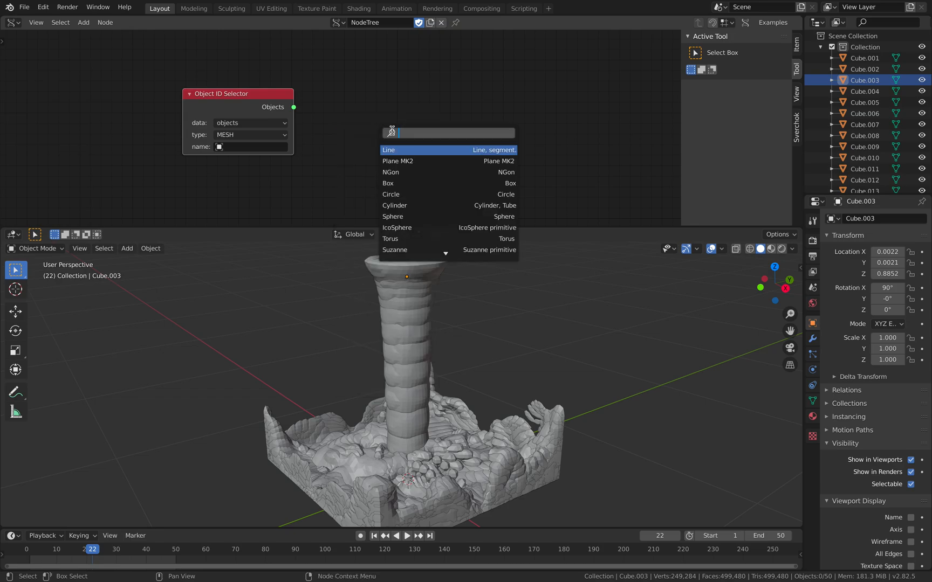
- Add an Object ID Filter node, then remove it
text(filt)
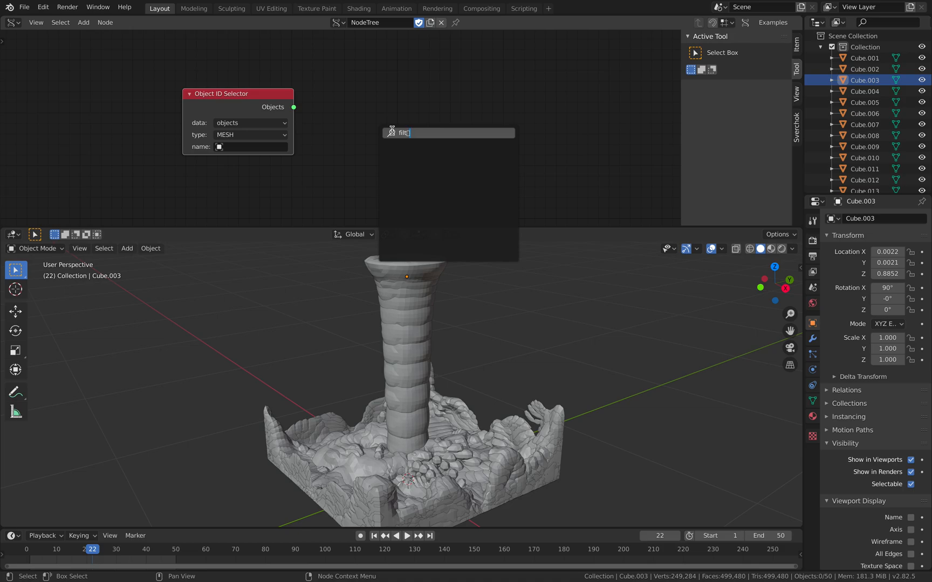
click(410, 132)
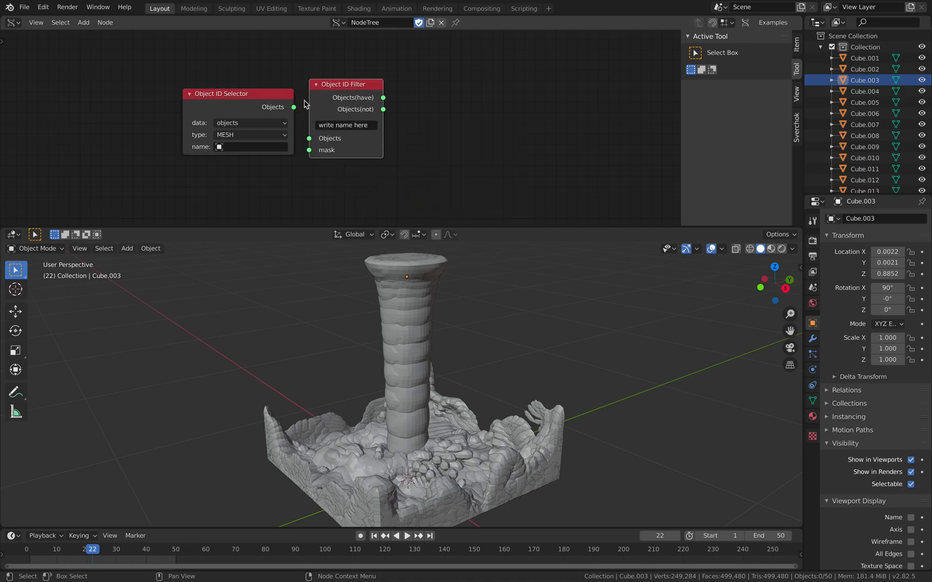
mouse_move(300, 119)
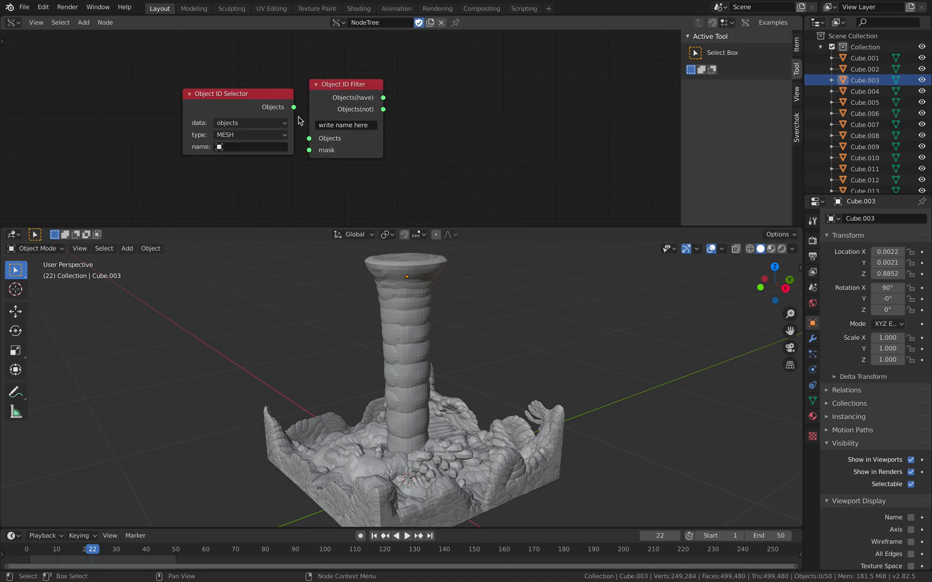
drag(238, 94, 219, 97)
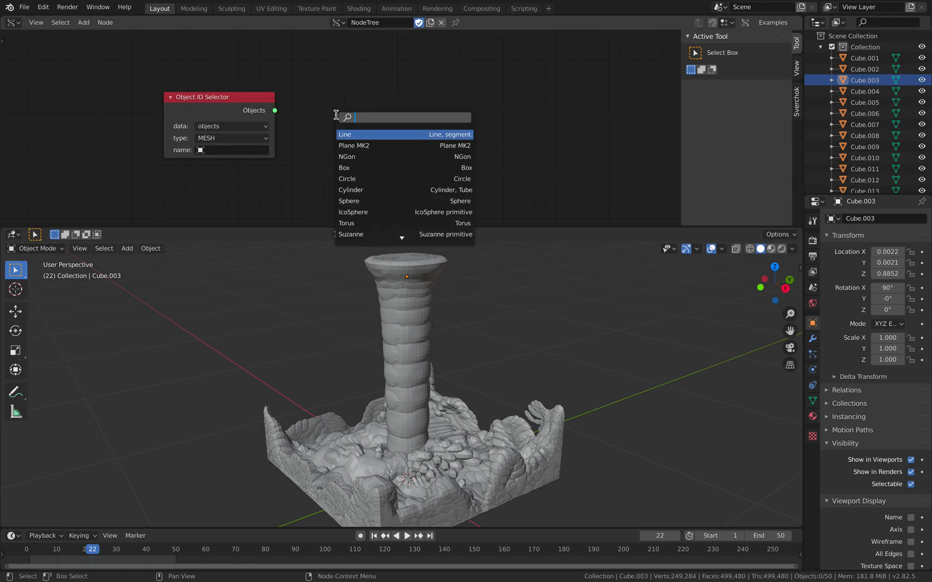
- Add an Object ID Set MK2 node fed by the 50 selected meshes, with an integer hide_viewport value
text(id s)
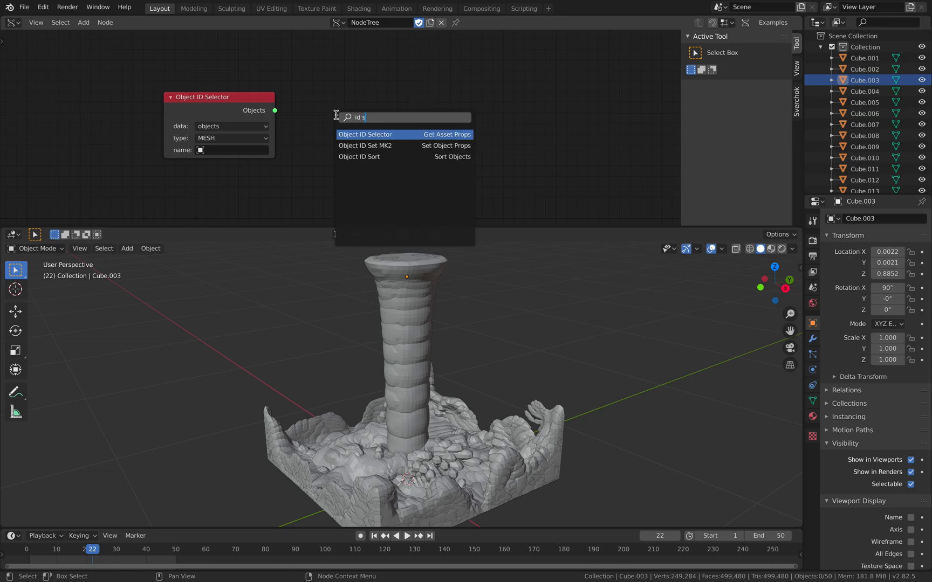
click(364, 145)
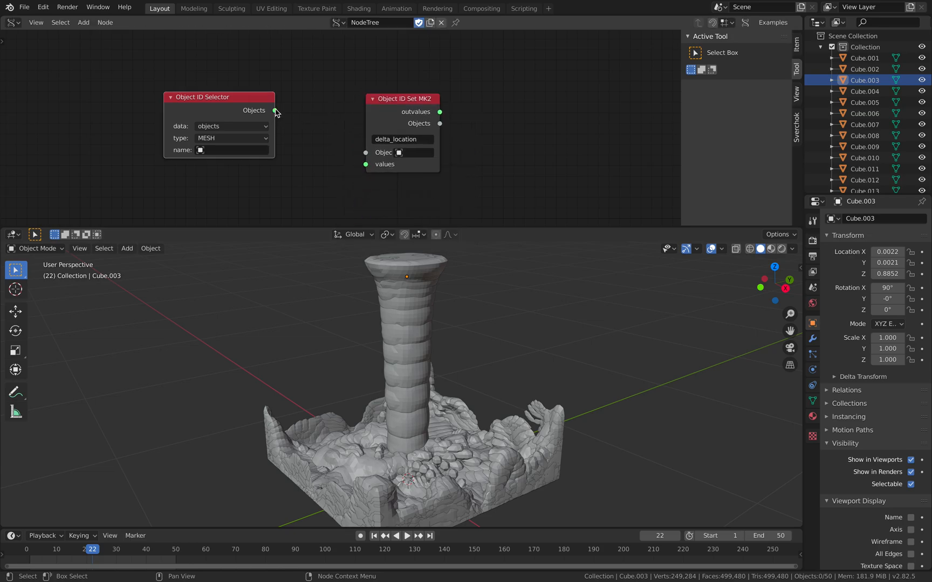
drag(274, 110, 365, 152)
text(hide_viewport)
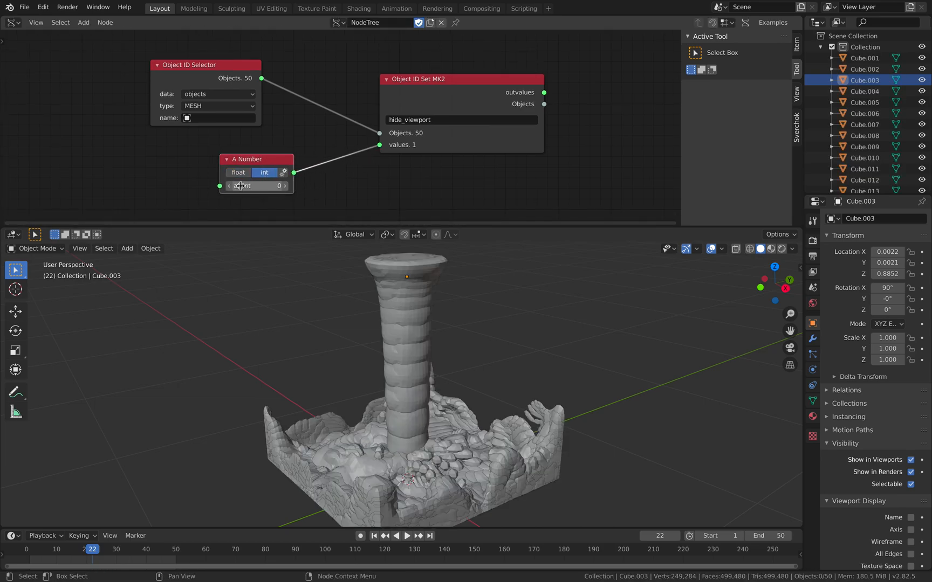
click(257, 186)
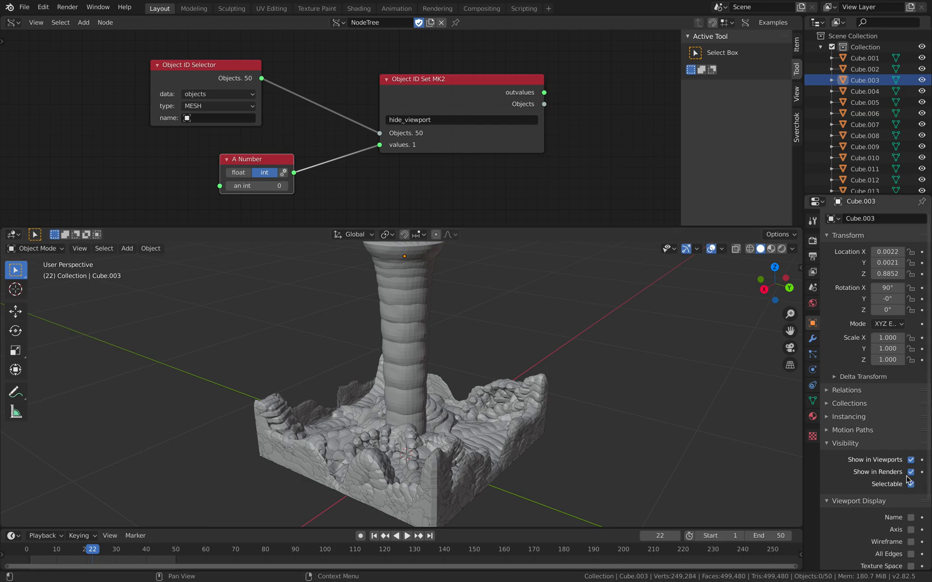
click(913, 459)
text(fra)
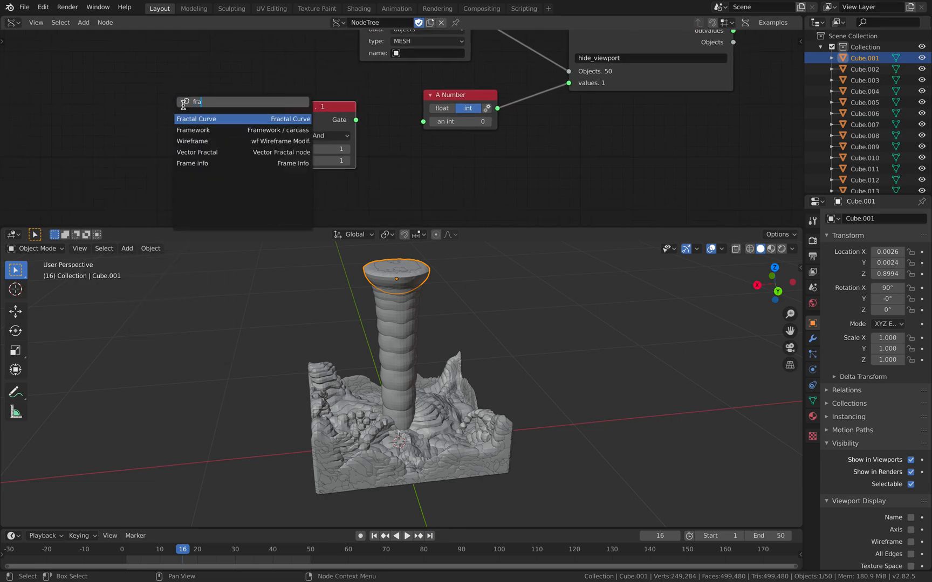
mouse_move(197, 152)
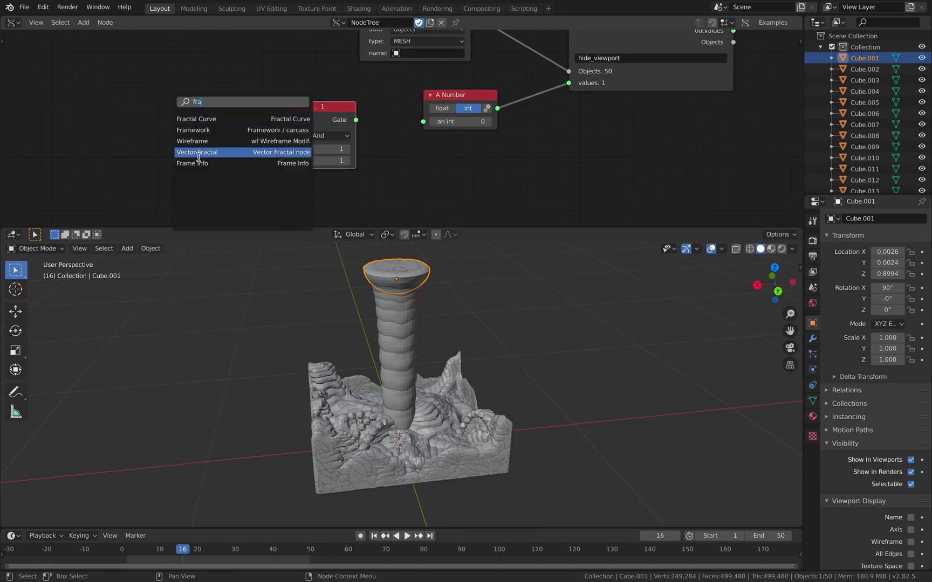
- Add a Frame info node and a stepped integer Number Range node
click(192, 163)
text(rang)
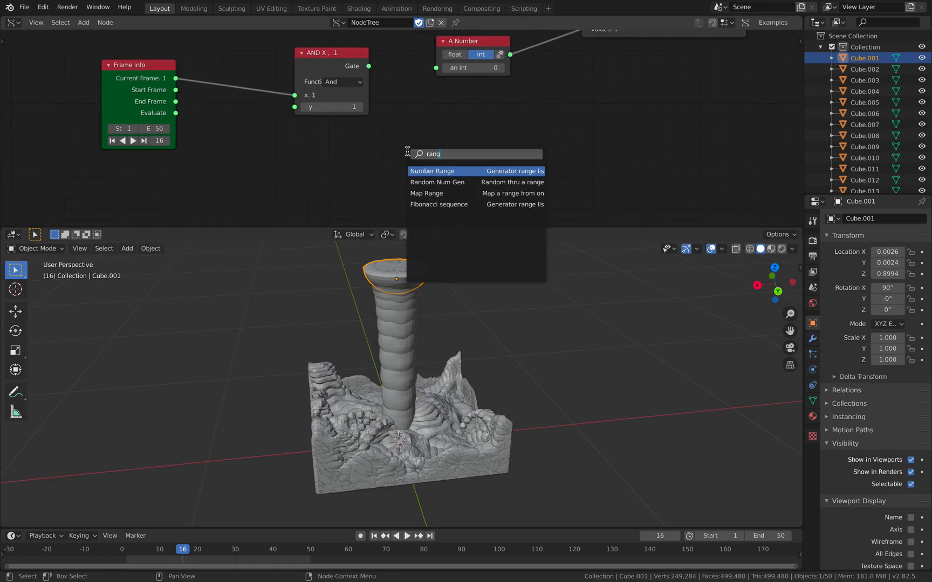
click(431, 171)
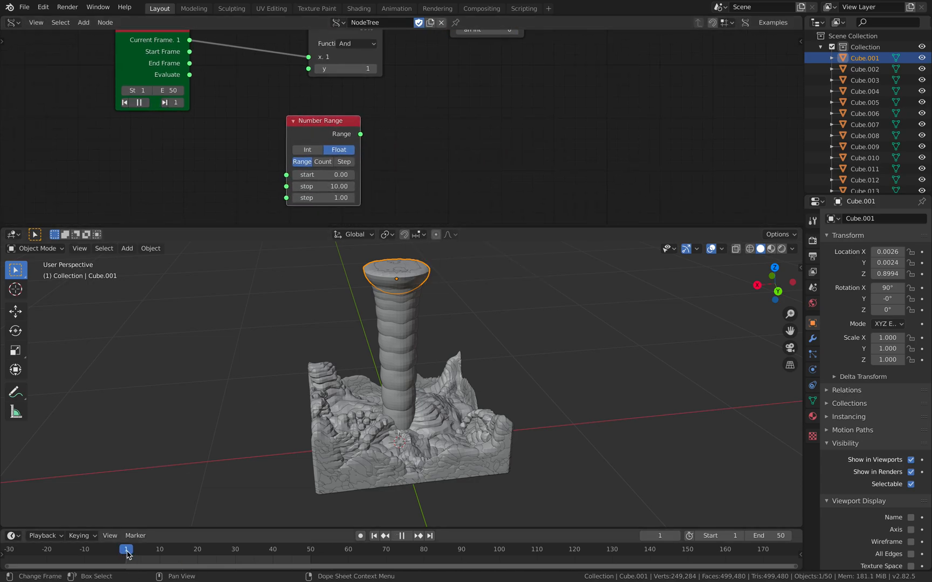
click(277, 551)
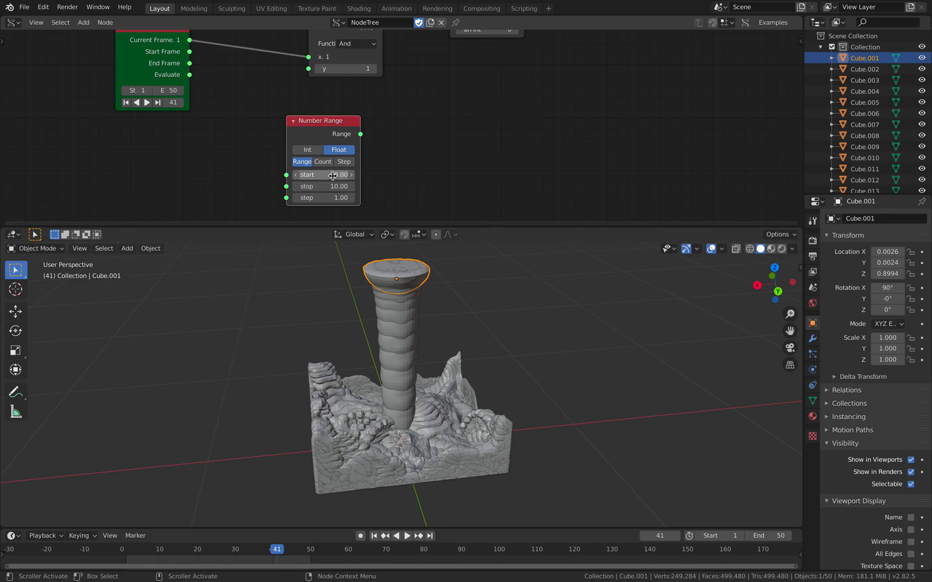
click(307, 150)
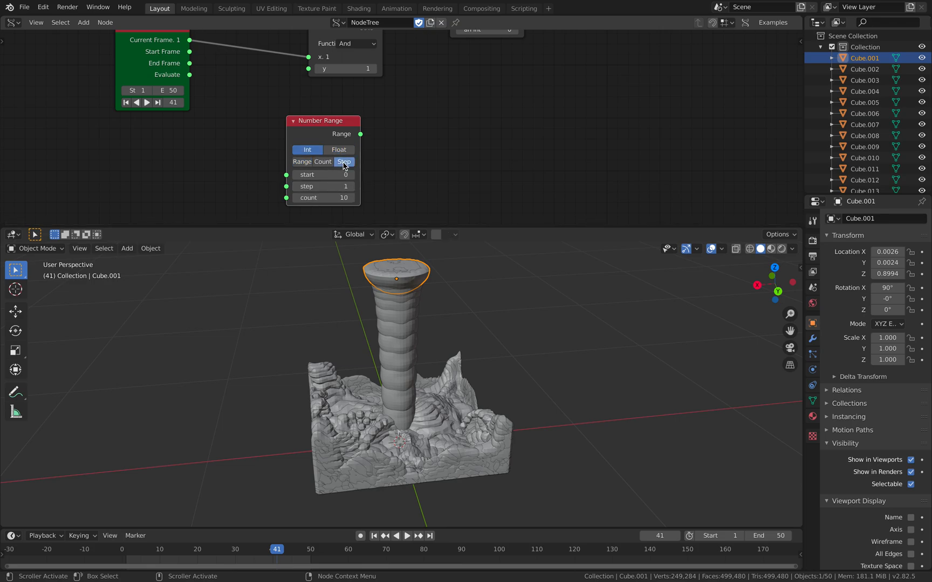
click(323, 174)
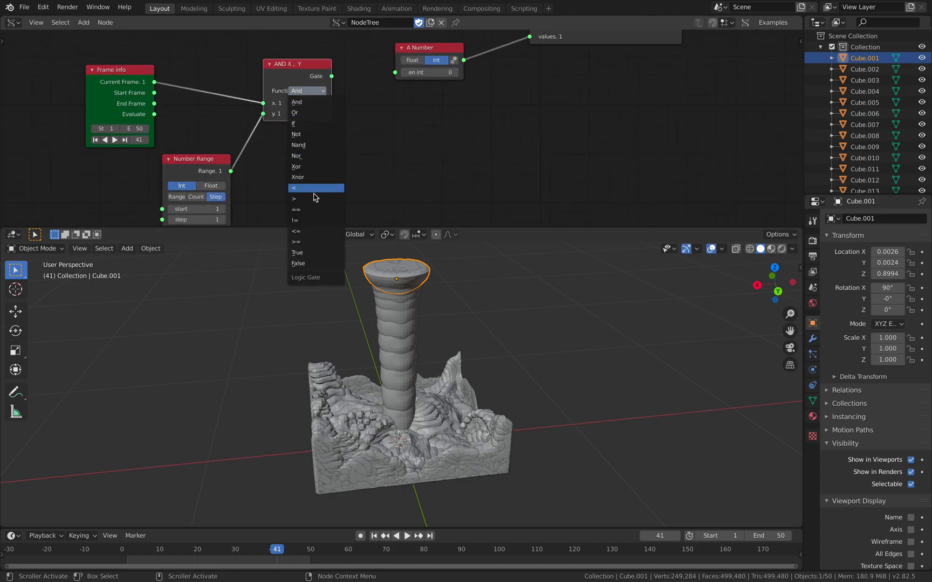
- Set the Logic gate to == and scrub the timeline to test it
click(295, 210)
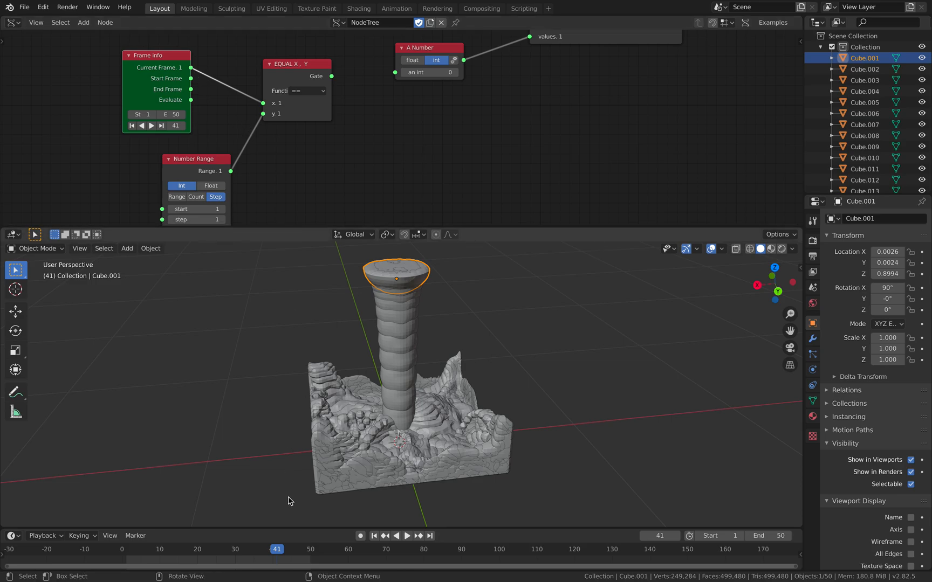
click(205, 550)
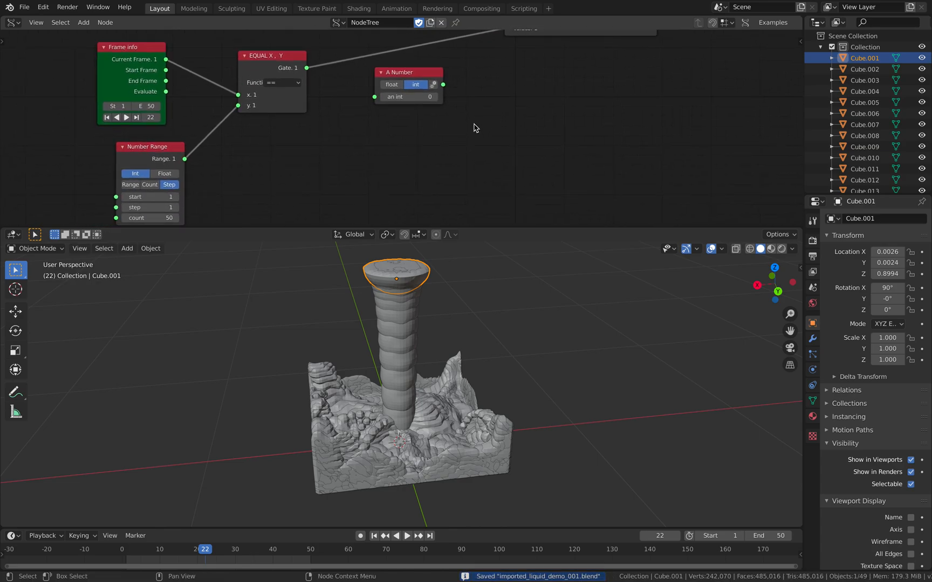
click(223, 550)
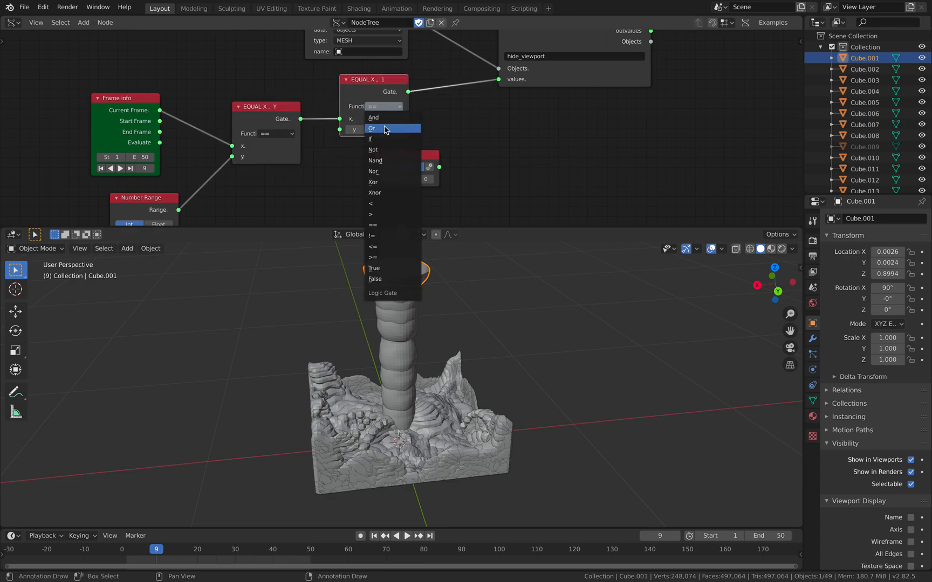
- Switch the second Logic node to Not, test playback, and add a Stethoscope MK2 node
click(373, 149)
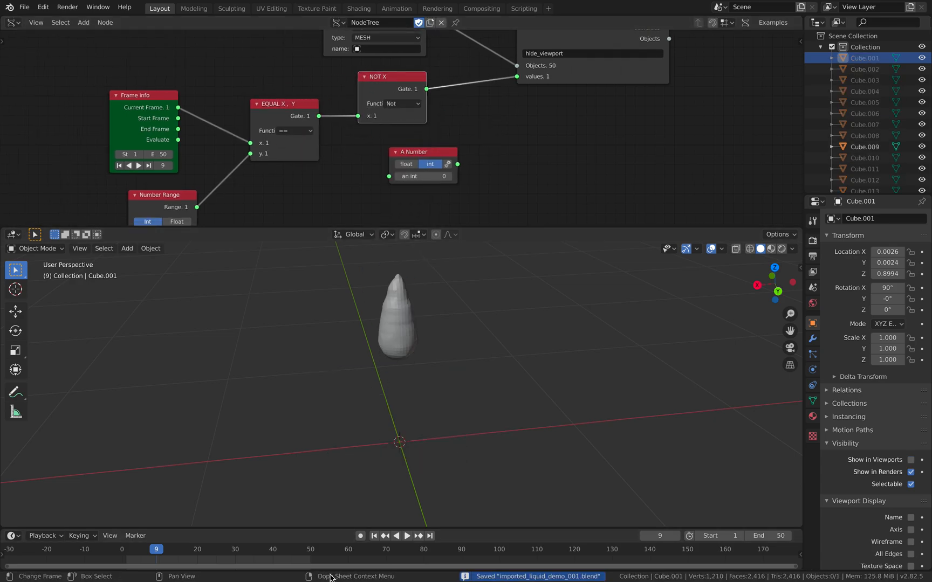
click(408, 536)
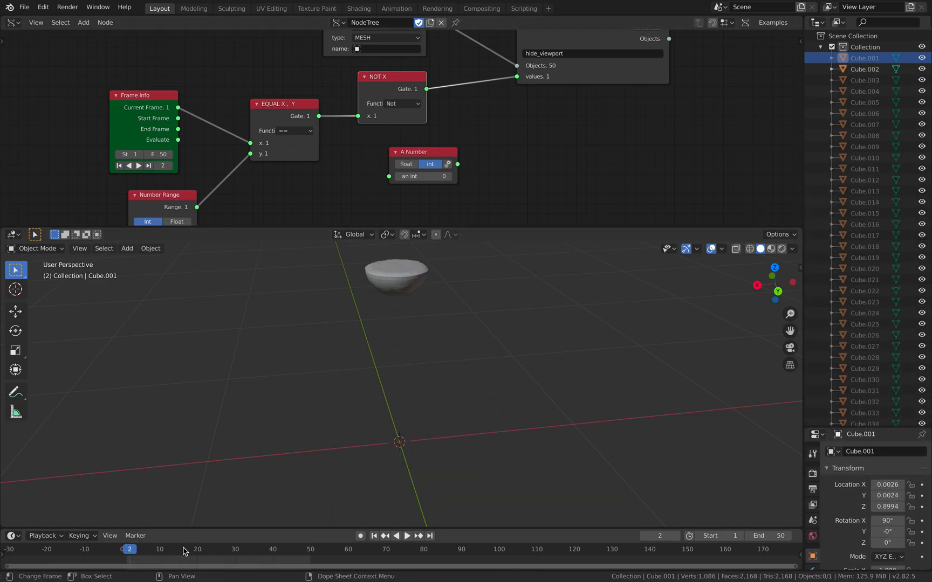
click(402, 536)
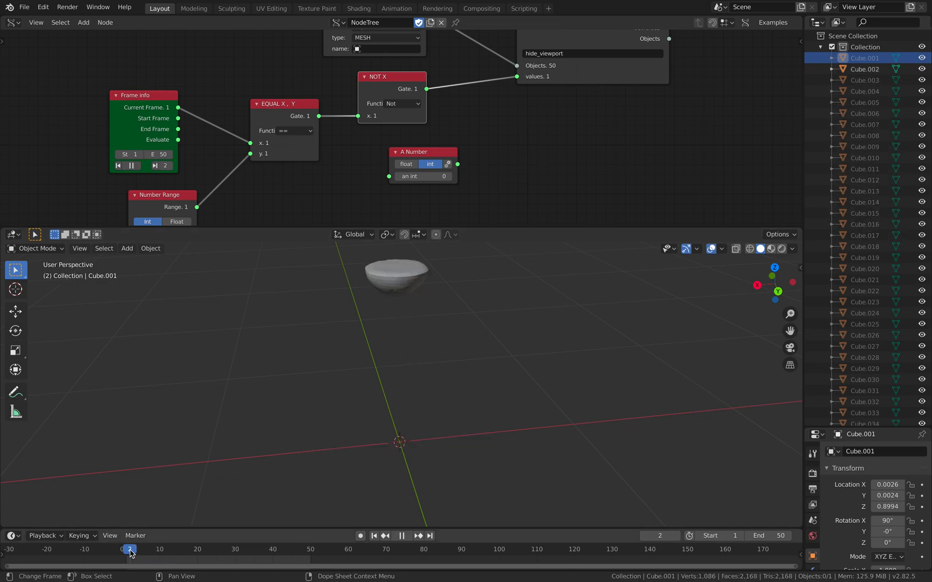
click(126, 547)
text(ste)
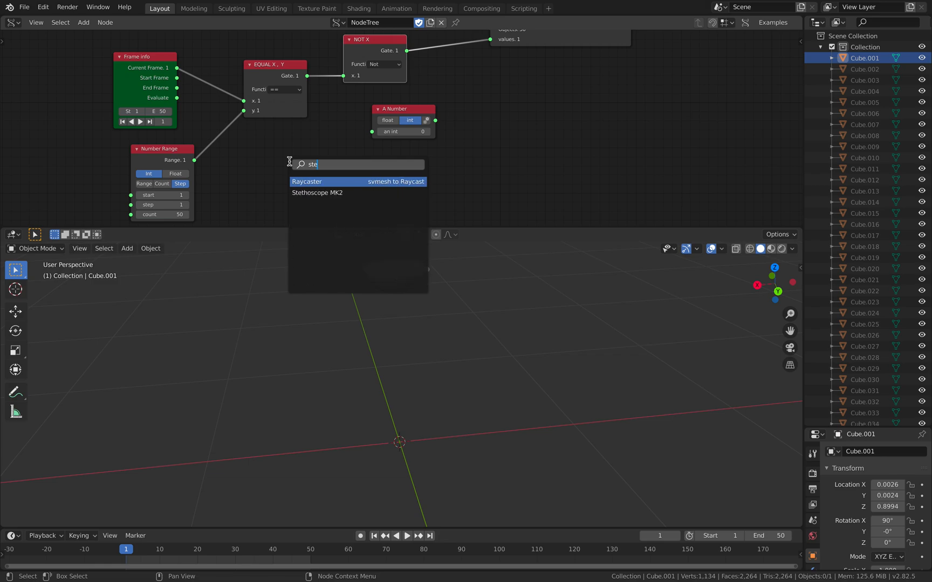
click(317, 193)
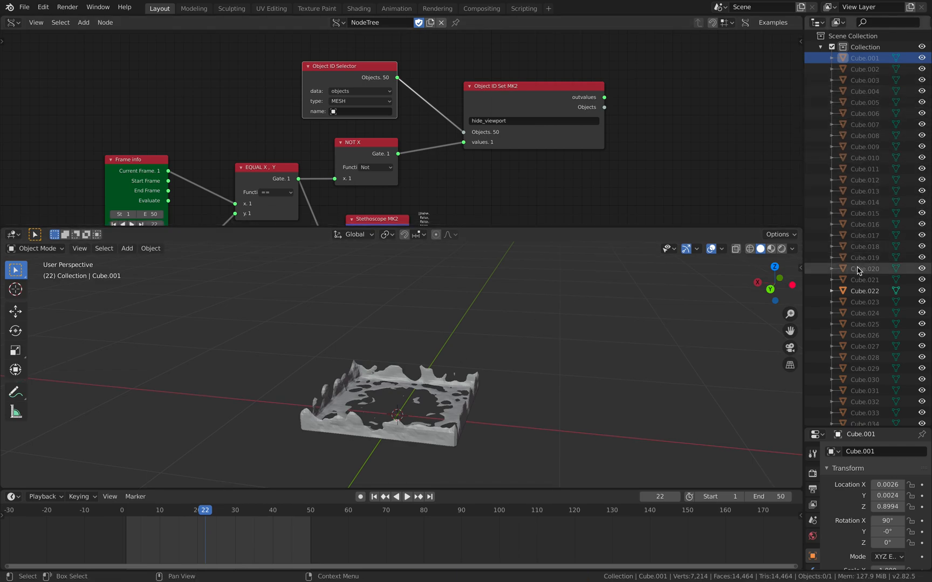
- Play and stop the splash animation, then jump to frame 15
click(408, 497)
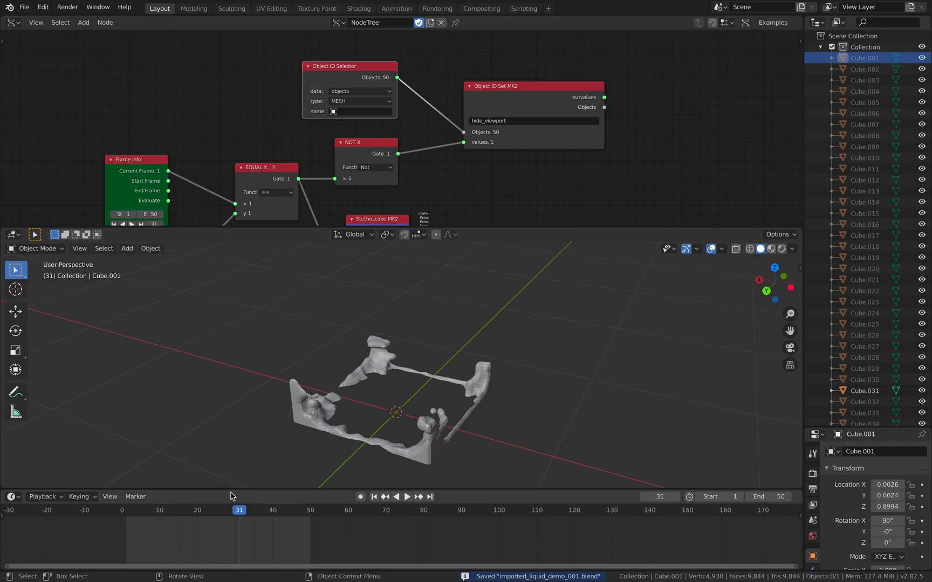
click(257, 510)
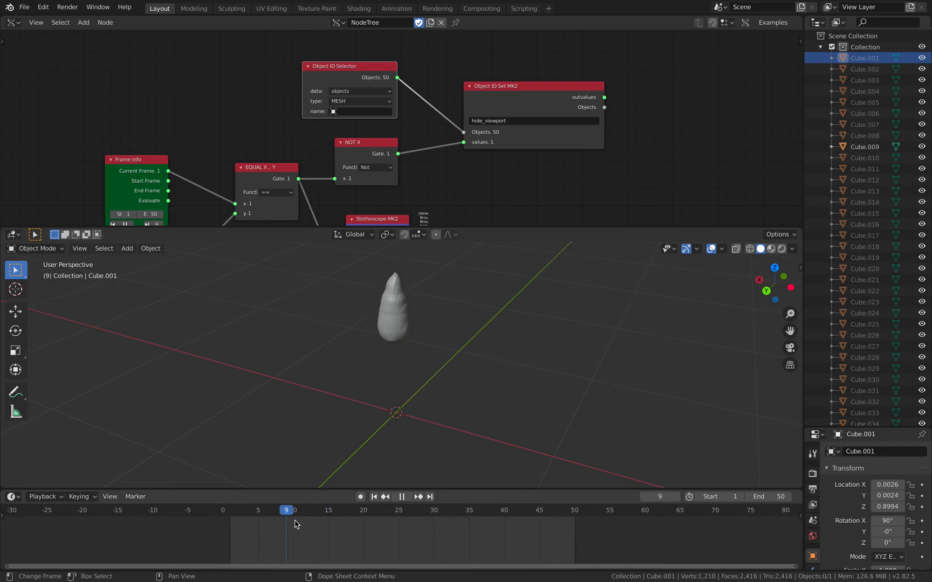
click(402, 497)
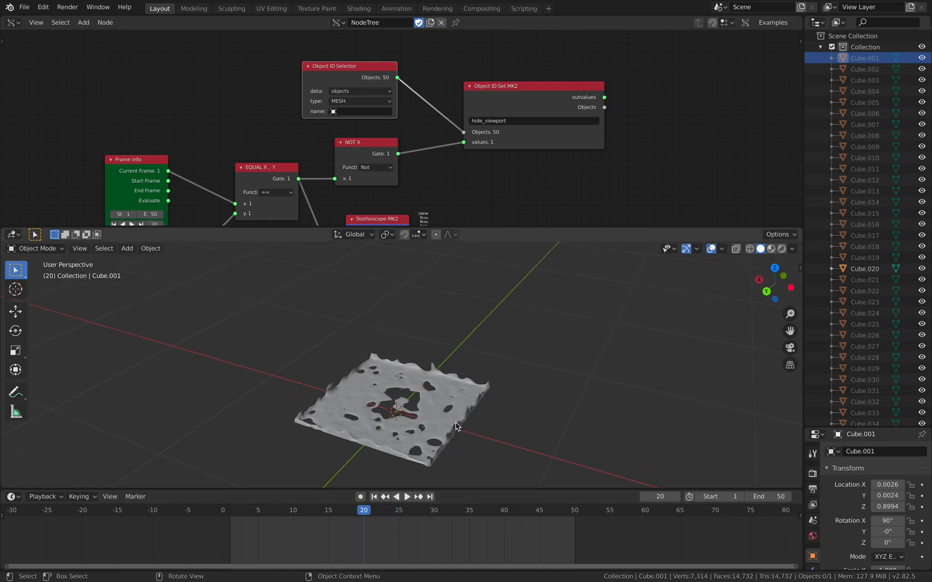
click(413, 497)
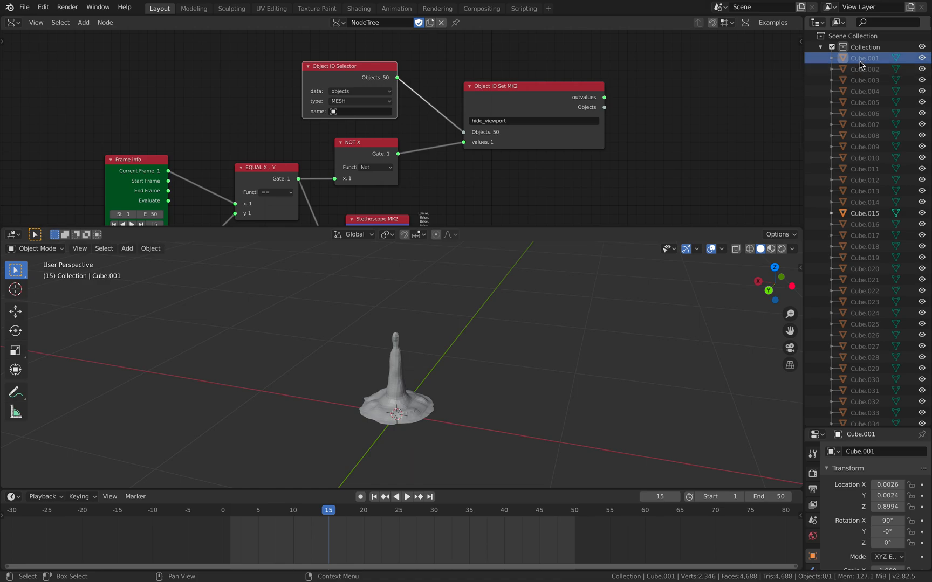
- Scroll Object Properties to Visibility and replay the animation from the start
scroll(down, 3)
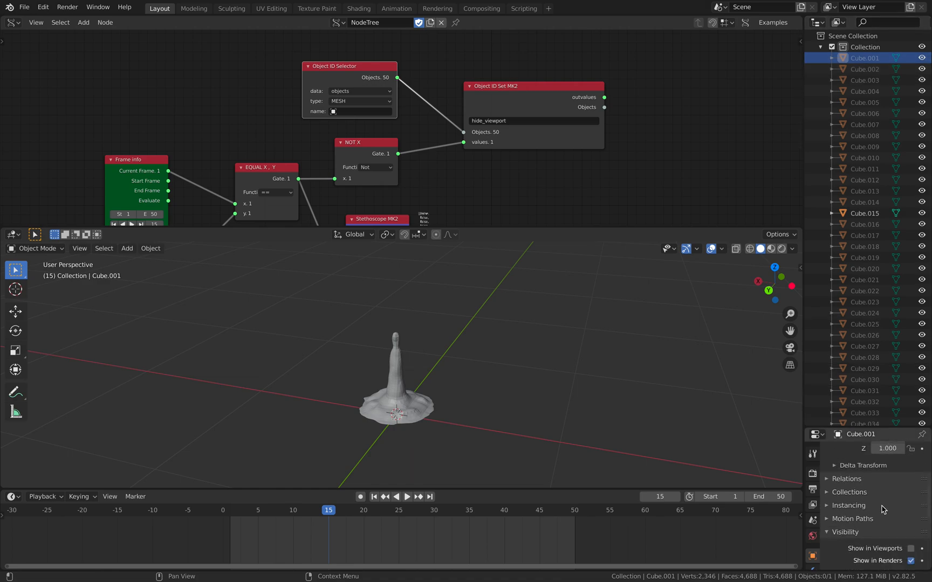
click(408, 497)
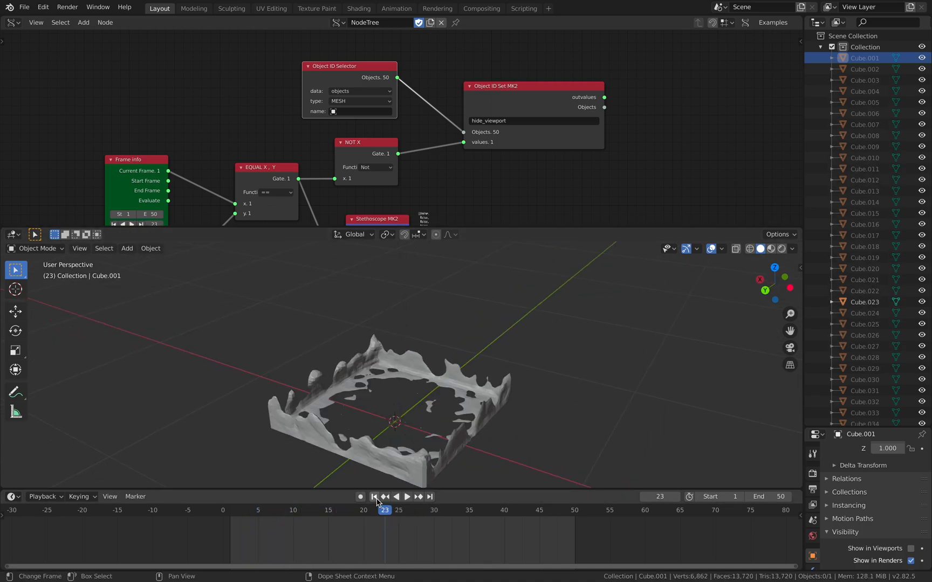
click(406, 497)
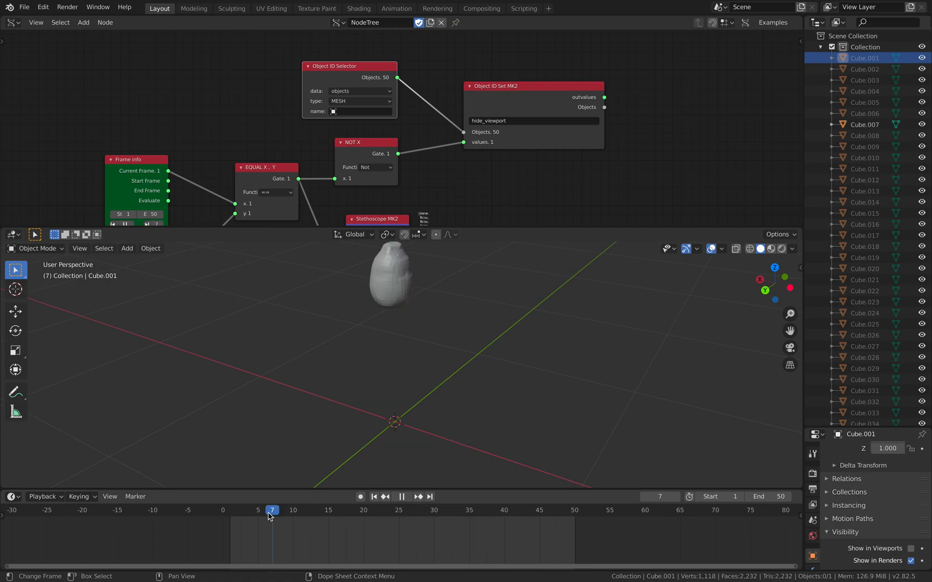
click(589, 511)
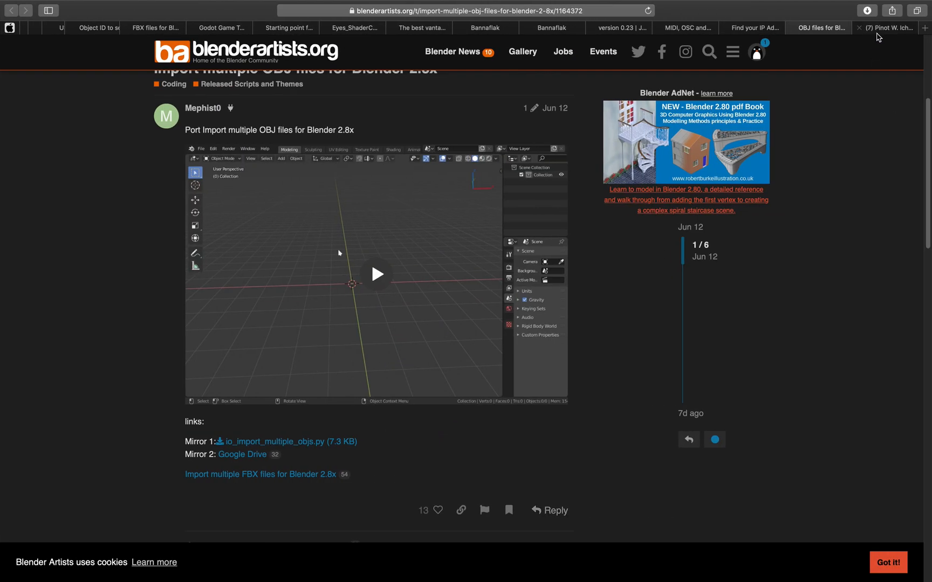
- Switch to the Safari tab with the 3D-printed water splash tweet
click(894, 28)
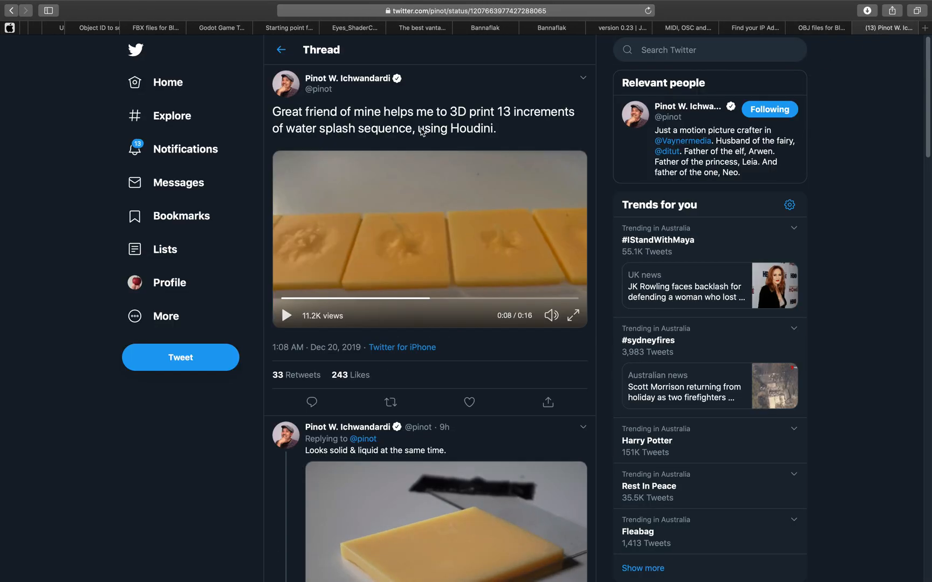
mouse_move(374, 104)
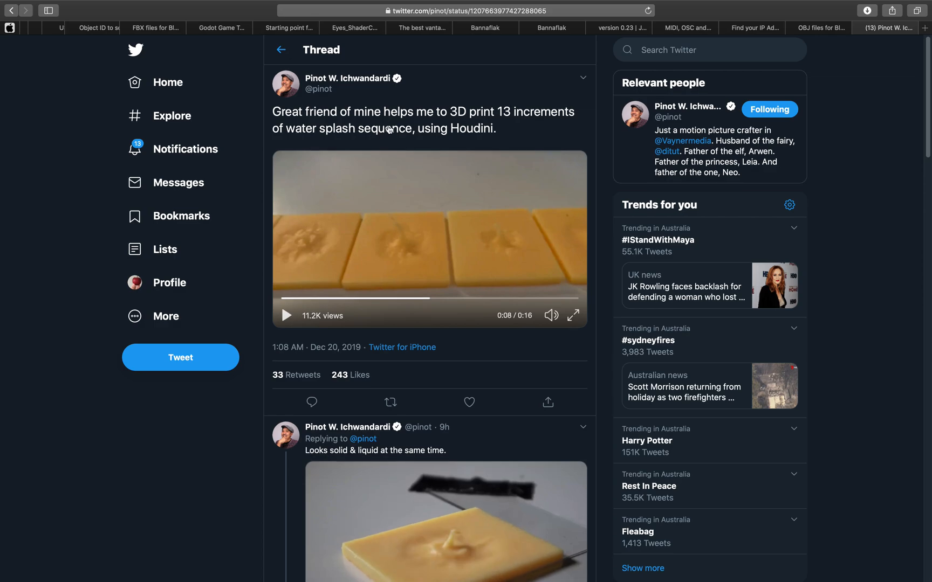
mouse_move(467, 213)
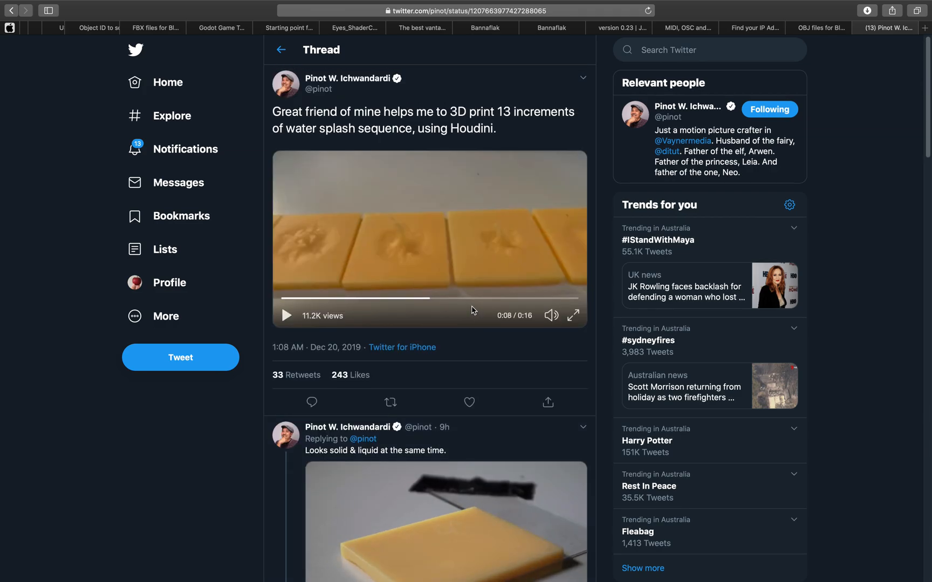
mouse_move(428, 222)
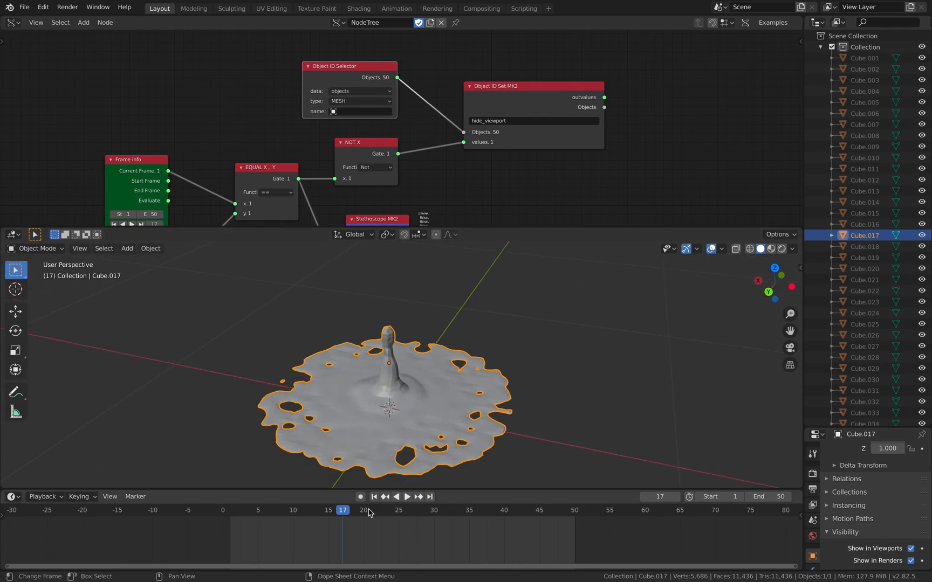
- Jump to the first frame and play the stop-motion splash
click(373, 497)
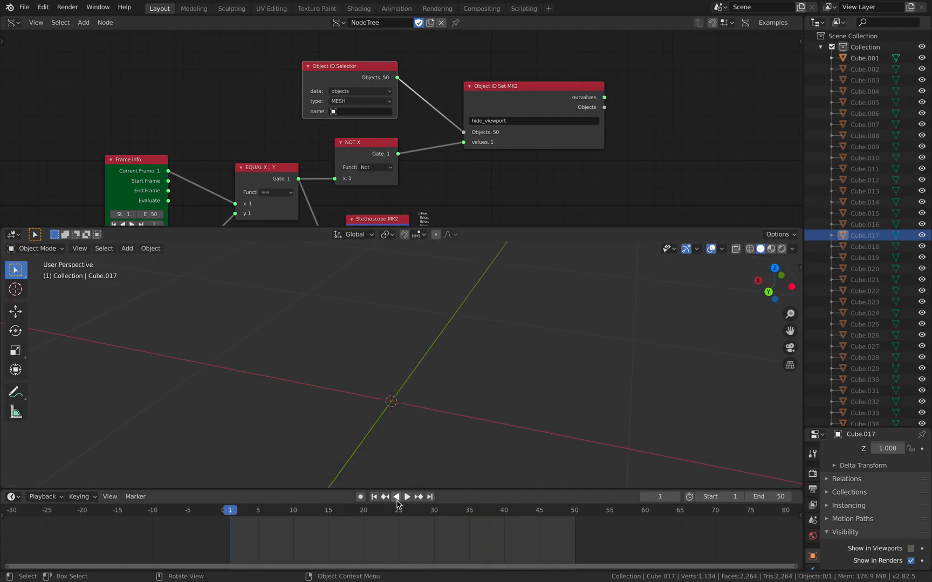
click(407, 497)
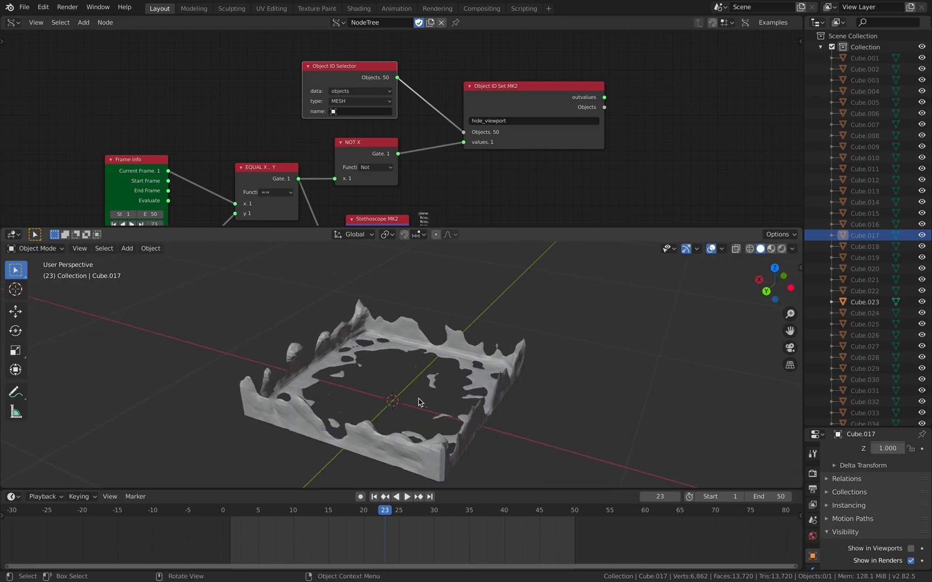